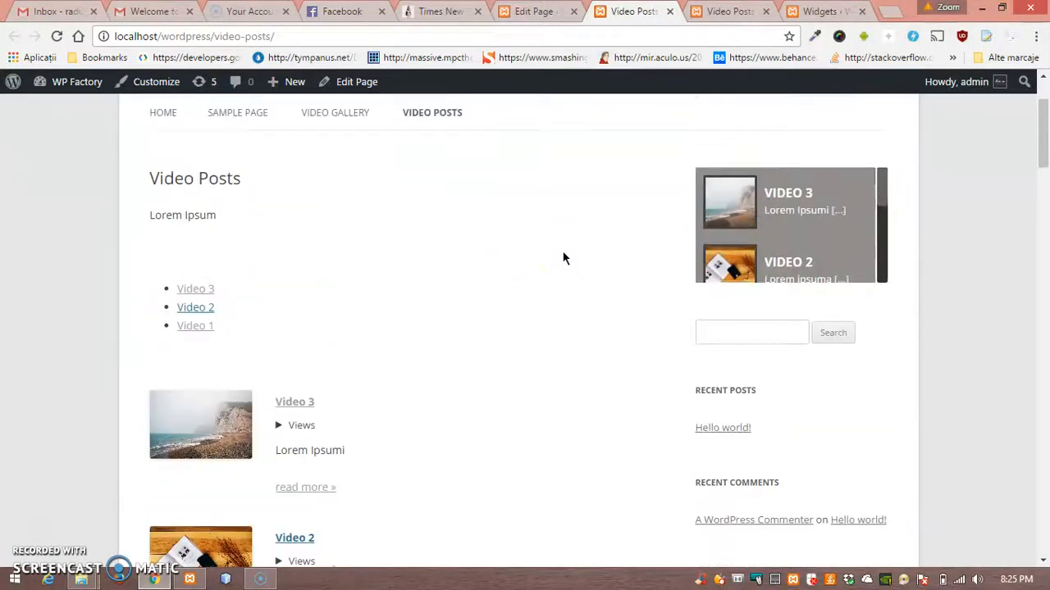
Review the live Video Posts listings and open the page in the editor to see its shortcodes.
{"action": "scroll", "scroll_direction": "down", "scroll_amount": 3}
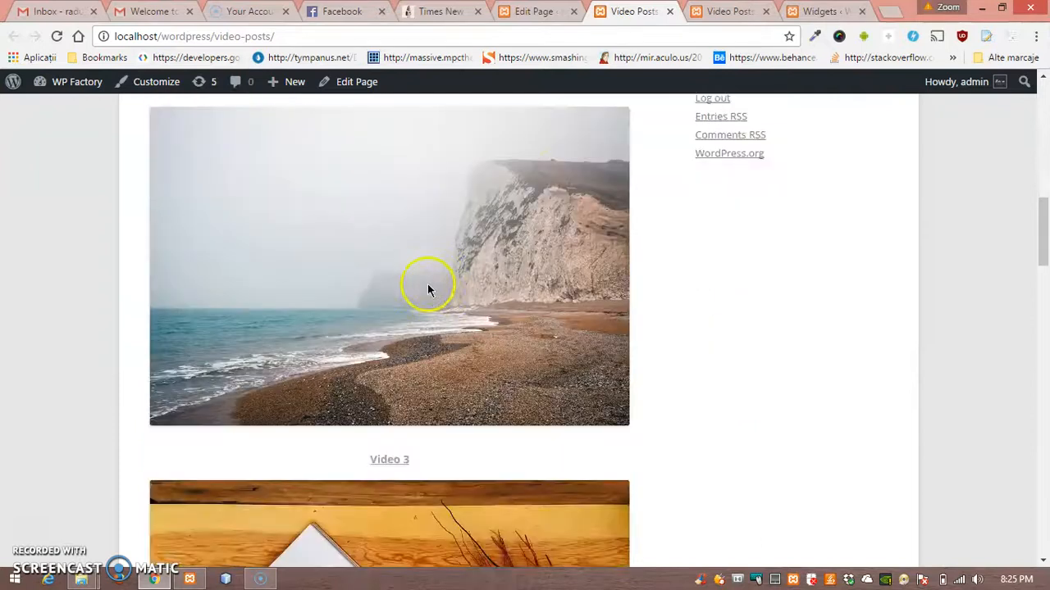
{"action": "scroll", "scroll_direction": "up", "scroll_amount": 3}
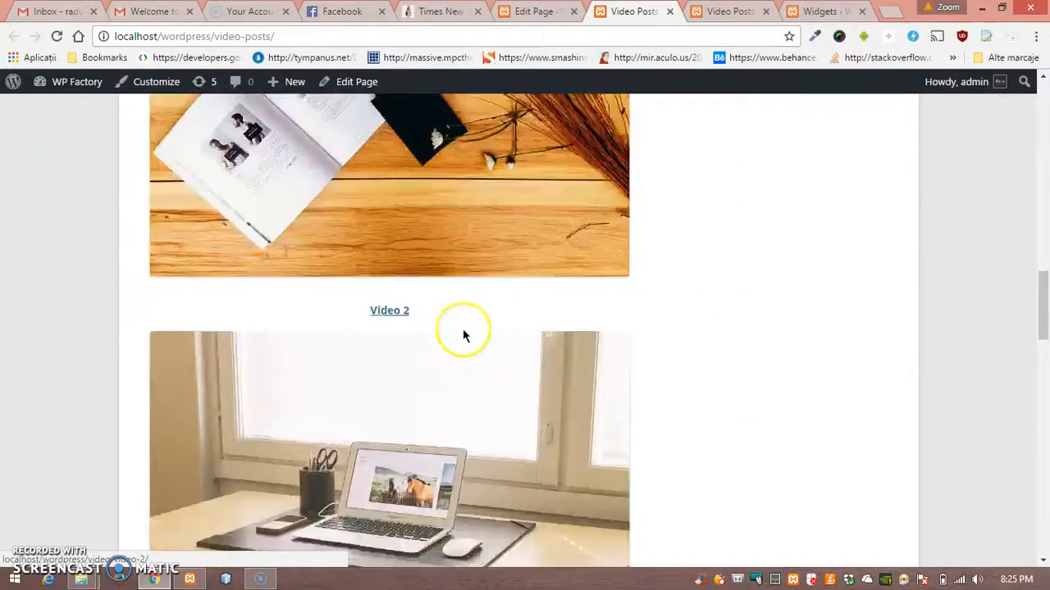
{"action": "scroll", "scroll_direction": "down", "scroll_amount": 3}
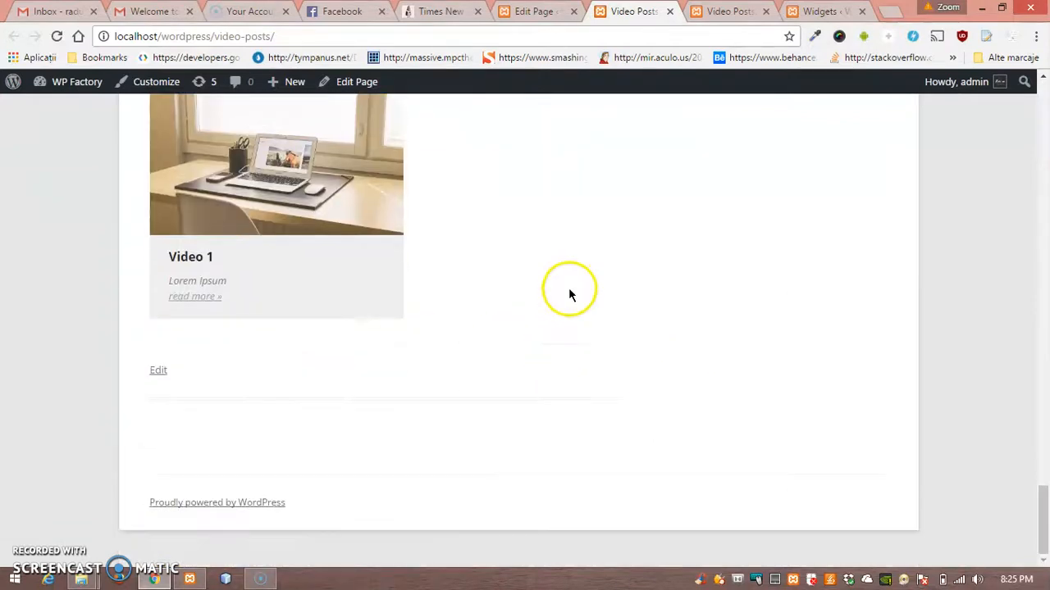
{"action": "left_click", "coordinate": [157, 371]}
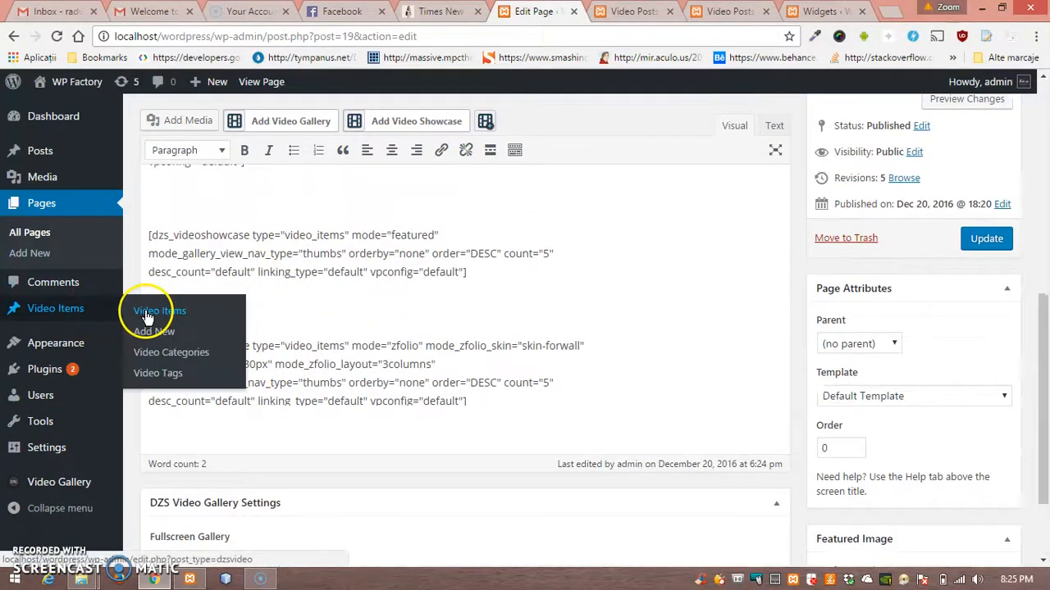
In Video Gallery settings, drag the black-and-white video out and back to the gallery start.
{"action": "left_click", "coordinate": [159, 310]}
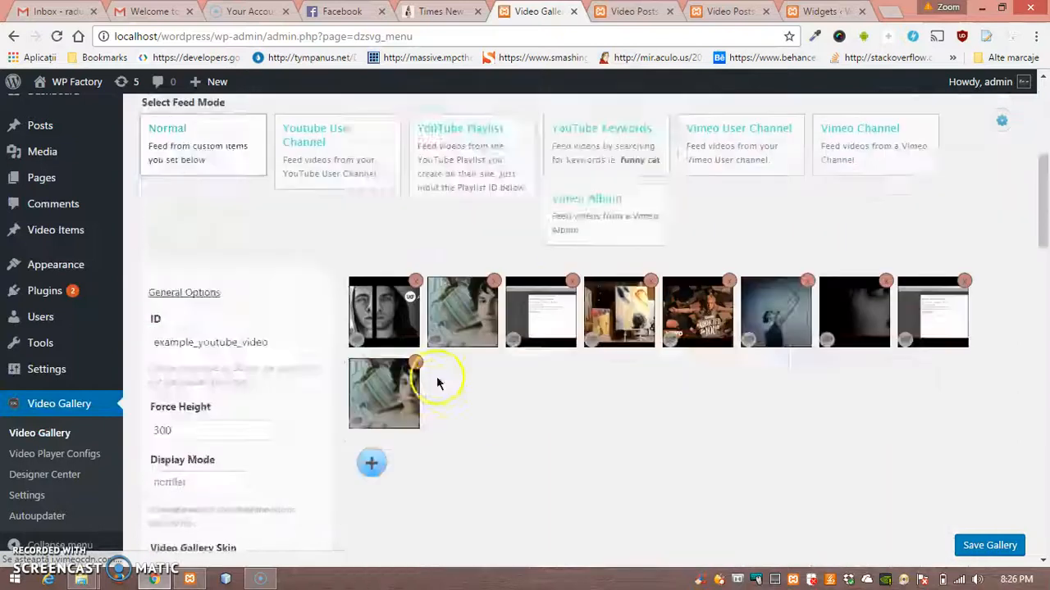
{"action": "left_click_drag", "start_coordinate": [462, 312], "coordinate": [557, 407]}
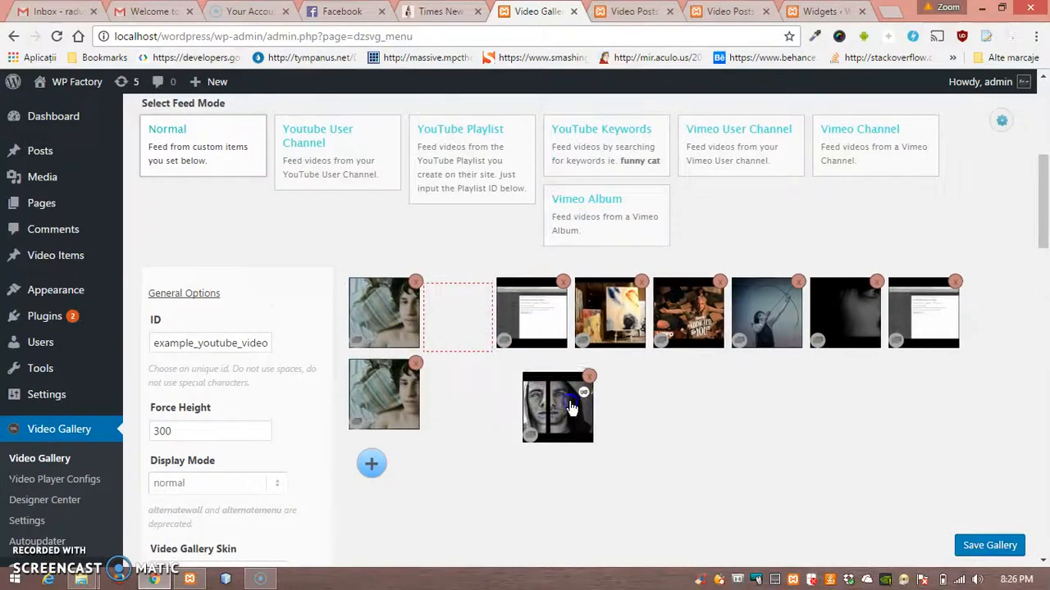
{"action": "left_click_drag", "start_coordinate": [557, 406], "coordinate": [353, 311]}
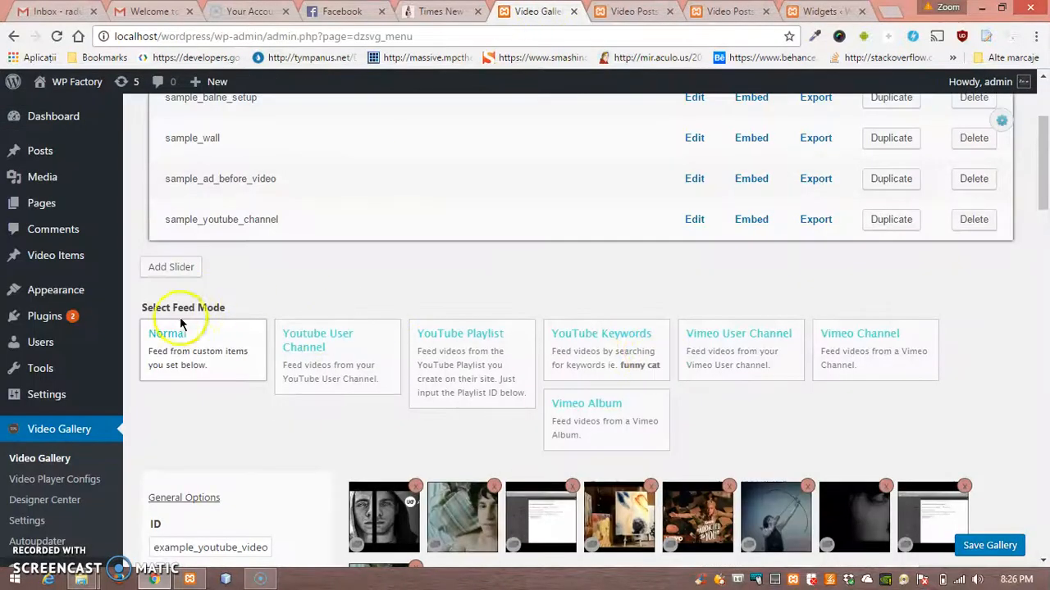
Run Tools > Reset WP with 'reset' typed and confirm wiping the database to defaults.
{"action": "left_click", "coordinate": [39, 367]}
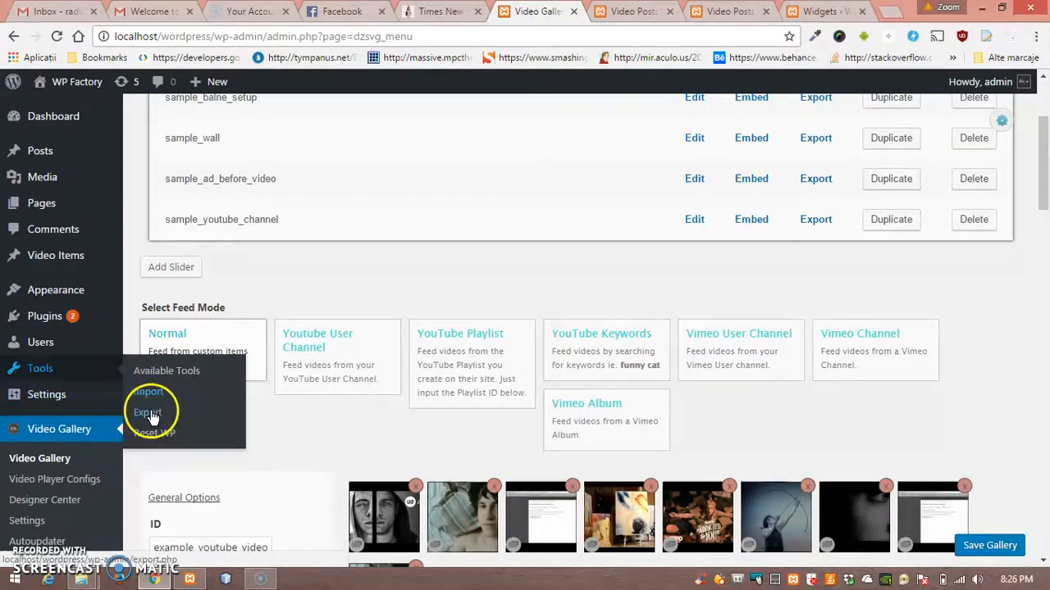
{"action": "left_click", "coordinate": [154, 433]}
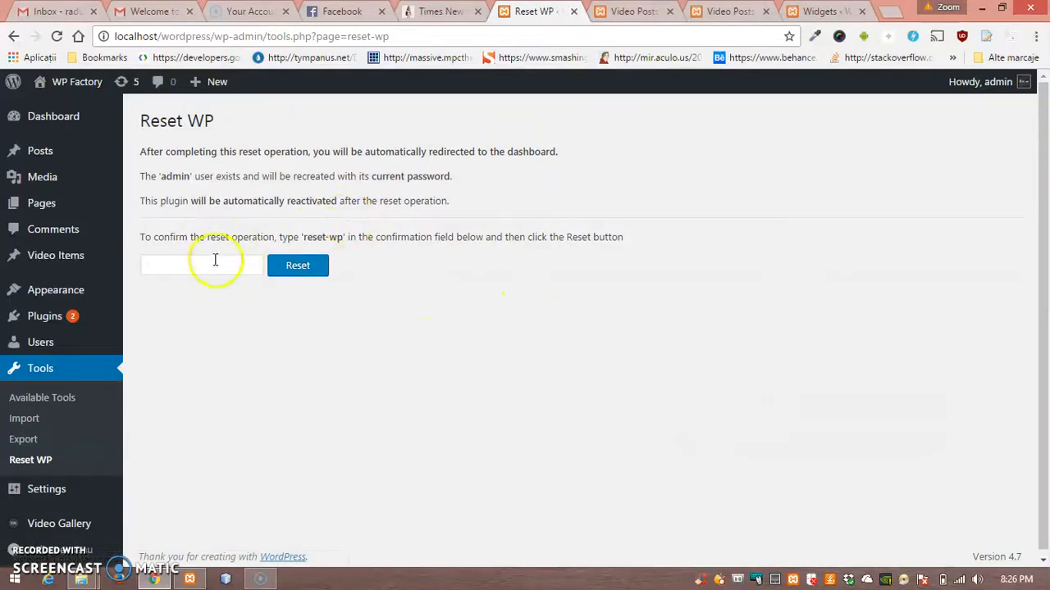
{"action": "type", "text": "reset"}
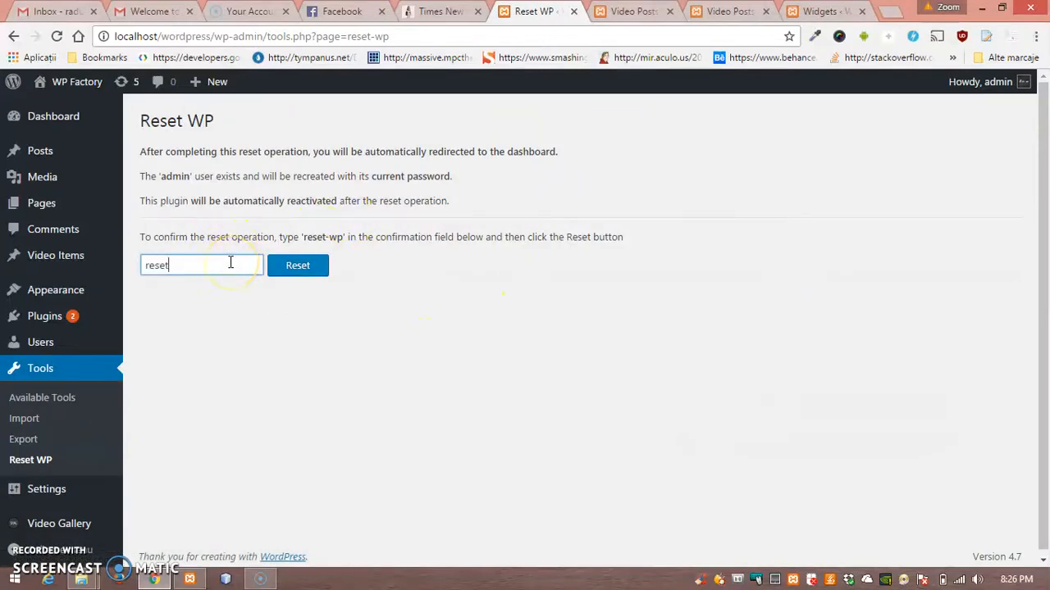
{"action": "left_click", "coordinate": [296, 265]}
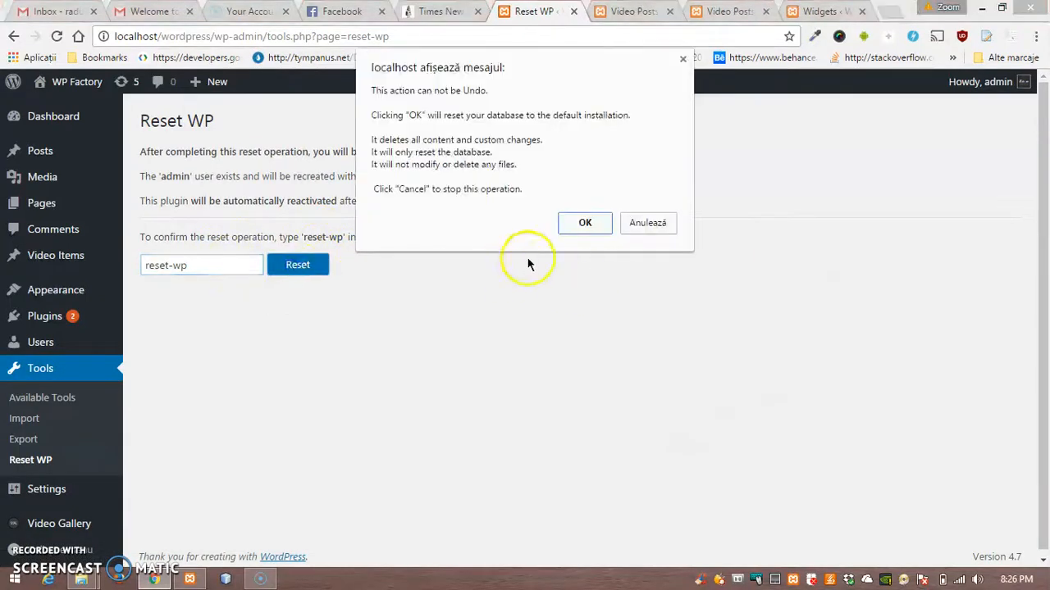
{"action": "left_click", "coordinate": [584, 223]}
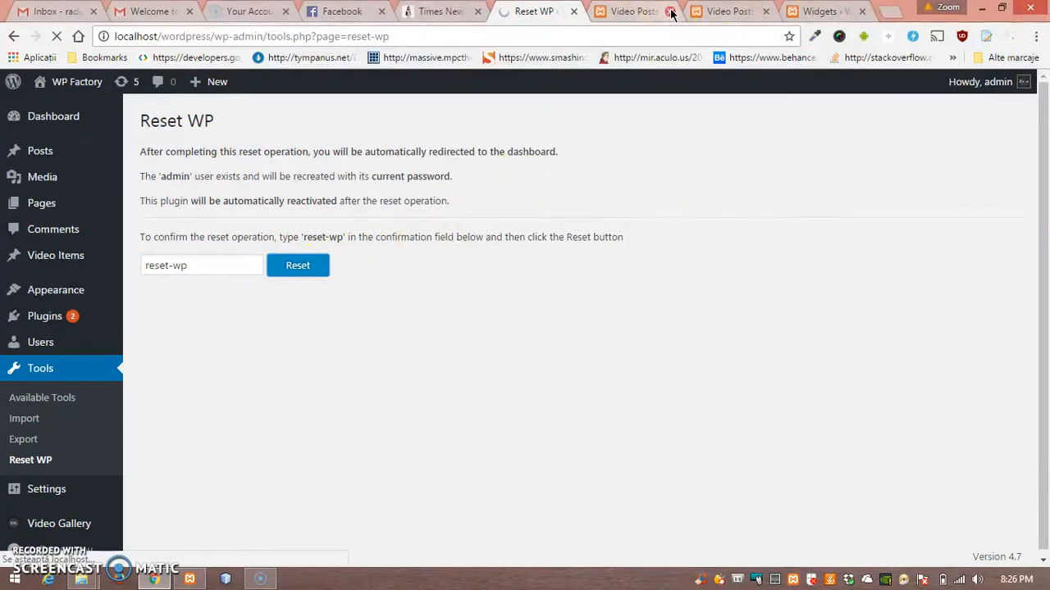
Close the two leftover site browser tabs.
{"action": "left_click", "coordinate": [671, 11]}
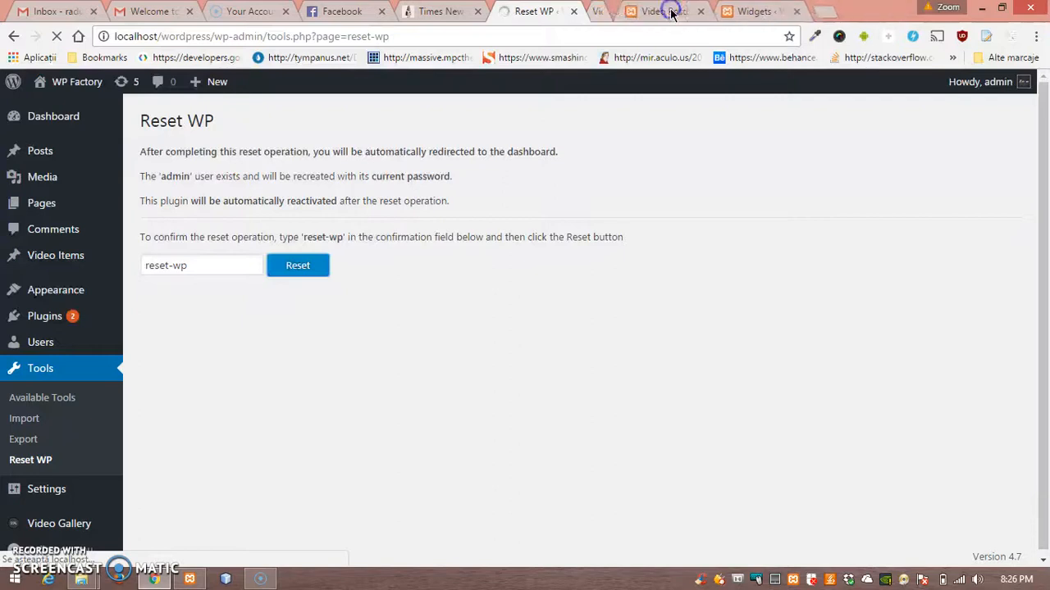
{"action": "left_click", "coordinate": [297, 266]}
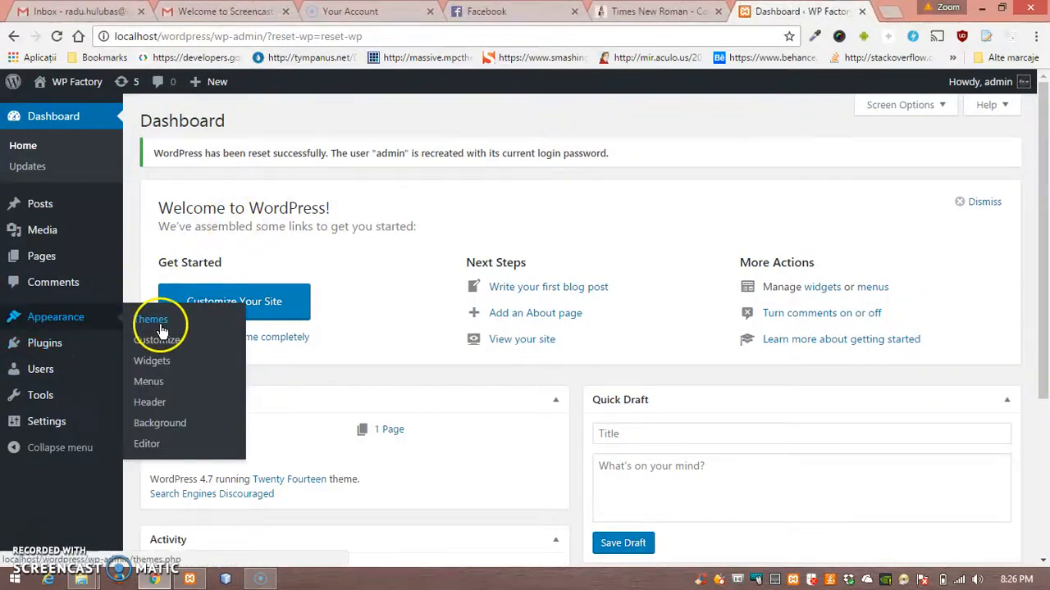
Activate the Twenty Twelve theme from Appearance > Themes.
{"action": "left_click", "coordinate": [152, 318]}
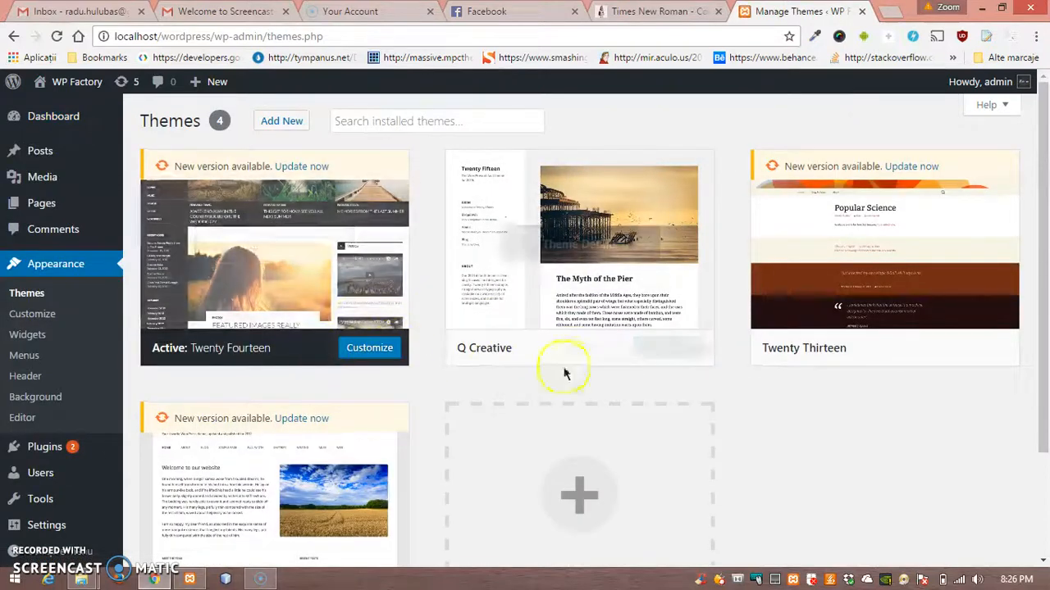
{"action": "scroll", "scroll_direction": "down", "scroll_amount": 3}
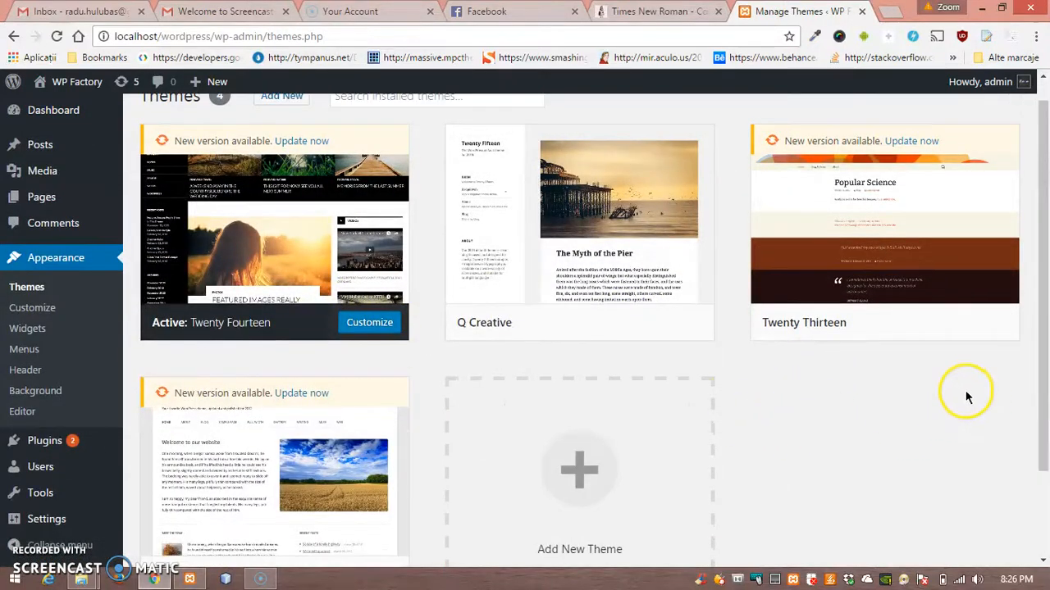
{"action": "scroll", "scroll_direction": "down", "scroll_amount": 3}
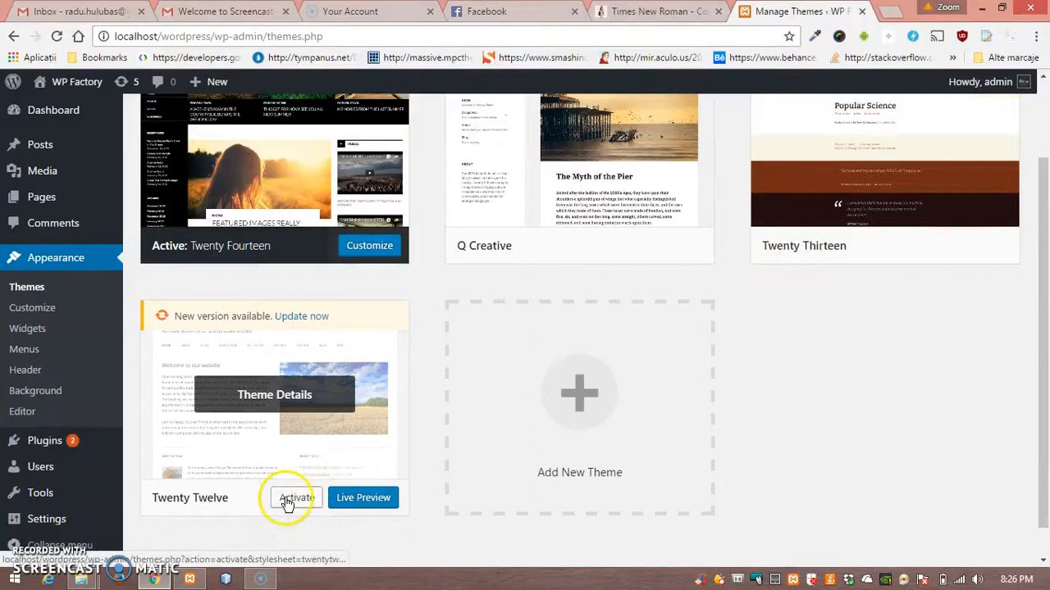
{"action": "left_click", "coordinate": [295, 499]}
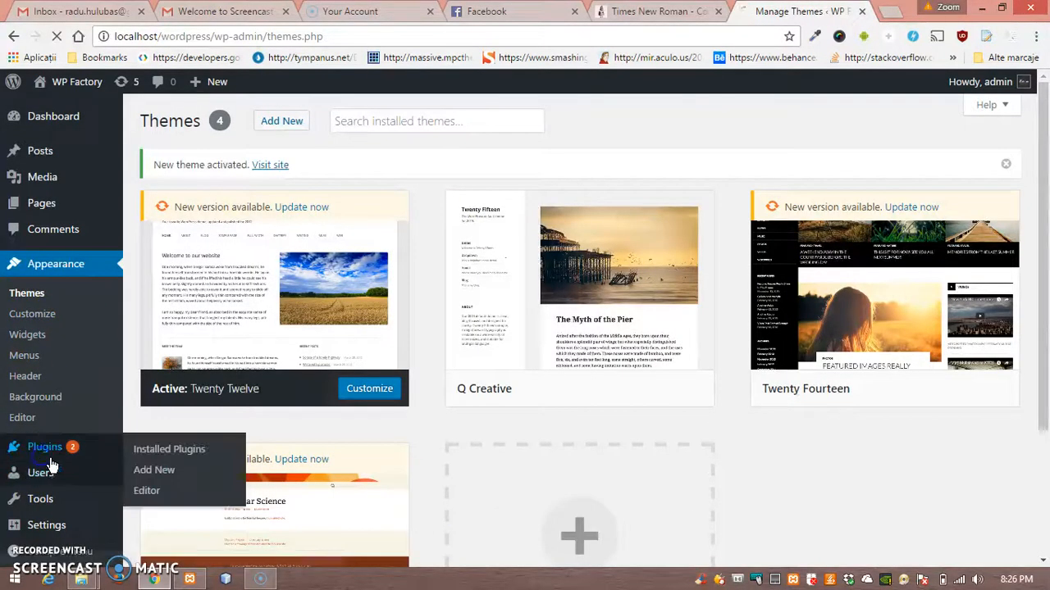
{"action": "mouse_move", "coordinate": [547, 361]}
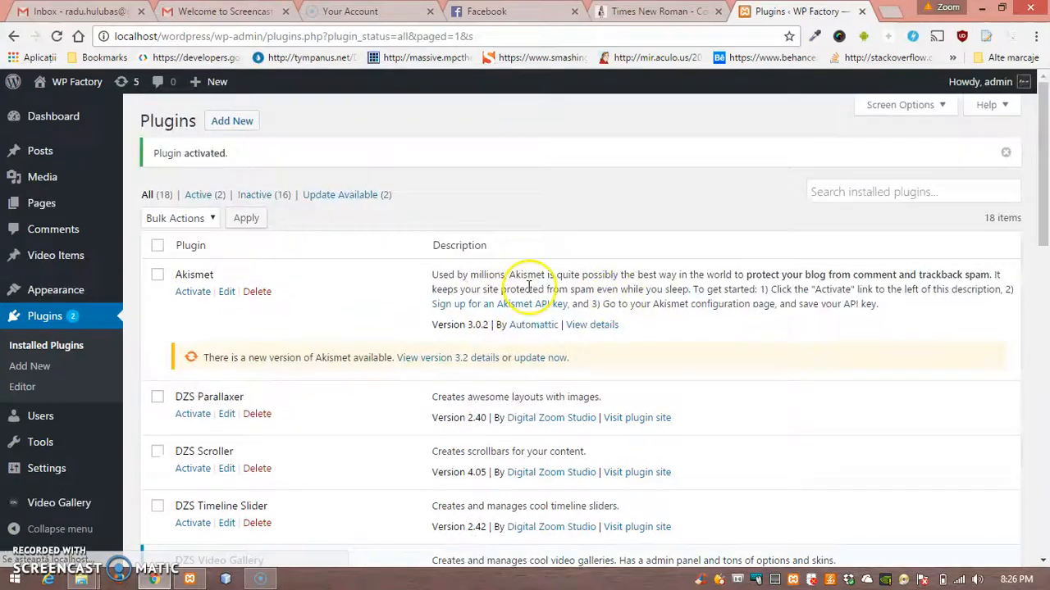
Bring up the DZS Video Gallery plugin's empty Video Items list.
{"action": "scroll", "scroll_direction": "down", "scroll_amount": 3}
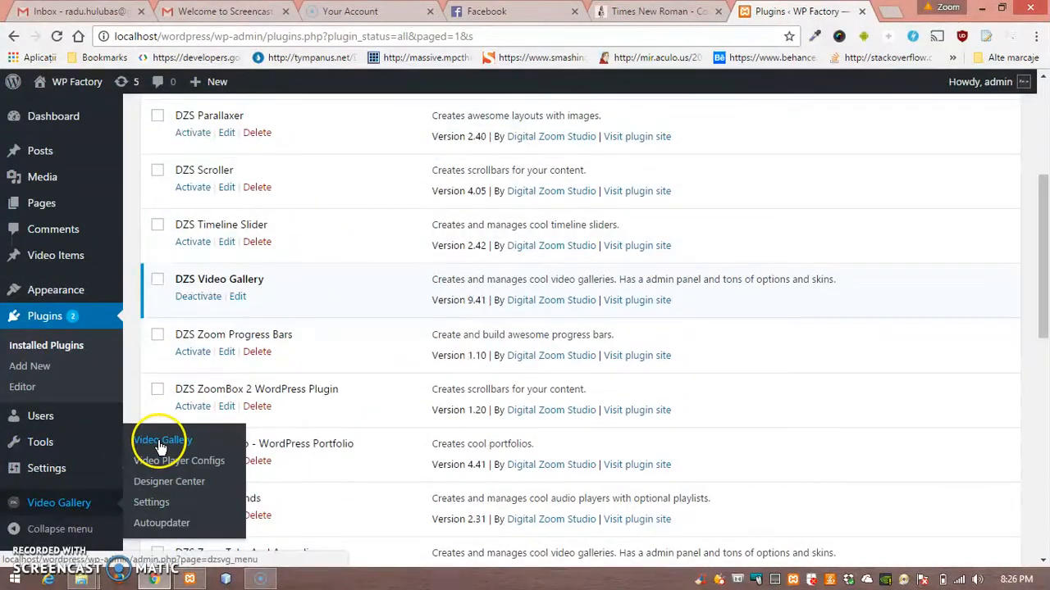
{"action": "left_click", "coordinate": [159, 439]}
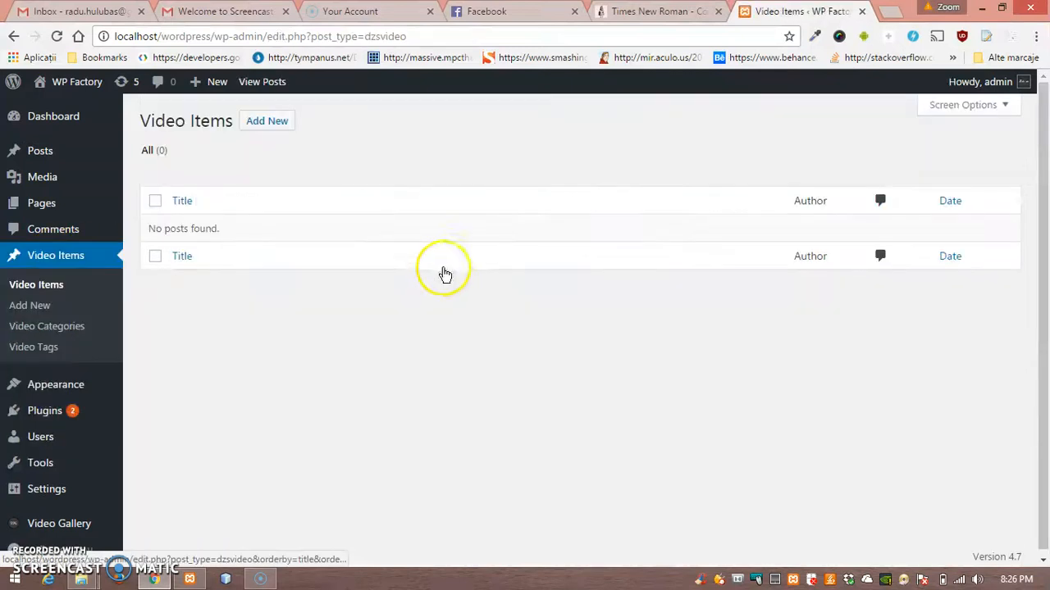
Add a new video item and set the us6 misty mountain photo as its featured image.
{"action": "left_click", "coordinate": [266, 122]}
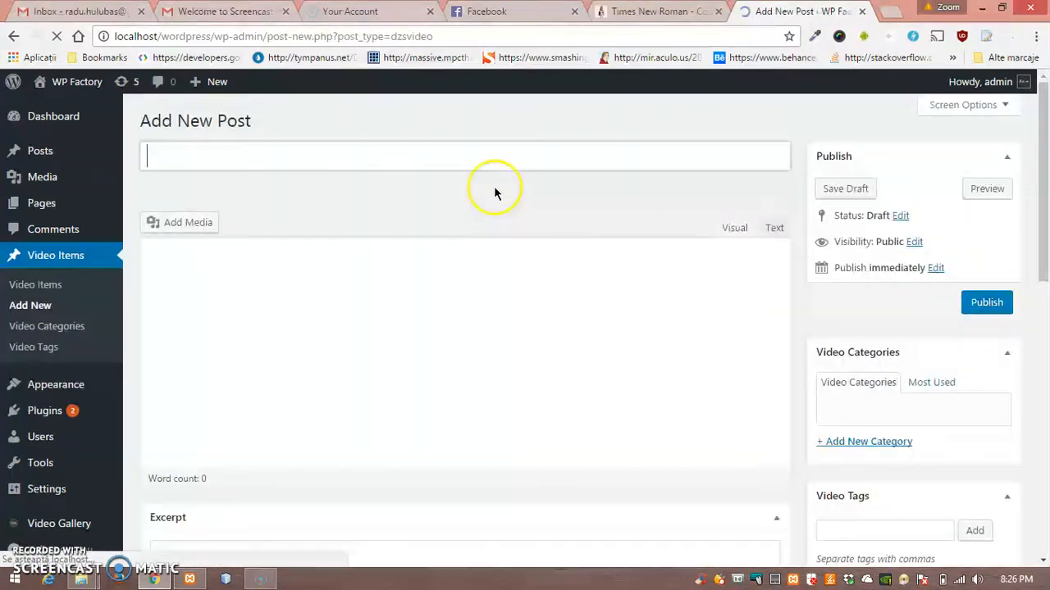
{"action": "scroll", "scroll_direction": "down", "scroll_amount": 3}
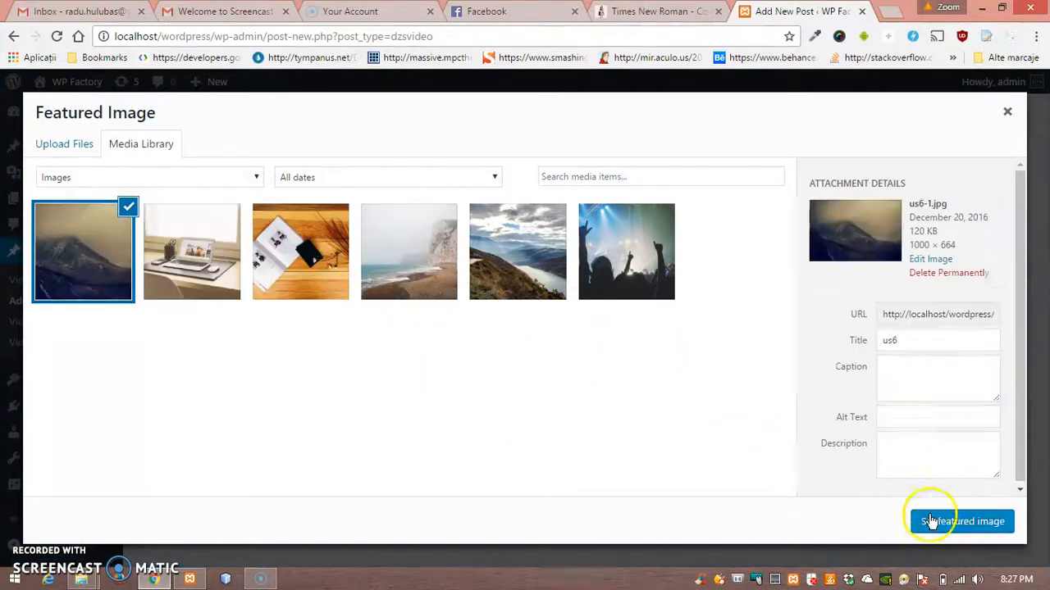
{"action": "left_click", "coordinate": [960, 521]}
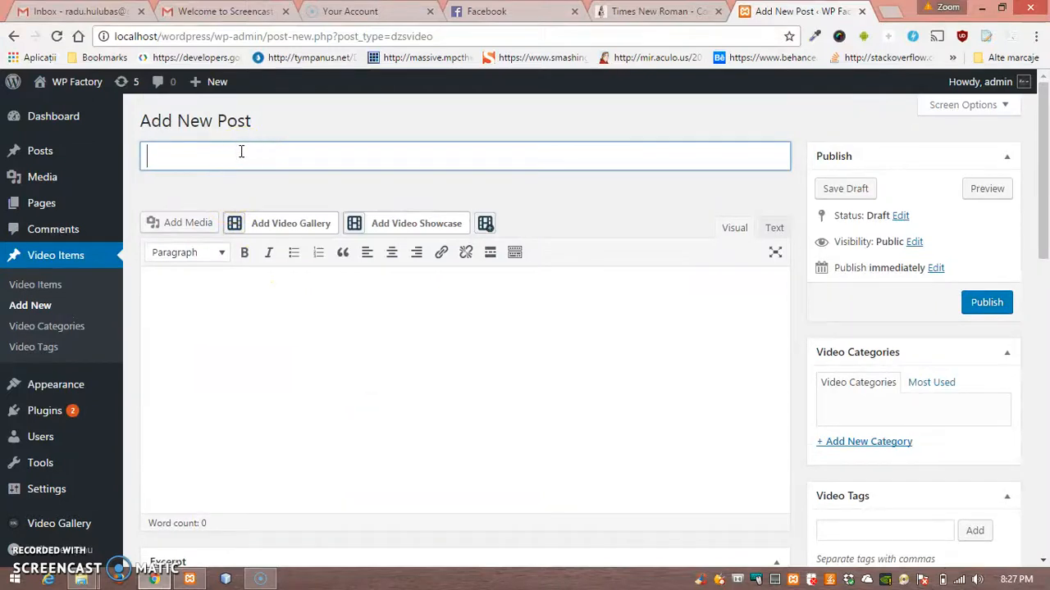
Title the item 'Video Self Hosted', give it 'Lorem ipsum' body text and publish it.
{"action": "type", "text": "Video Se"}
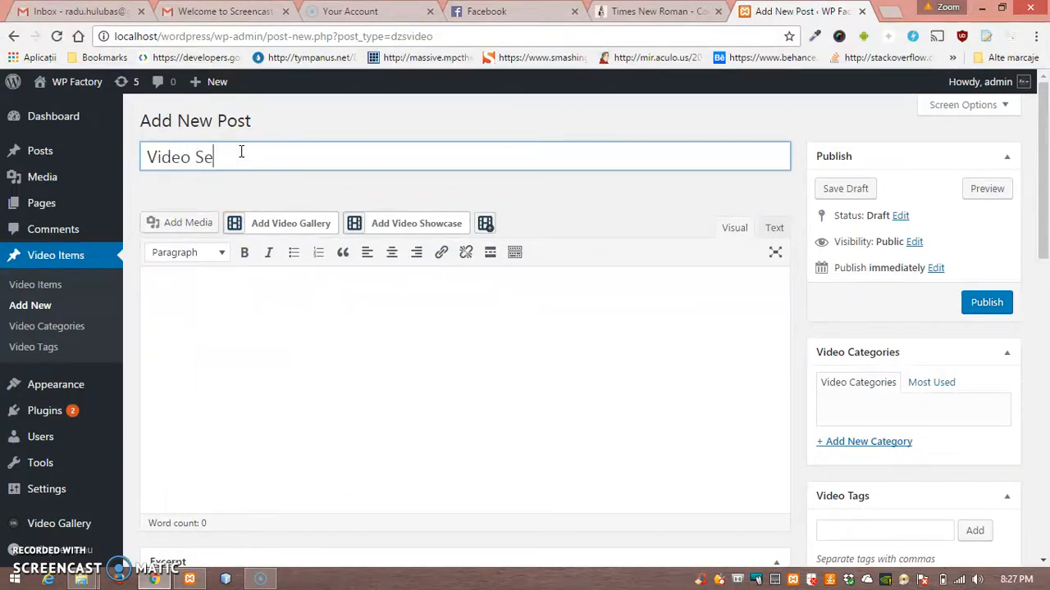
{"action": "type", "text": "lf Hosted"}
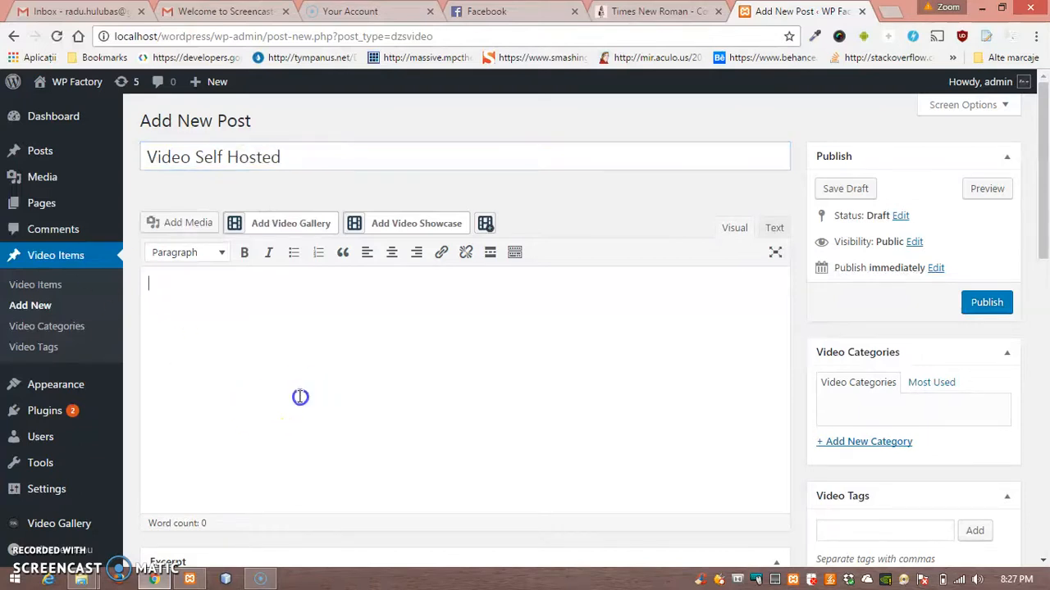
{"action": "type", "text": "Lore"}
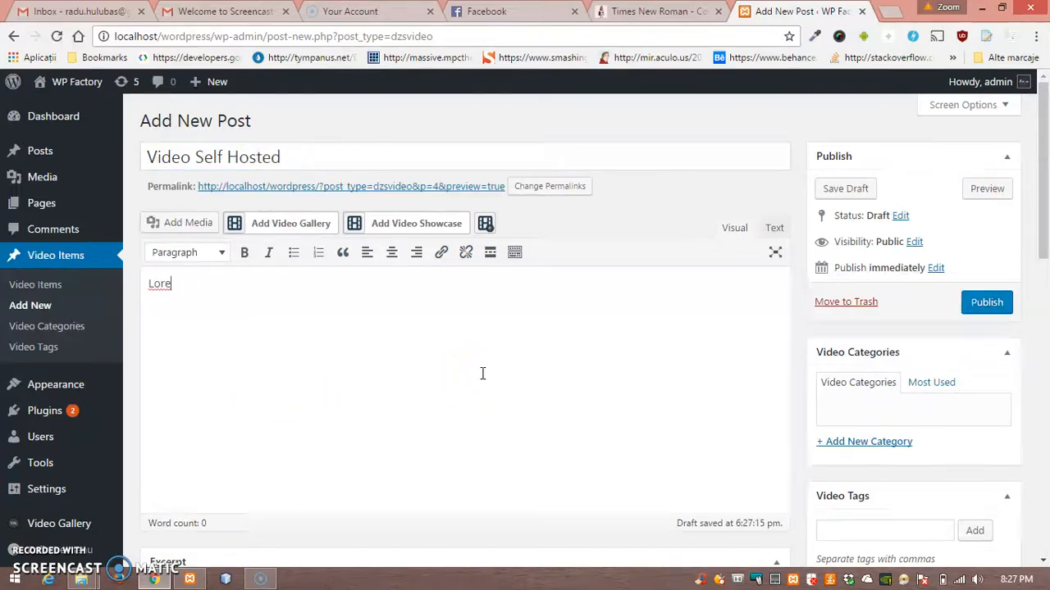
{"action": "type", "text": "m ipsum"}
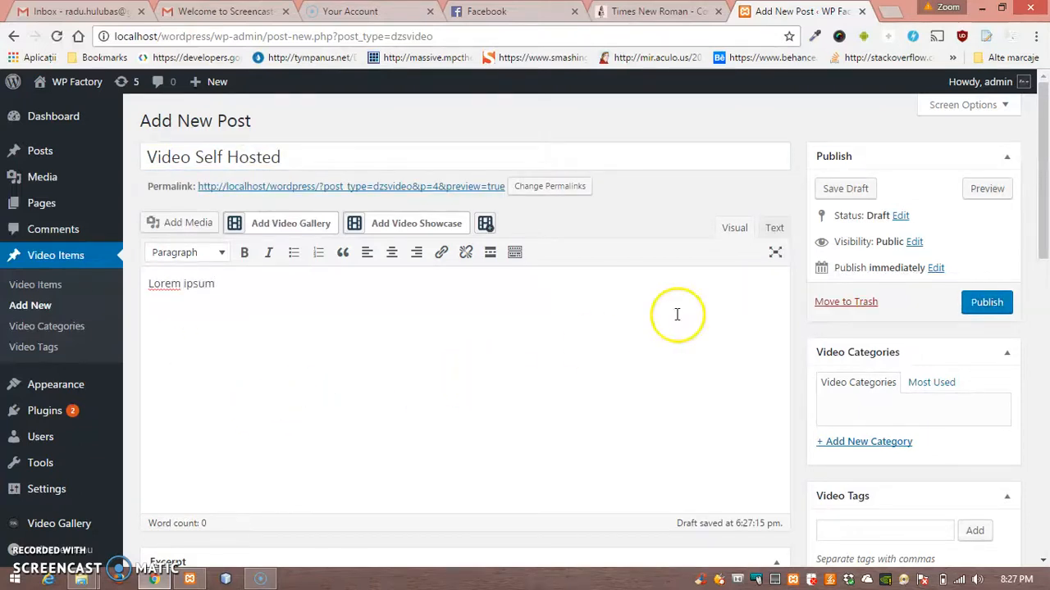
{"action": "left_click", "coordinate": [987, 302]}
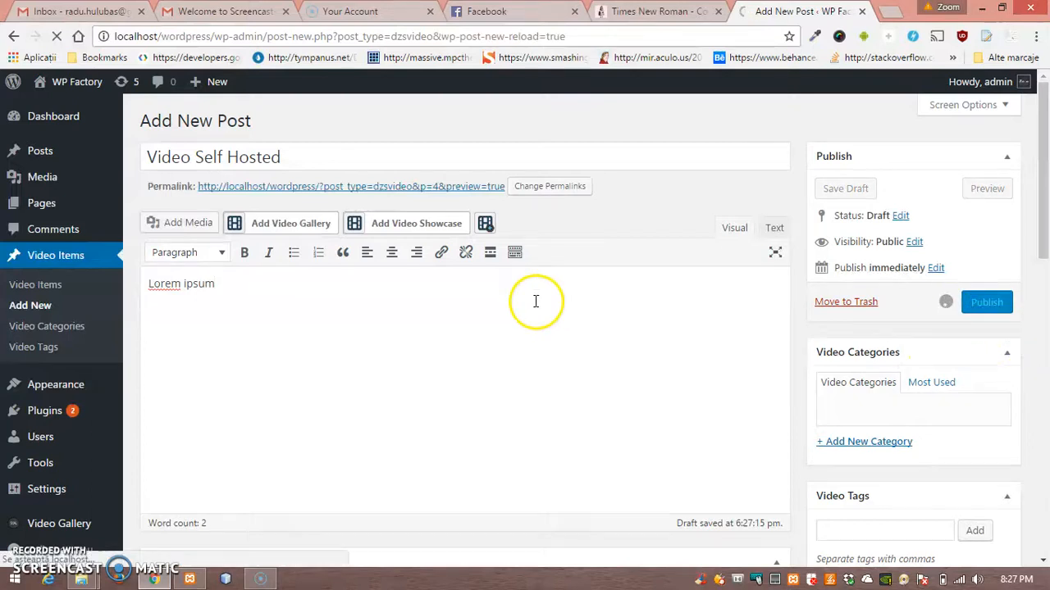
{"action": "left_click", "coordinate": [988, 302]}
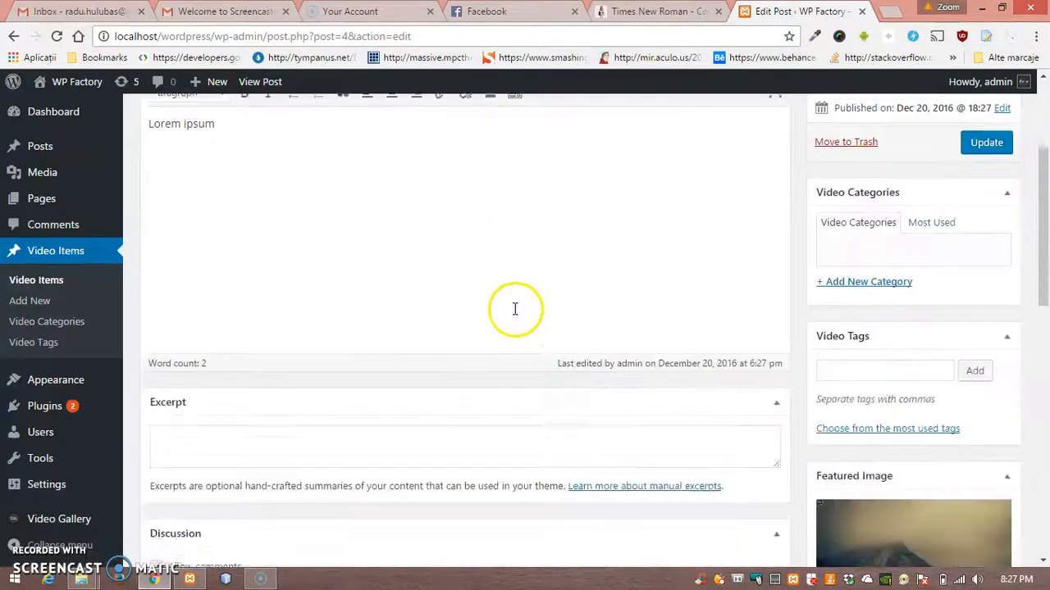
Upload a local video from the htdocs folder as Featured Media and update the item.
{"action": "scroll", "scroll_direction": "down", "scroll_amount": 3}
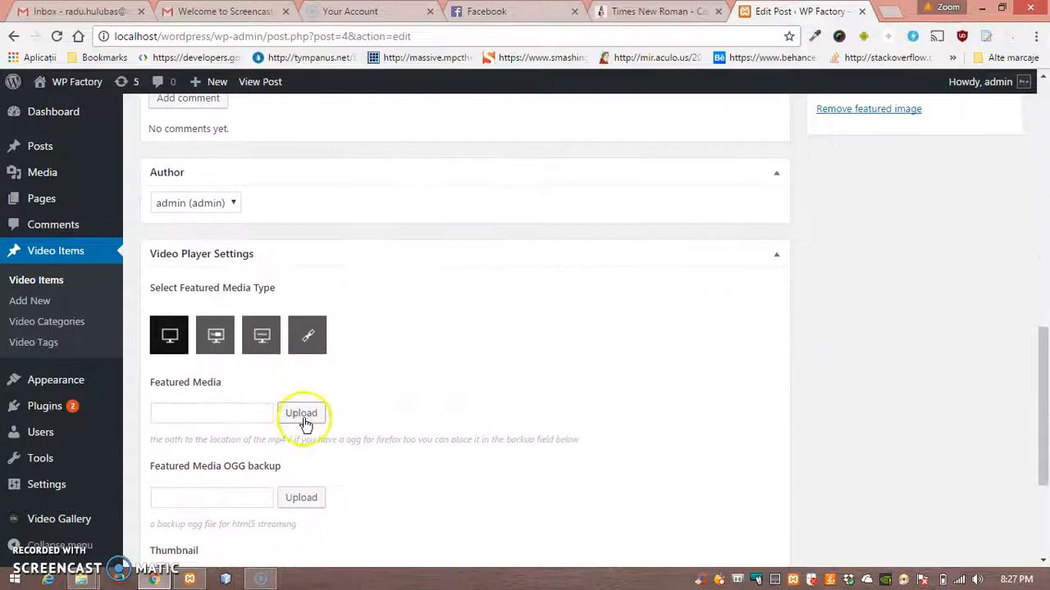
{"action": "left_click", "coordinate": [302, 413]}
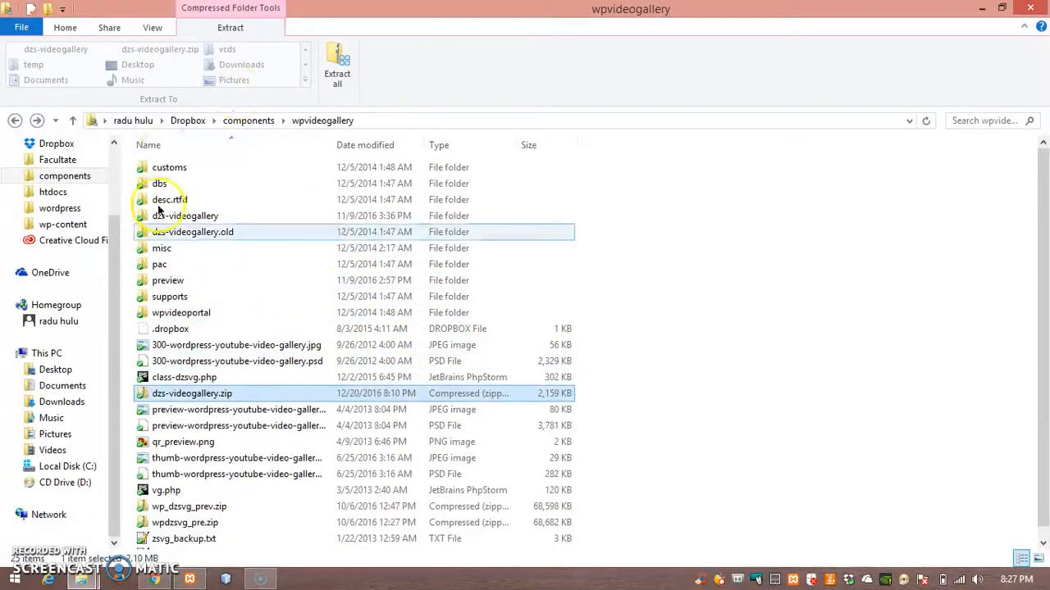
{"action": "left_click", "coordinate": [66, 27]}
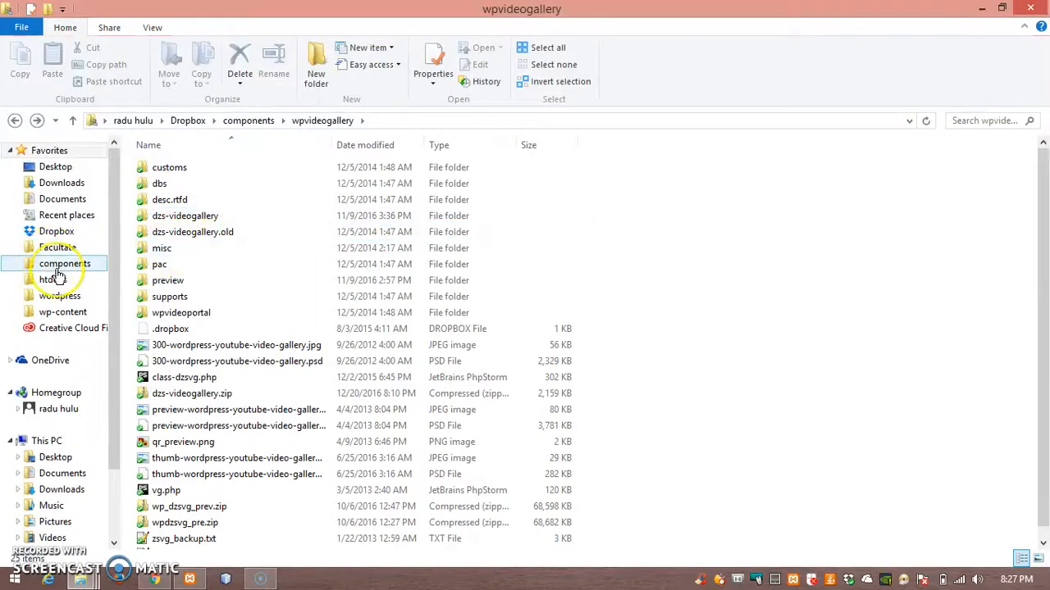
{"action": "left_click", "coordinate": [52, 279]}
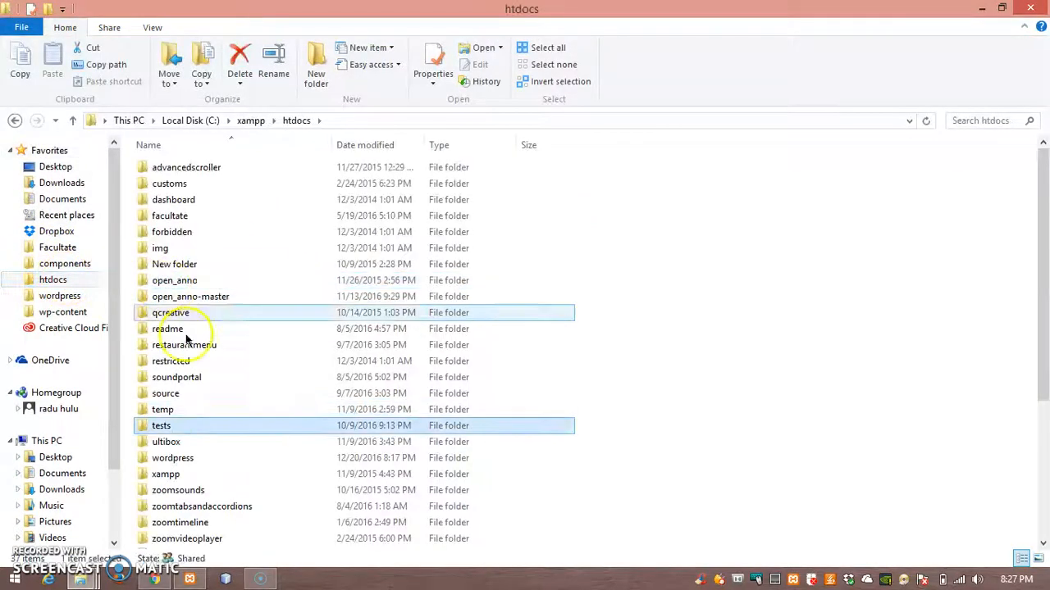
{"action": "double_click", "coordinate": [161, 425]}
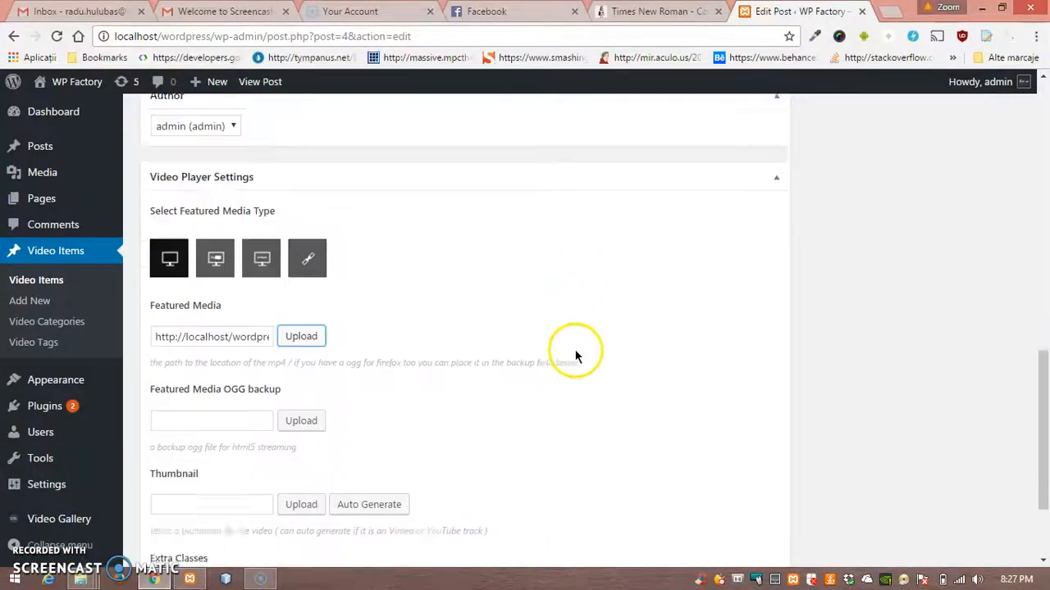
{"action": "scroll", "scroll_direction": "up", "scroll_amount": 3}
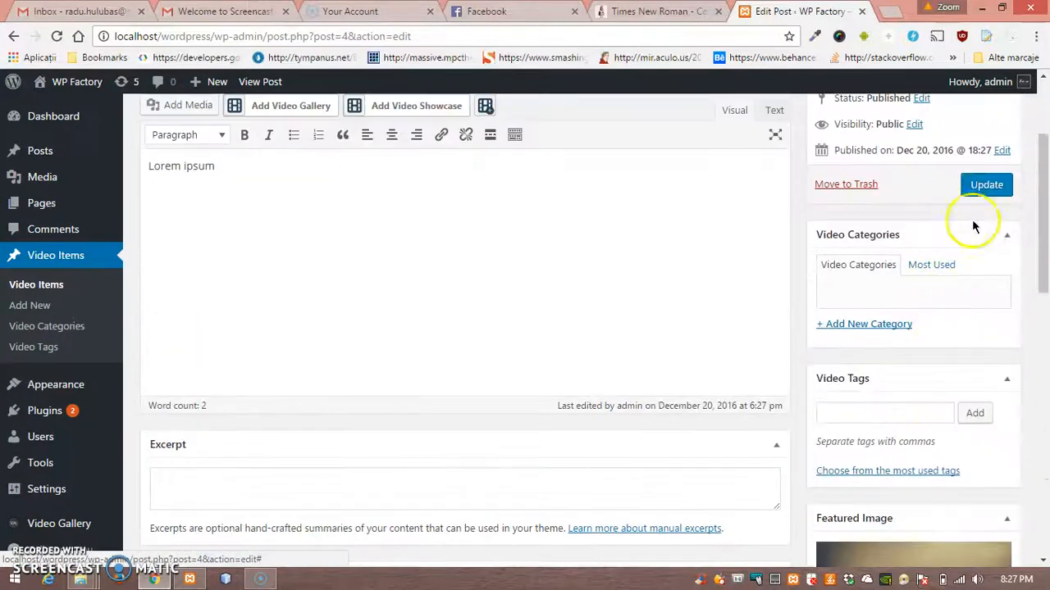
{"action": "left_click", "coordinate": [986, 183]}
{"action": "type", "text": "Vdeo"}
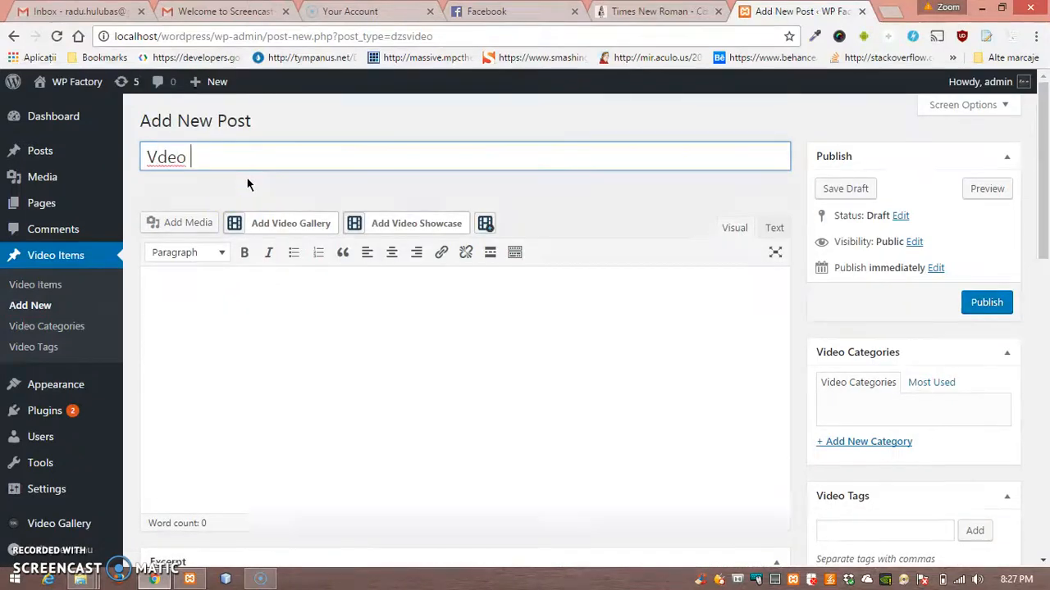
Title a new item 'Video YouTube' and fetch a YouTube video link for its featured media.
{"action": "type", "text": "Video Y"}
{"action": "type", "text": "yout"}
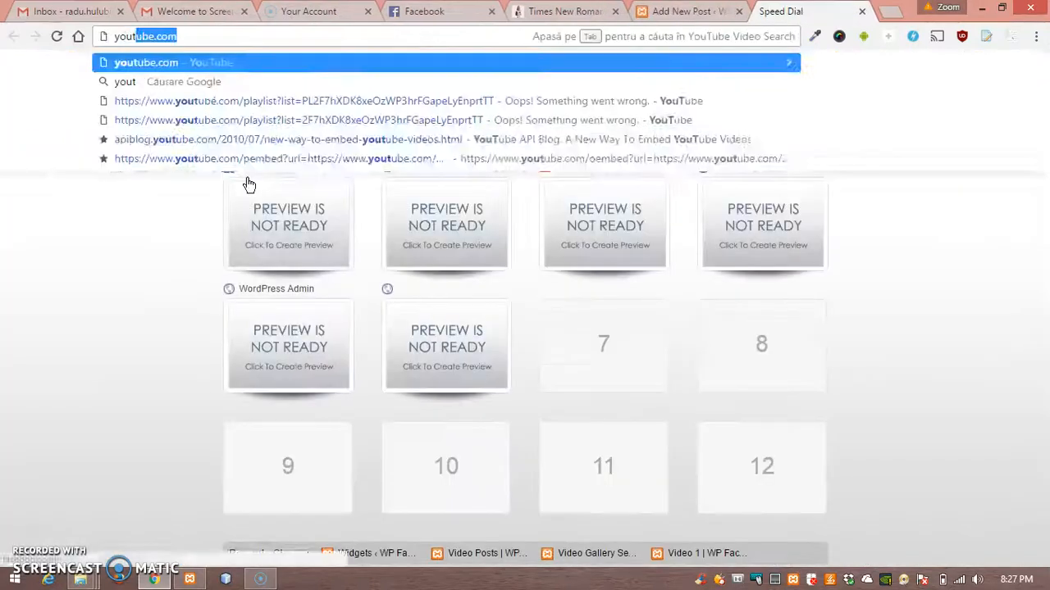
{"action": "key", "text": "Return"}
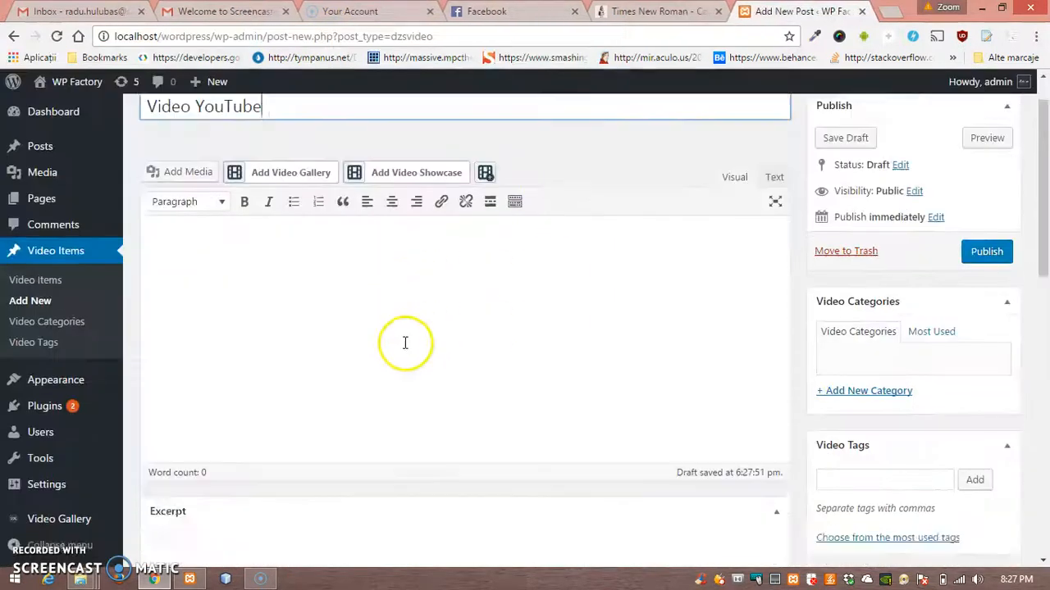
{"action": "scroll", "scroll_direction": "down", "scroll_amount": 3}
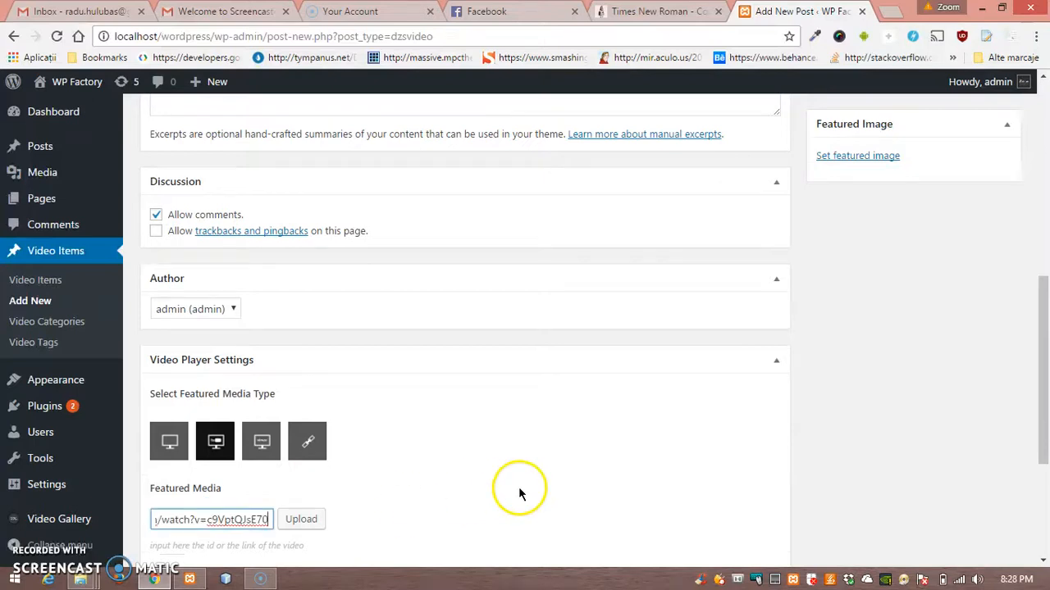
{"action": "scroll", "scroll_direction": "down", "scroll_amount": 3}
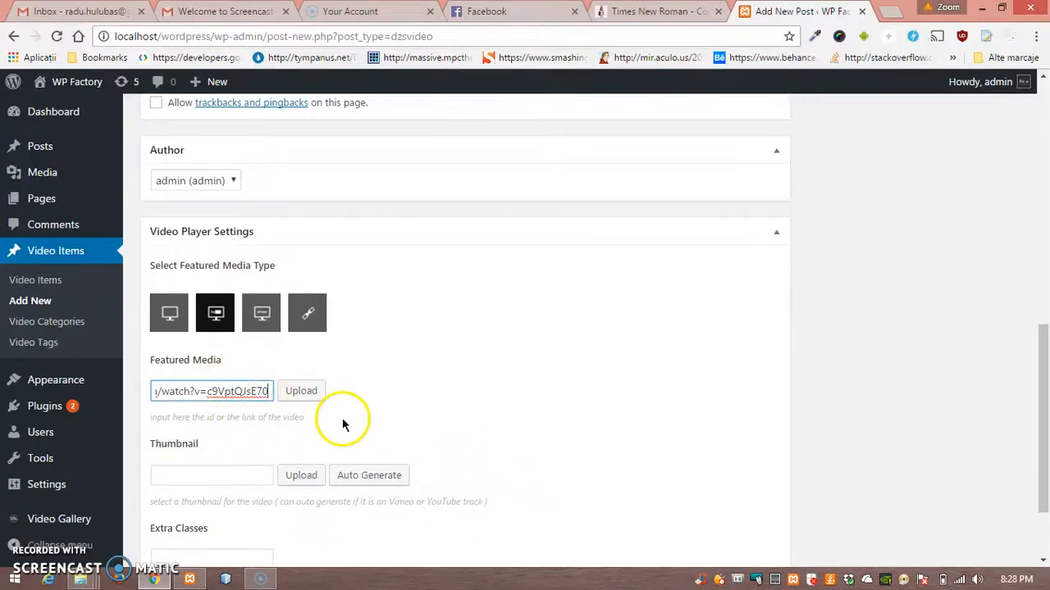
{"action": "scroll", "scroll_direction": "down", "scroll_amount": 3}
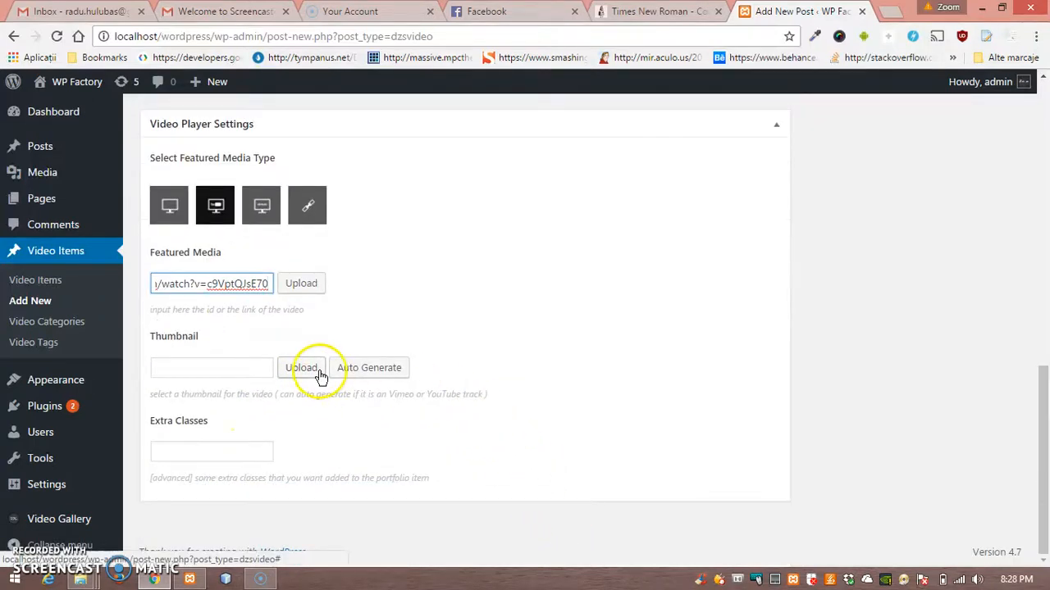
{"action": "scroll", "scroll_direction": "up", "scroll_amount": 3}
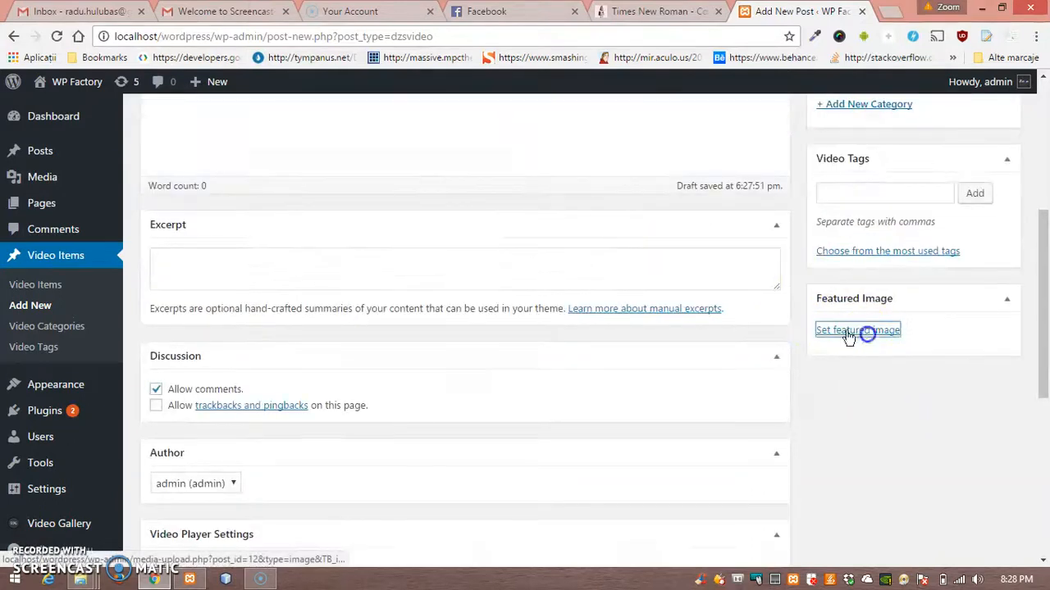
Set the laptop desk photo as featured image, add Lorem Ipsum body text and publish the item.
{"action": "left_click", "coordinate": [858, 330]}
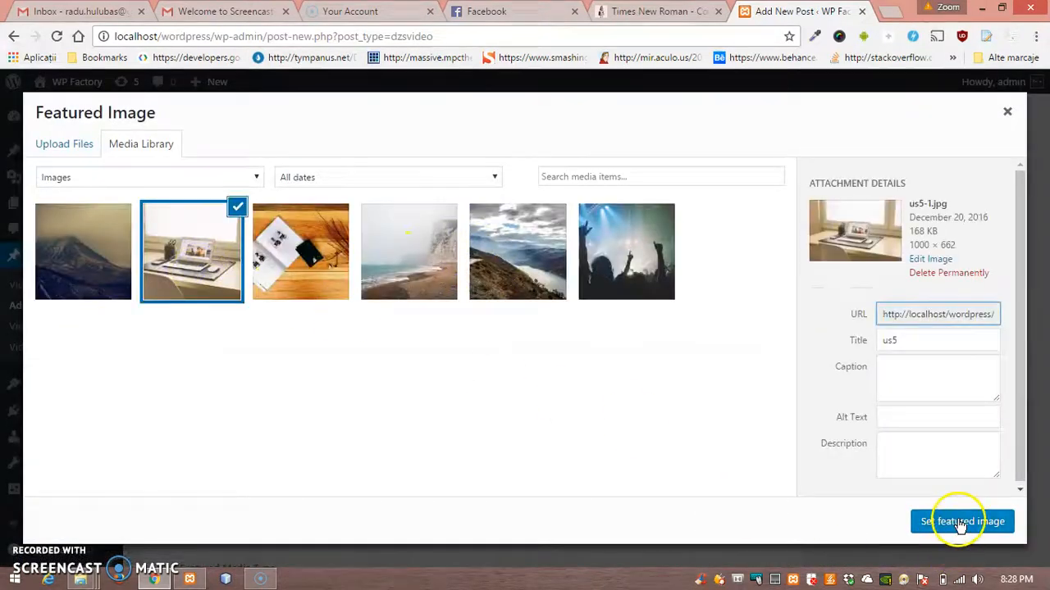
{"action": "left_click", "coordinate": [961, 522]}
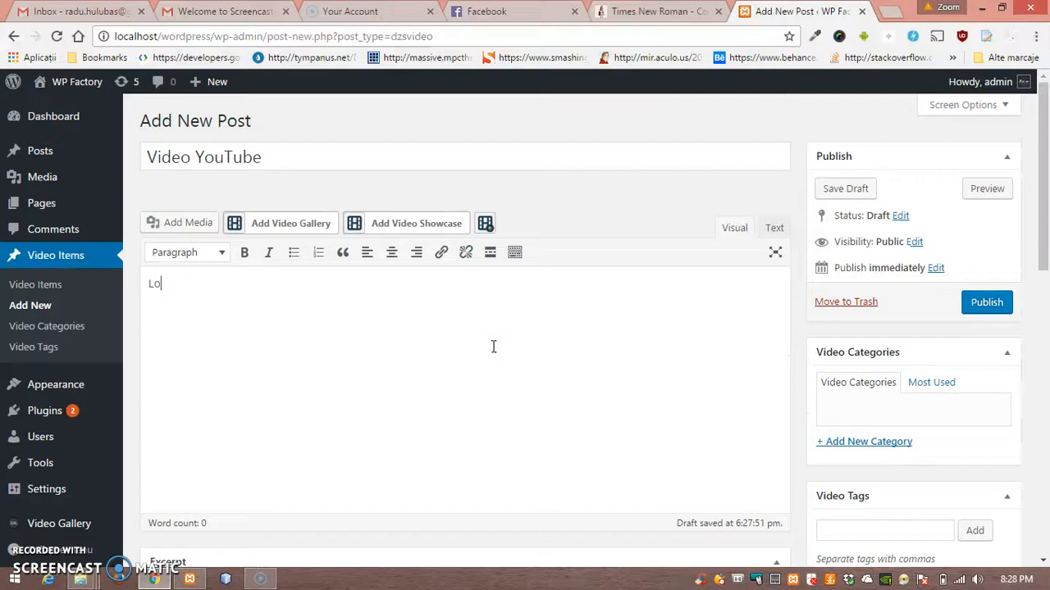
{"action": "type", "text": "rem Ipsuma"}
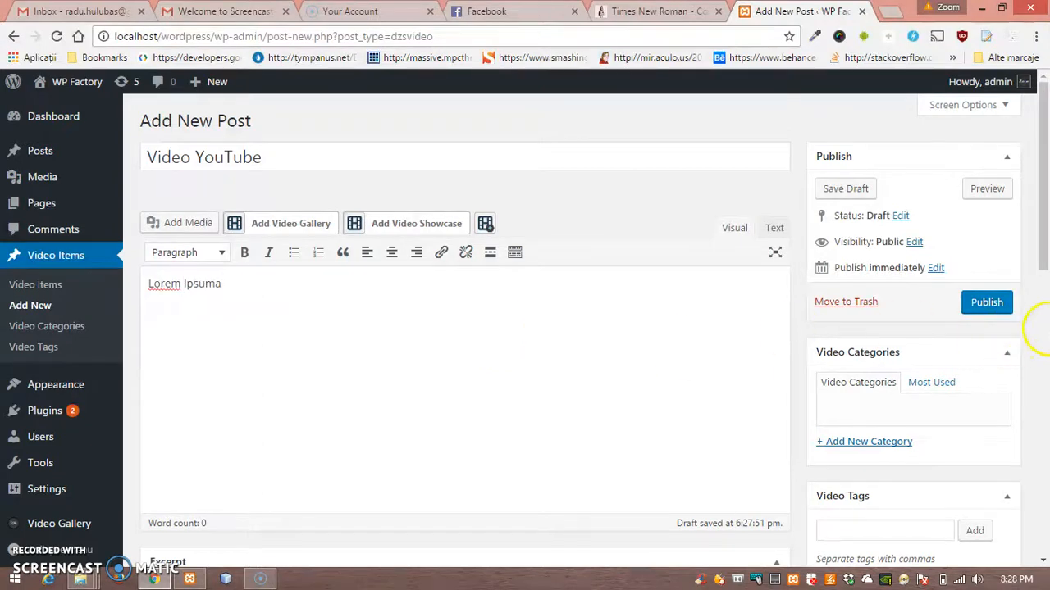
{"action": "left_click", "coordinate": [988, 302]}
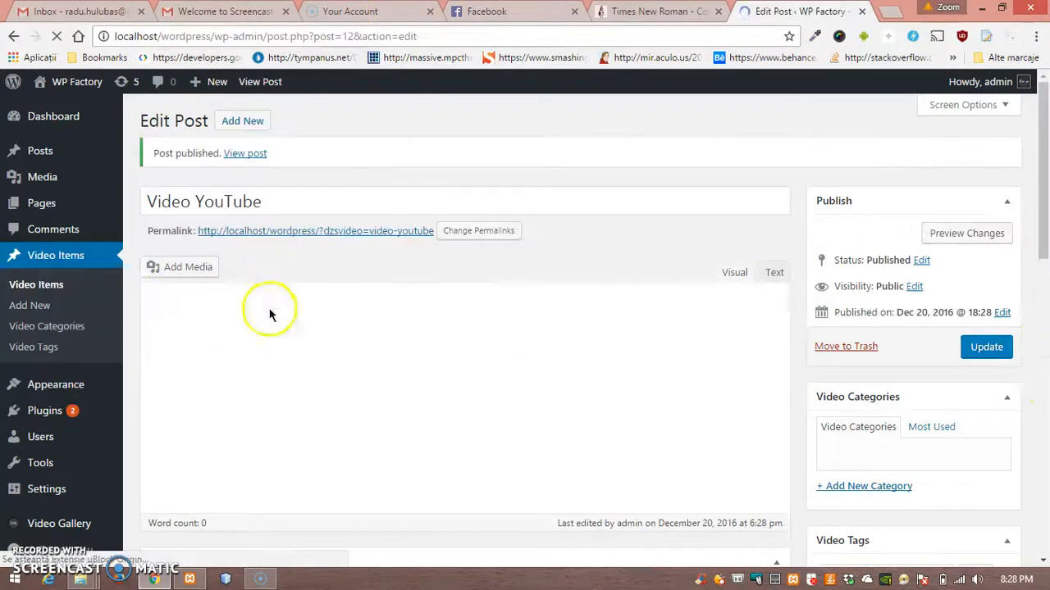
Start a new 'Vimeo Video' item with lorem ipsum body text.
{"action": "left_click", "coordinate": [29, 305]}
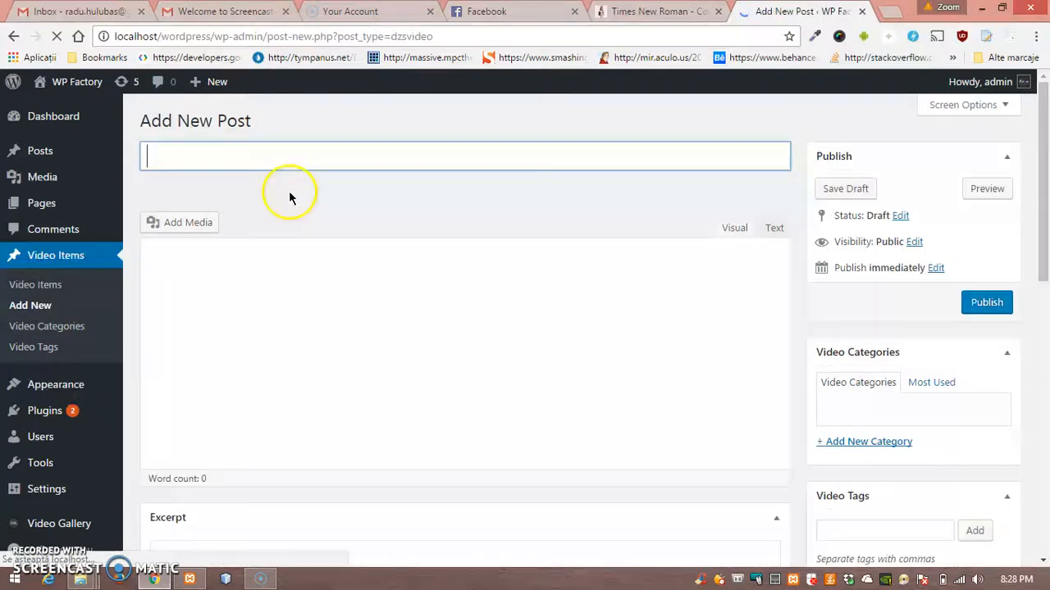
{"action": "type", "text": "Vimeo Video"}
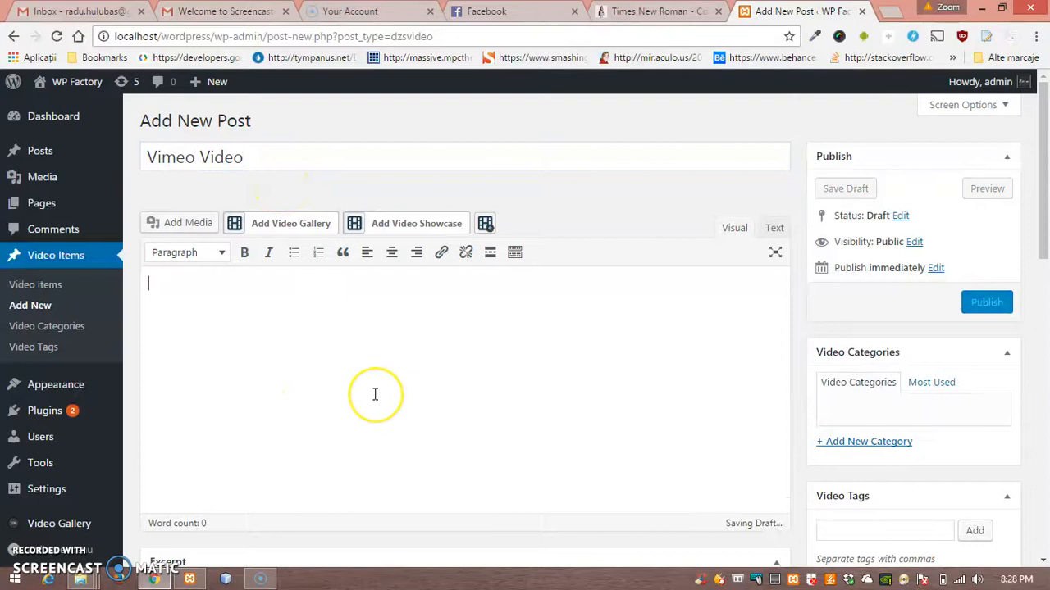
{"action": "type", "text": "lorem ipsum"}
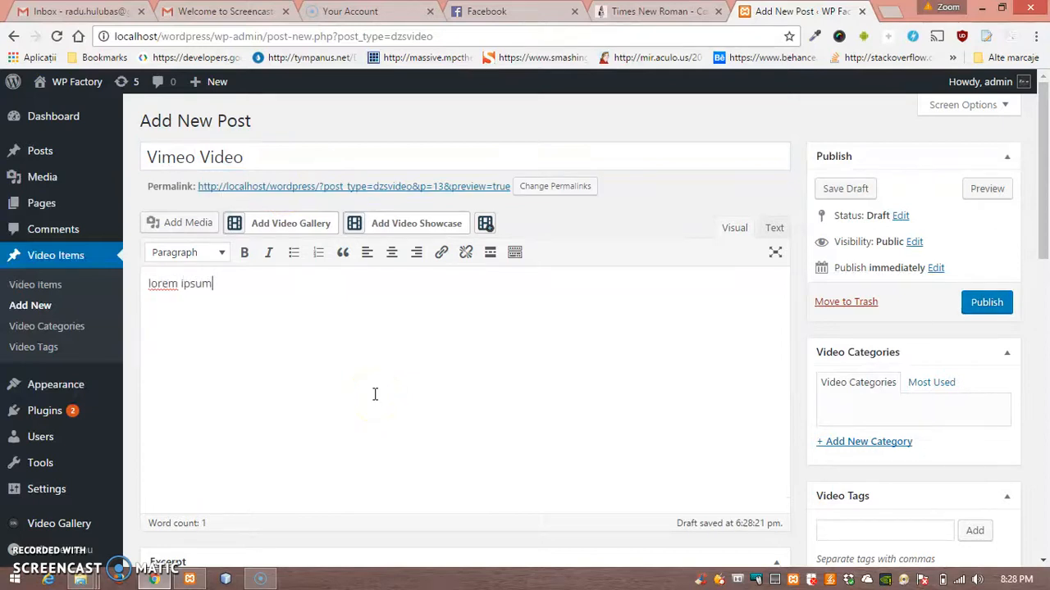
{"action": "scroll", "scroll_direction": "down", "scroll_amount": 3}
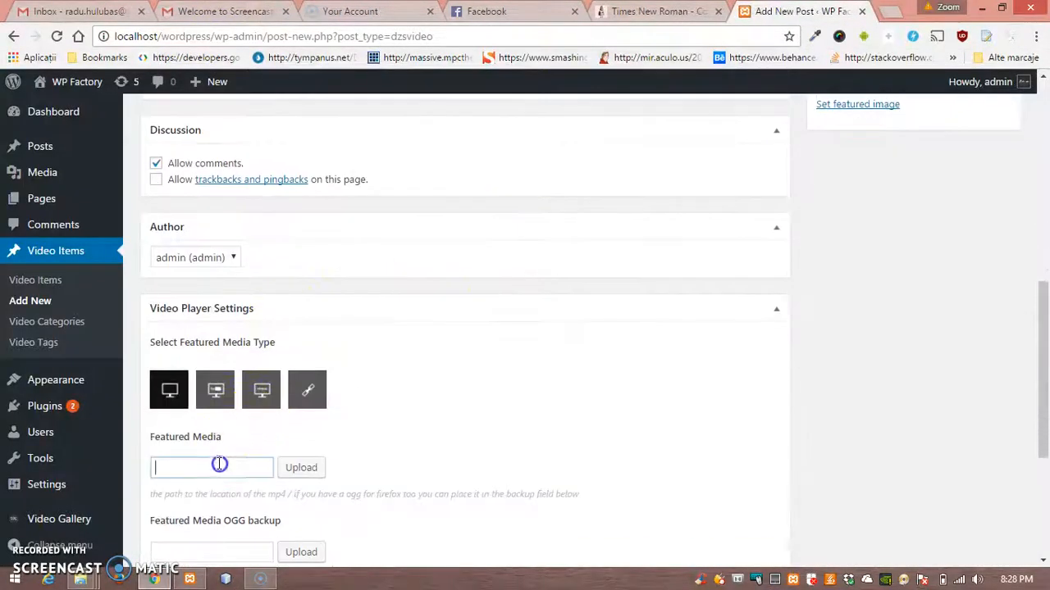
{"action": "scroll", "scroll_direction": "up", "scroll_amount": 3}
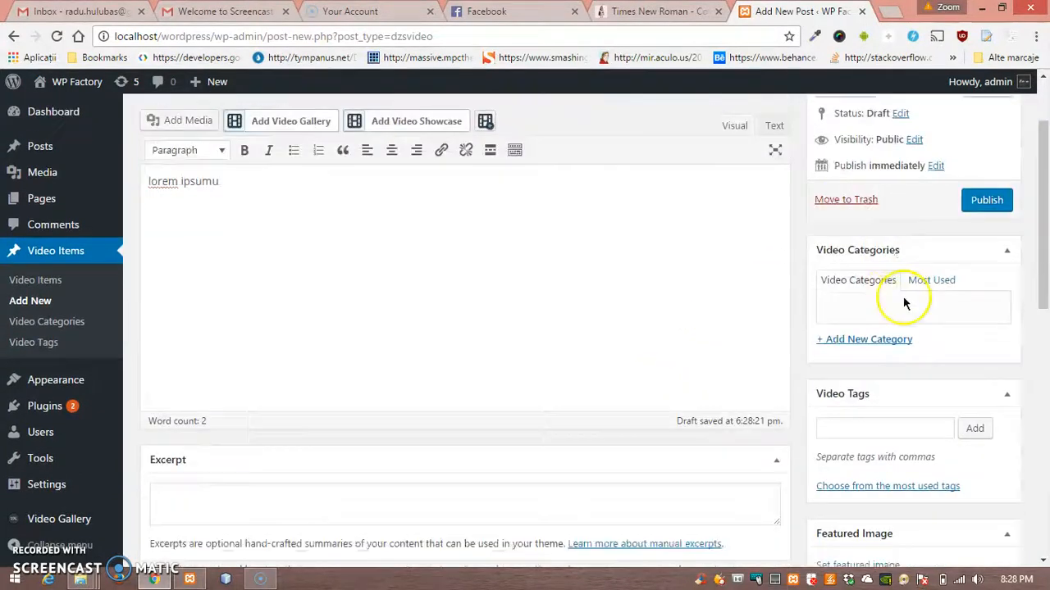
Set the us3 coastal beach photo as featured image, publish, and begin a new page.
{"action": "left_click", "coordinate": [856, 565]}
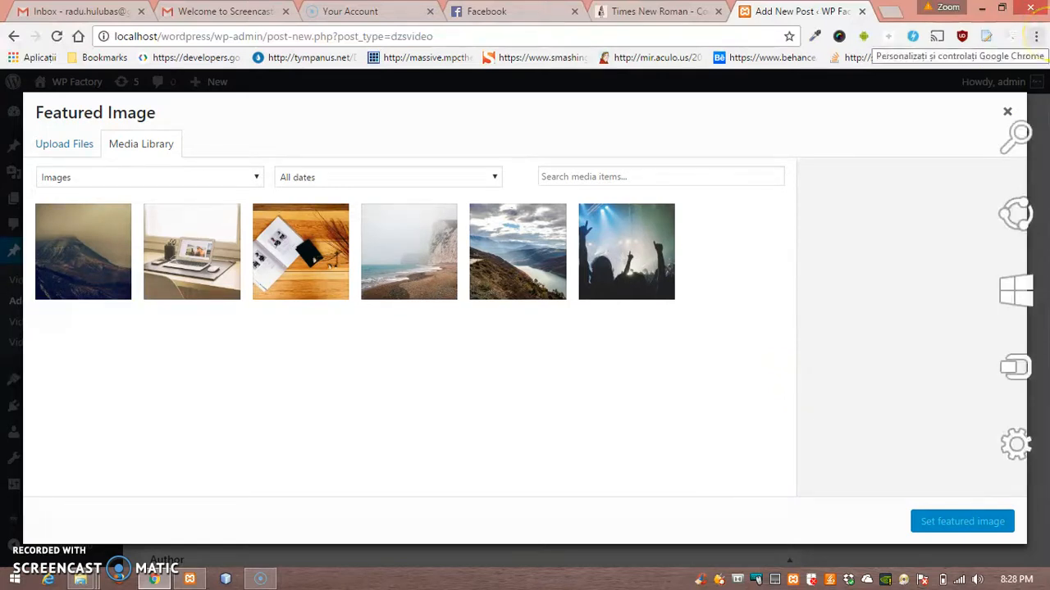
{"action": "left_click", "coordinate": [409, 253]}
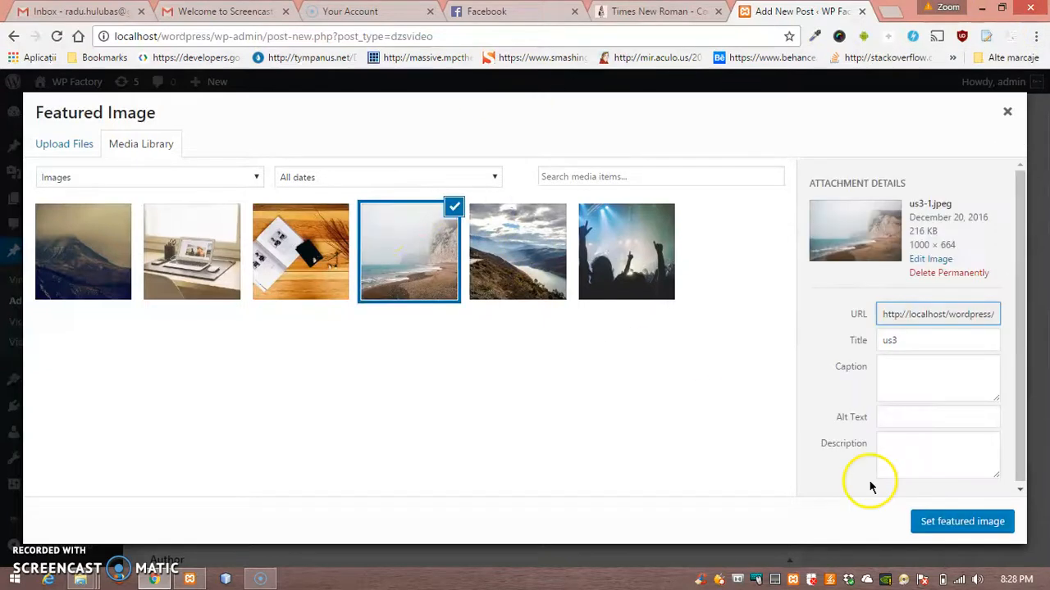
{"action": "left_click", "coordinate": [961, 522]}
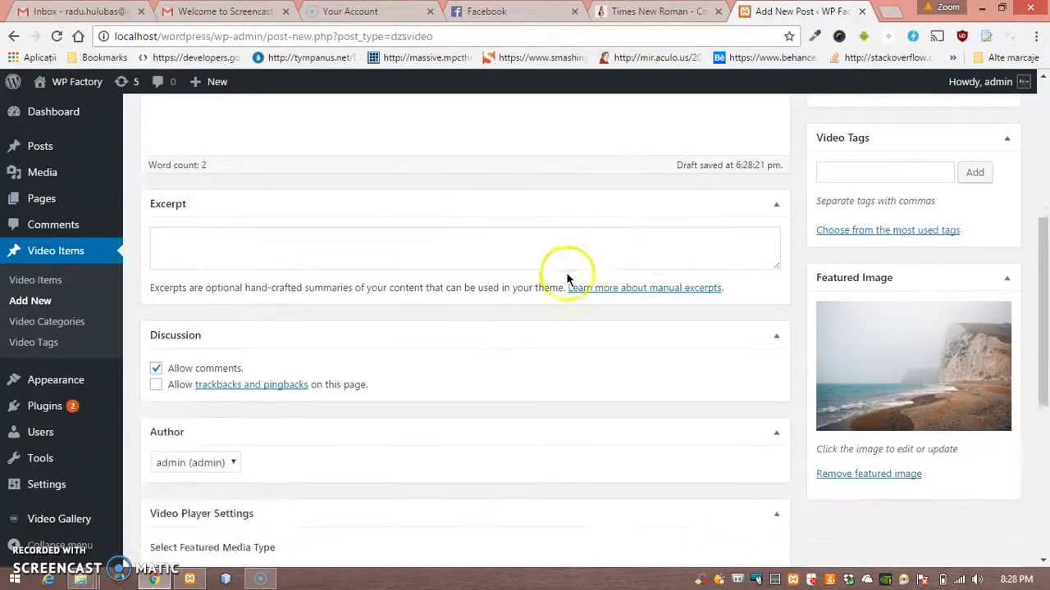
{"action": "scroll", "scroll_direction": "down", "scroll_amount": 3}
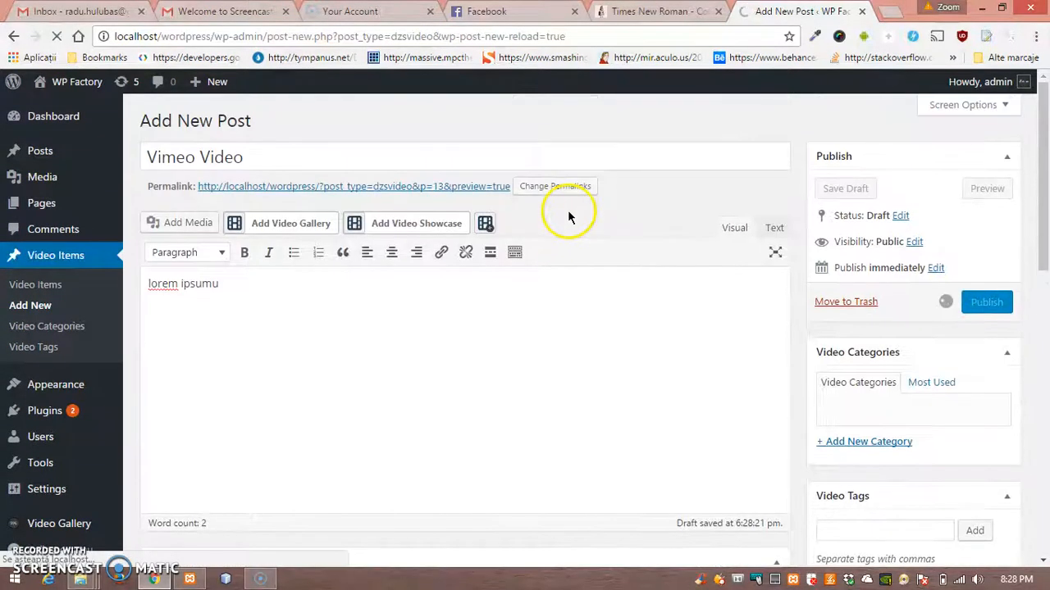
{"action": "left_click", "coordinate": [986, 301]}
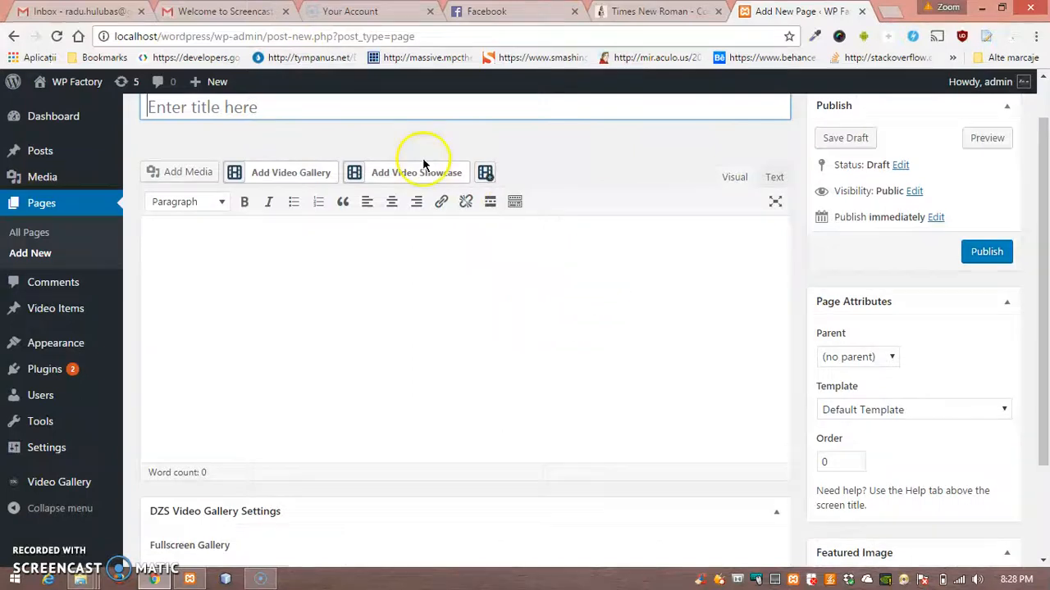
Title the new page 'Video showcase' and publish it.
{"action": "type", "text": "Vim"}
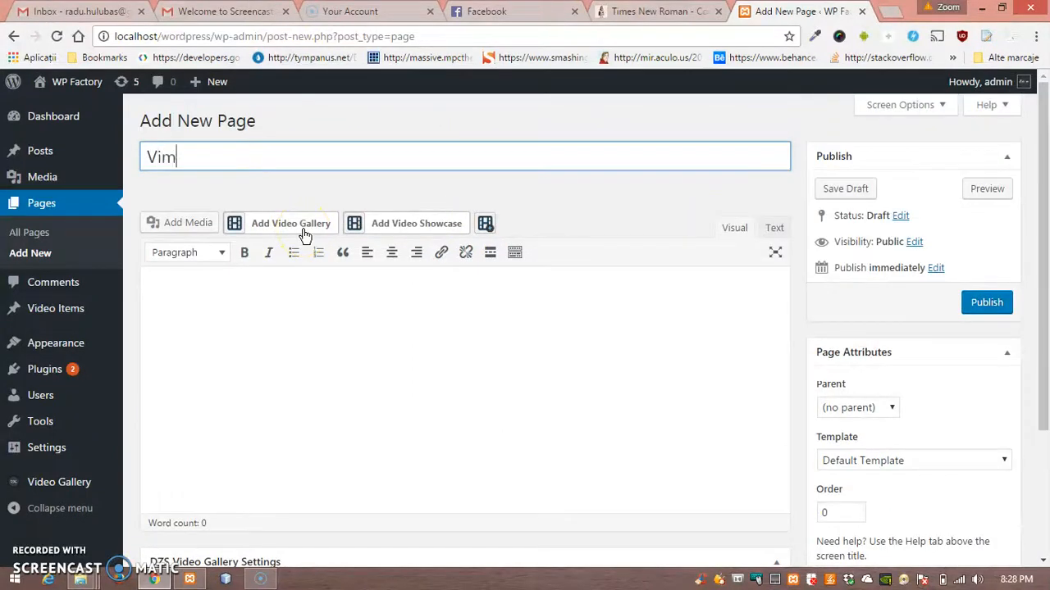
{"action": "type", "text": "Videos"}
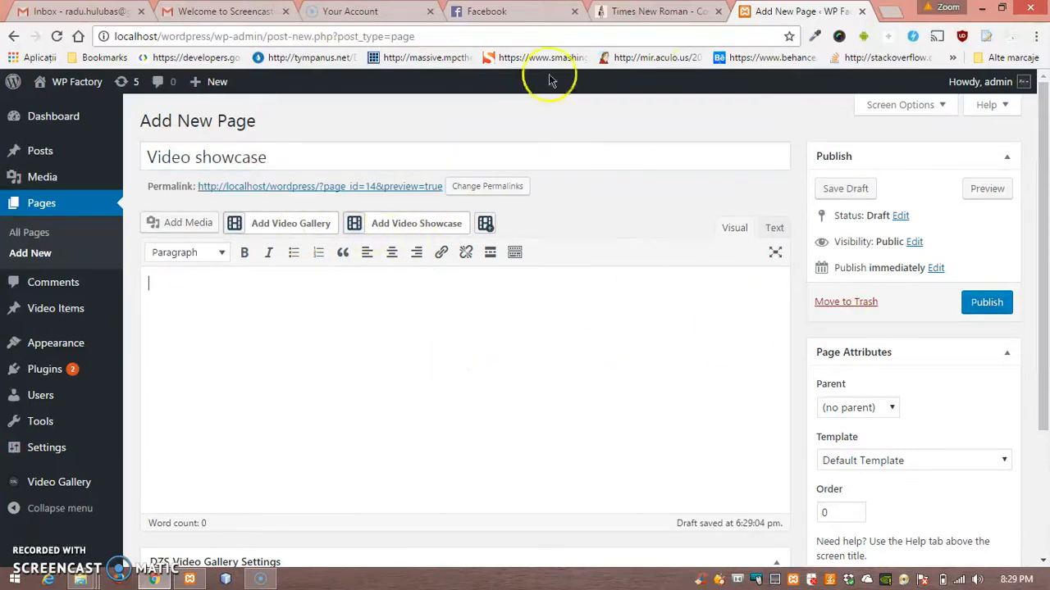
{"action": "left_click", "coordinate": [987, 302]}
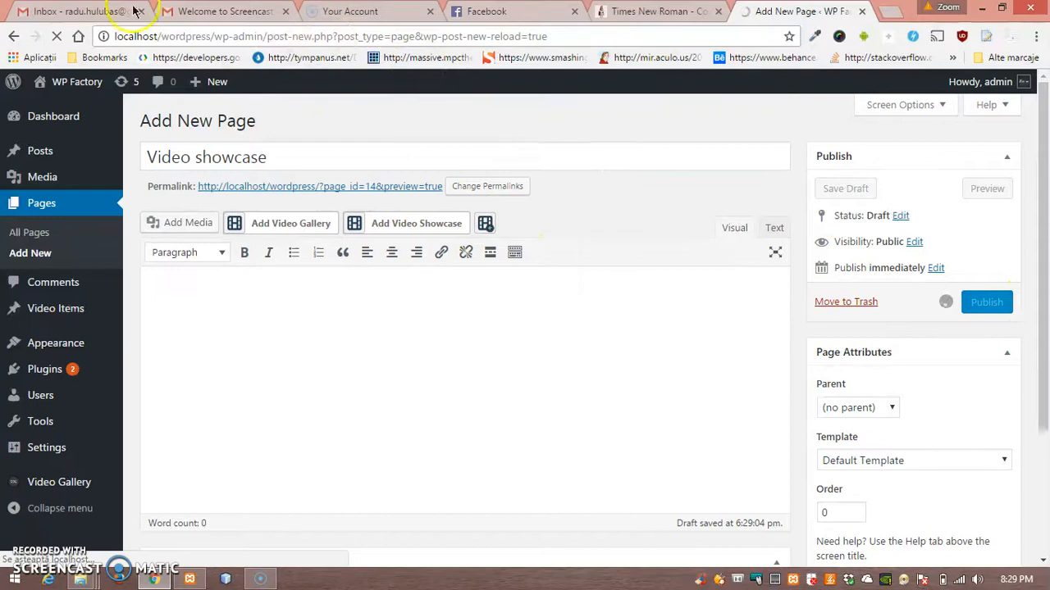
{"action": "left_click", "coordinate": [987, 301]}
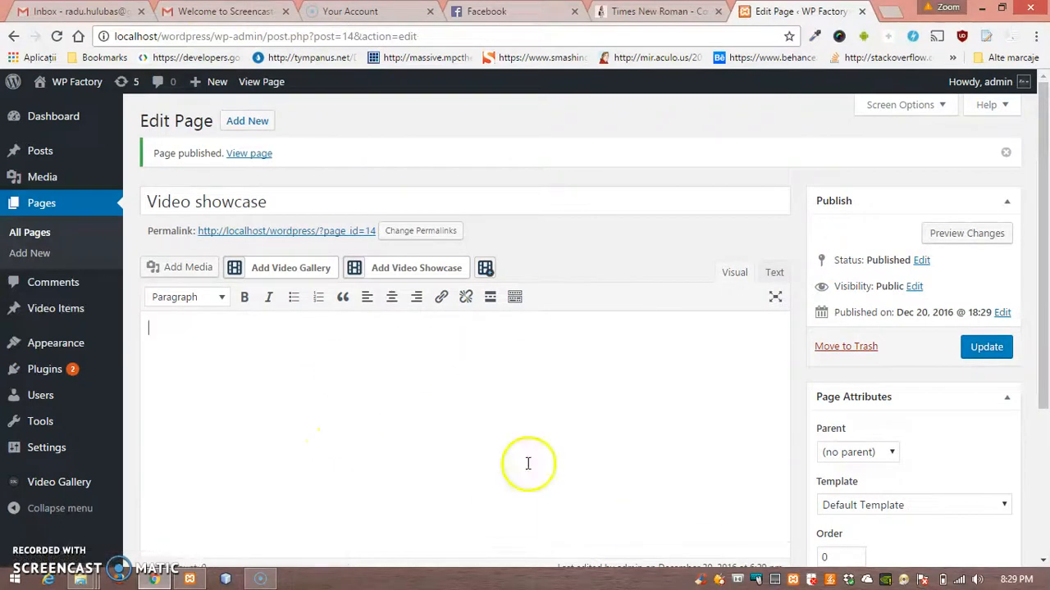
{"action": "mouse_move", "coordinate": [335, 315]}
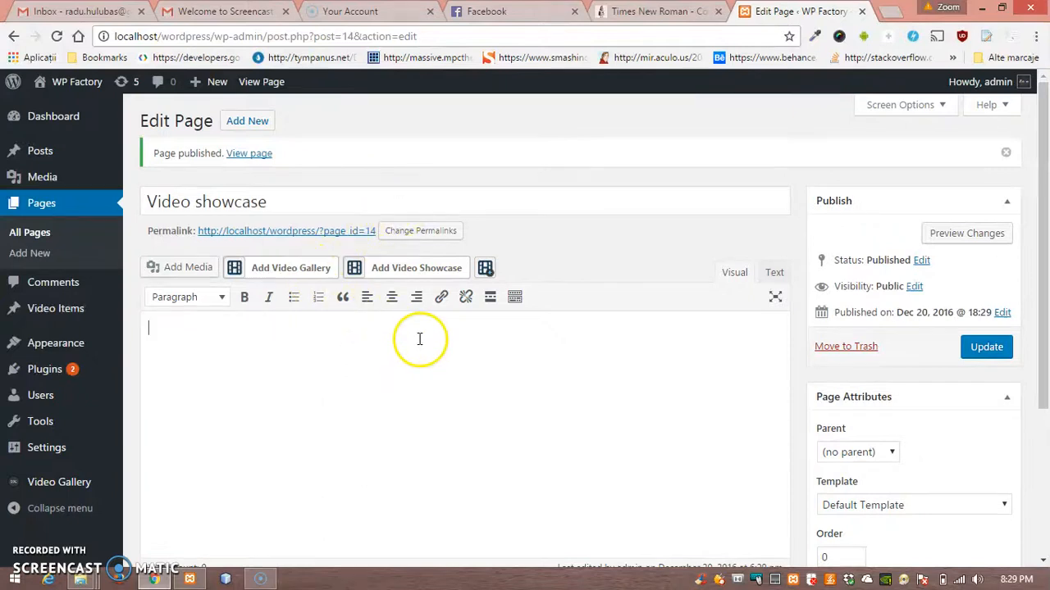
{"action": "mouse_move", "coordinate": [407, 348]}
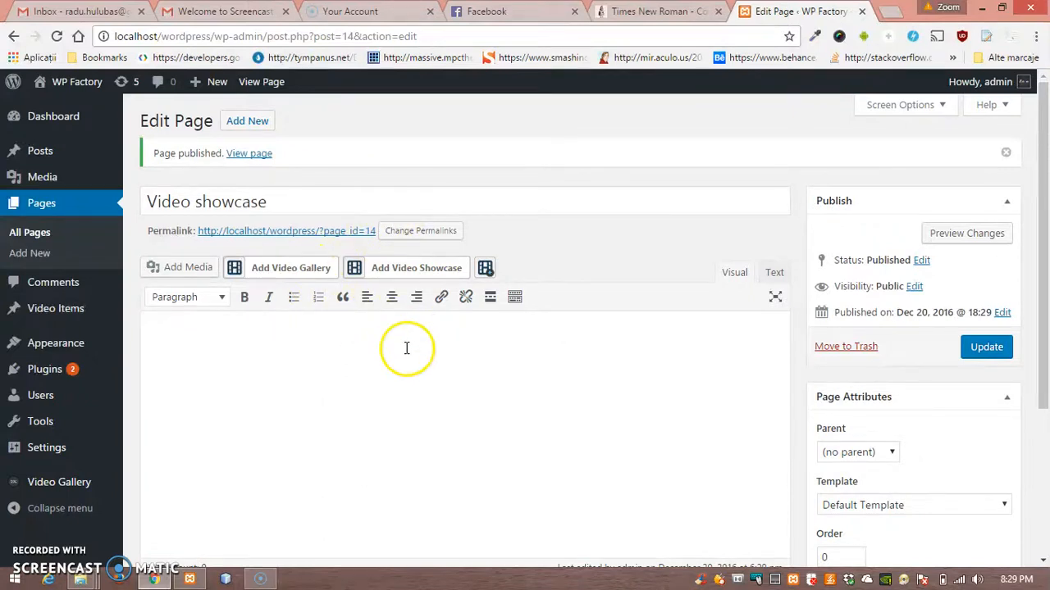
{"action": "mouse_move", "coordinate": [339, 331]}
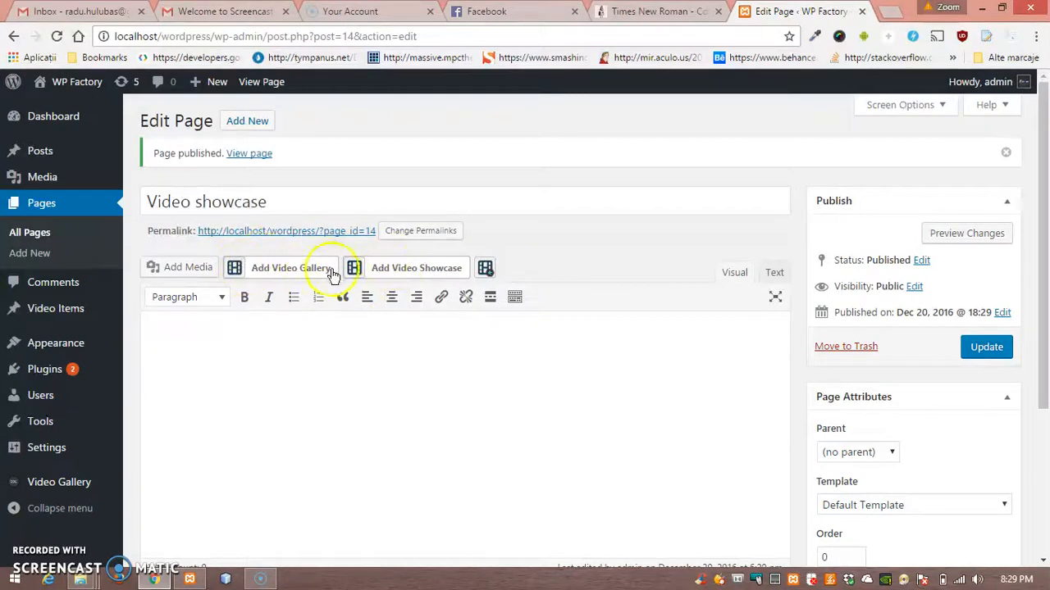
{"action": "mouse_move", "coordinate": [377, 272]}
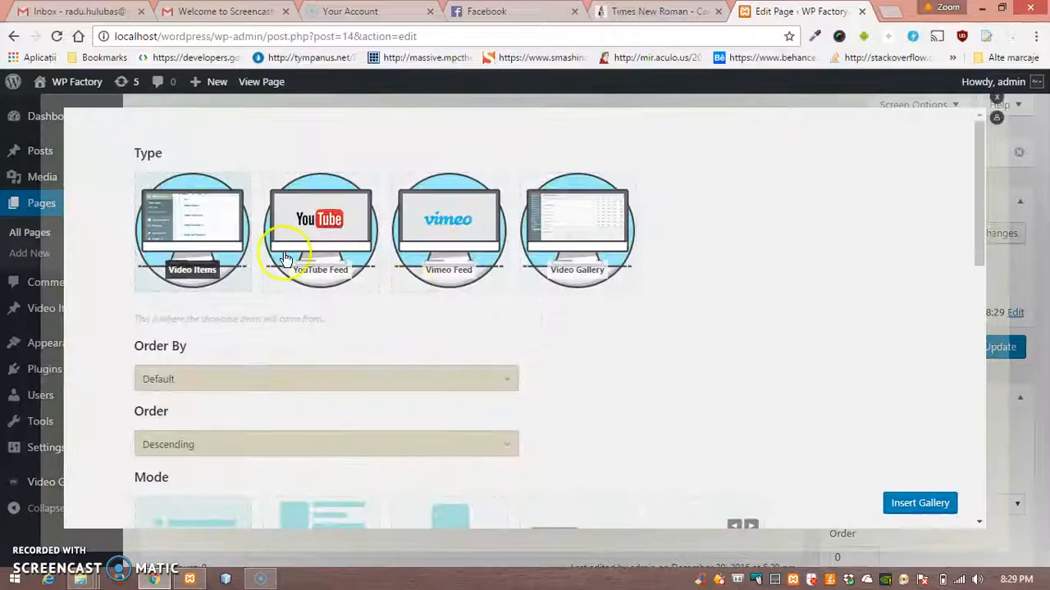
{"action": "mouse_move", "coordinate": [379, 239]}
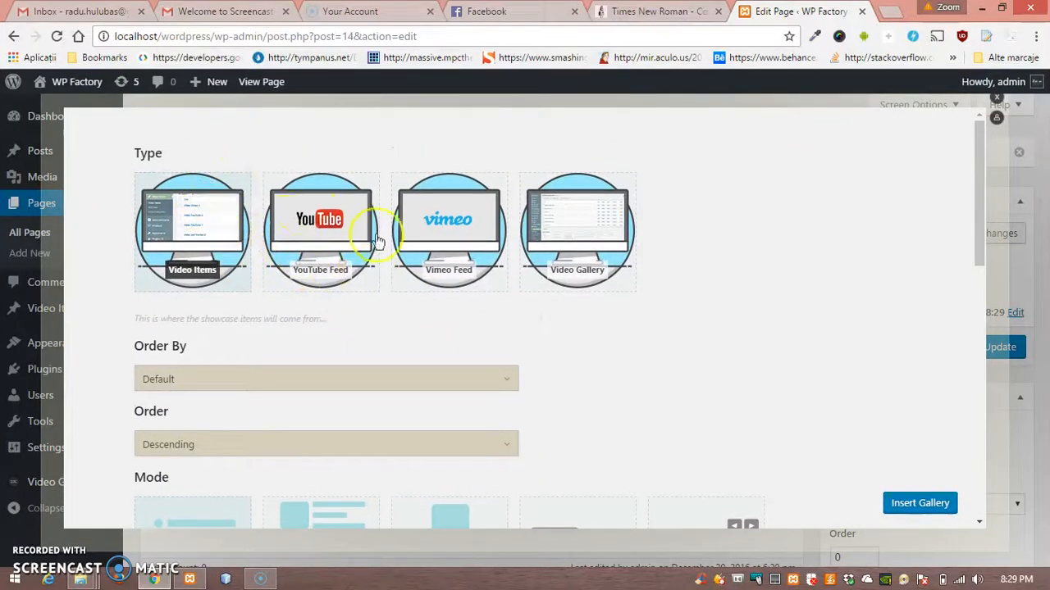
{"action": "mouse_move", "coordinate": [577, 230]}
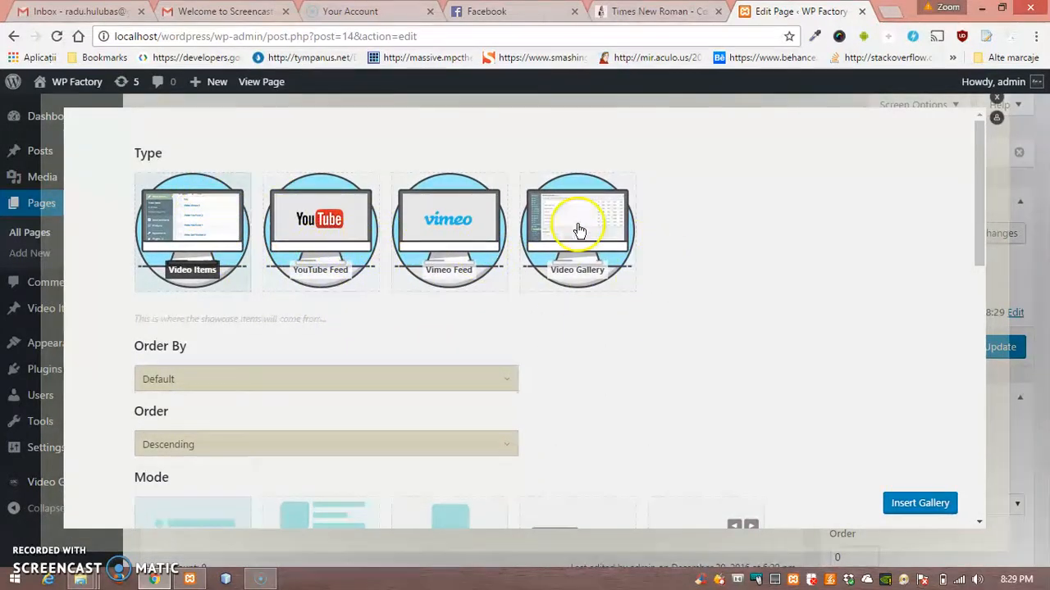
Insert a Video Items showcase in UL List mode into the page.
{"action": "scroll", "scroll_direction": "down", "scroll_amount": 3}
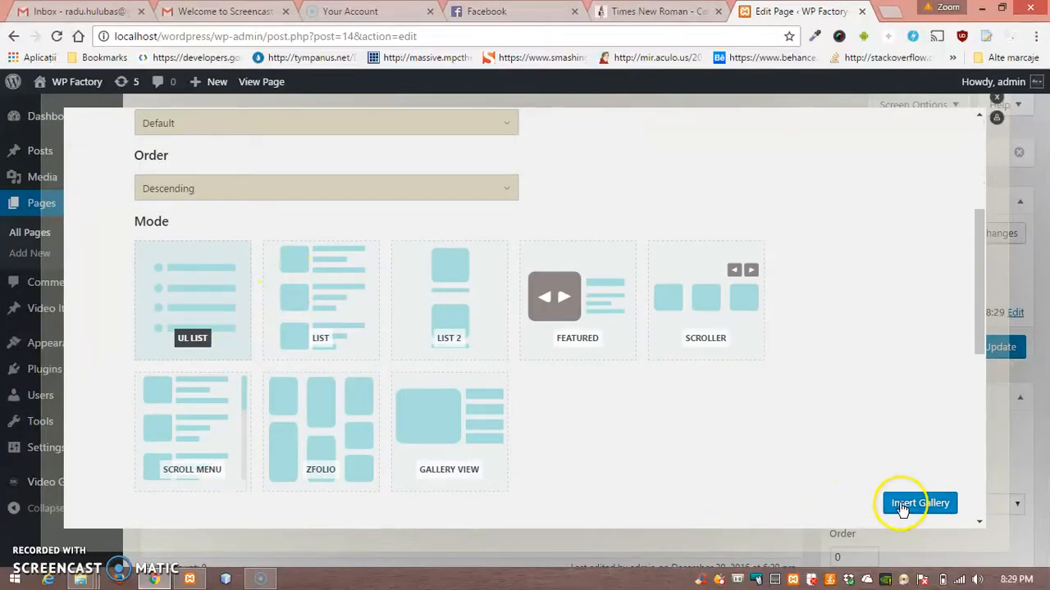
{"action": "left_click", "coordinate": [918, 501]}
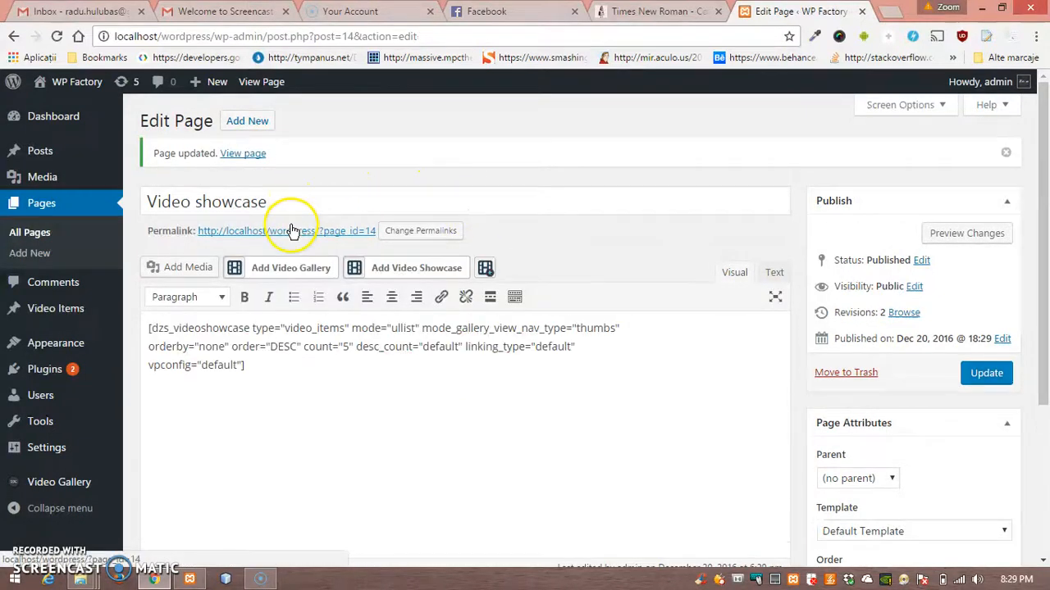
View the live Video showcase page and play the Video YouTube entry.
{"action": "left_click", "coordinate": [285, 229]}
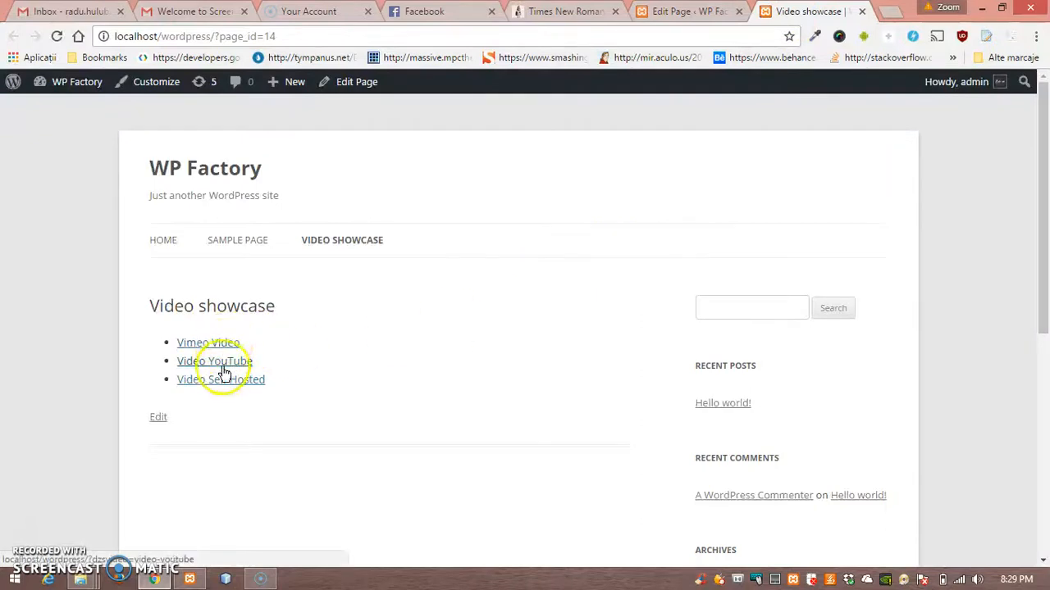
{"action": "left_click", "coordinate": [213, 361]}
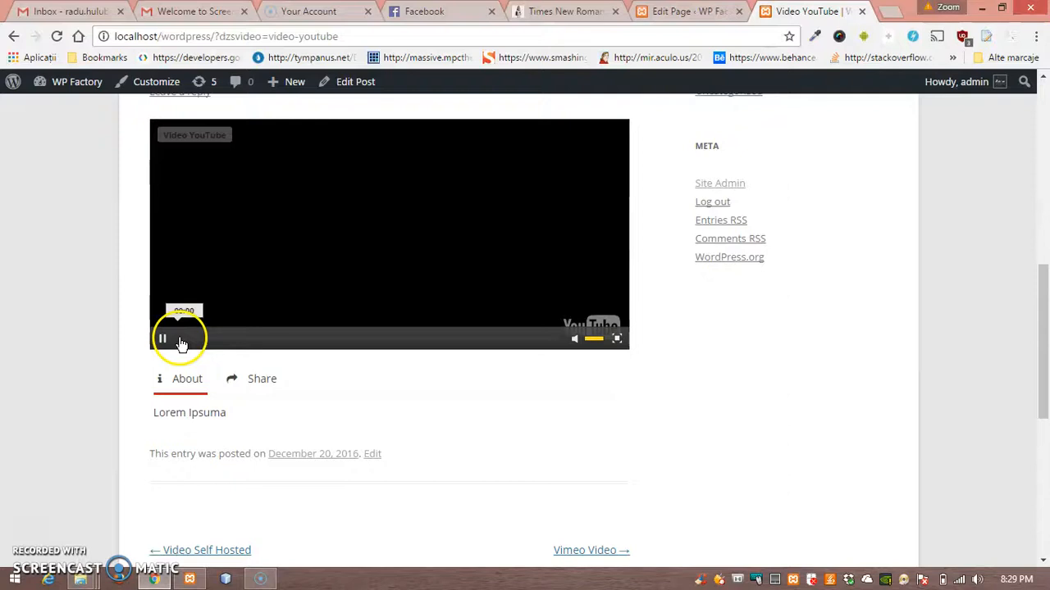
{"action": "scroll", "scroll_direction": "up", "scroll_amount": 3}
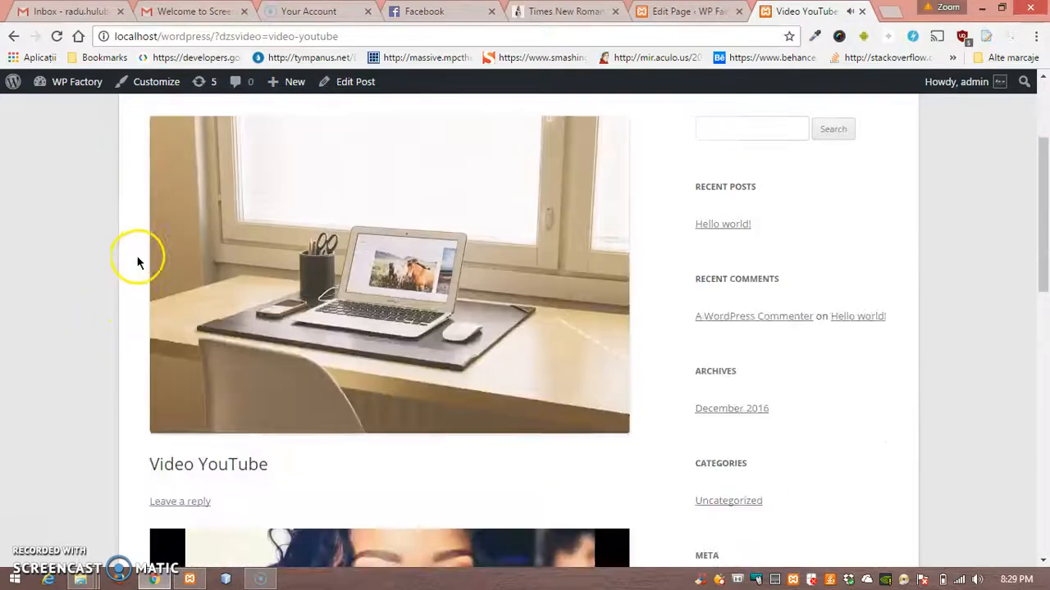
{"action": "scroll", "scroll_direction": "down", "scroll_amount": 3}
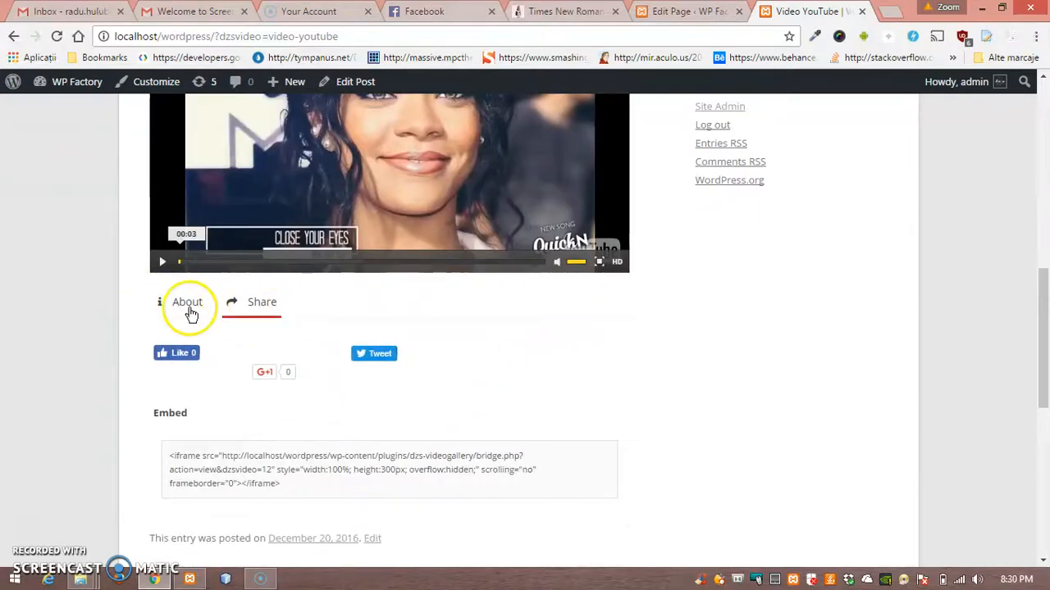
{"action": "scroll", "scroll_direction": "up", "scroll_amount": 3}
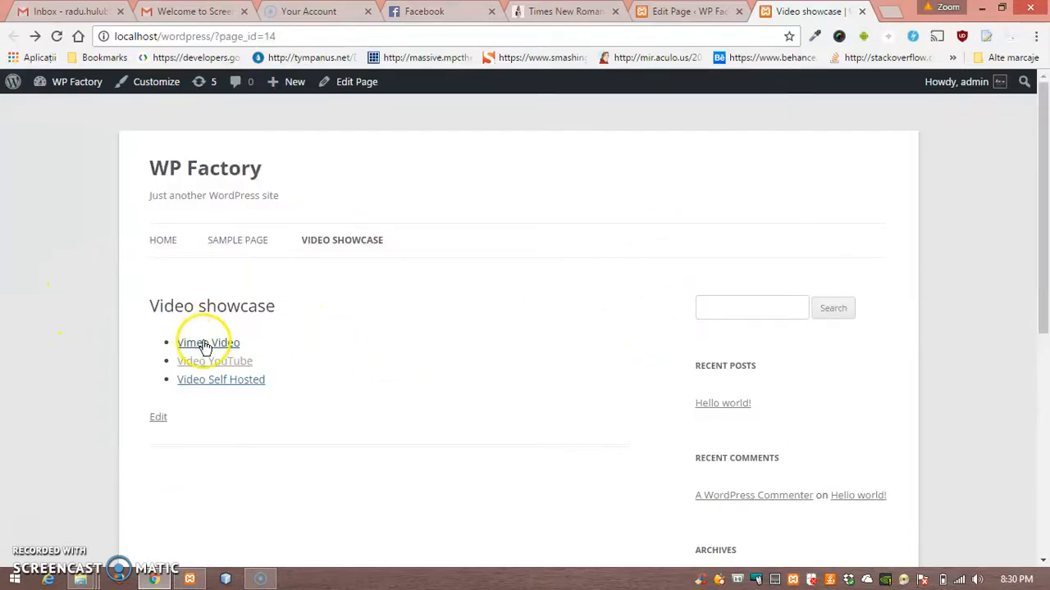
Play the Video Self Hosted entry and post a 'nice video' comment on it.
{"action": "left_click", "coordinate": [220, 379]}
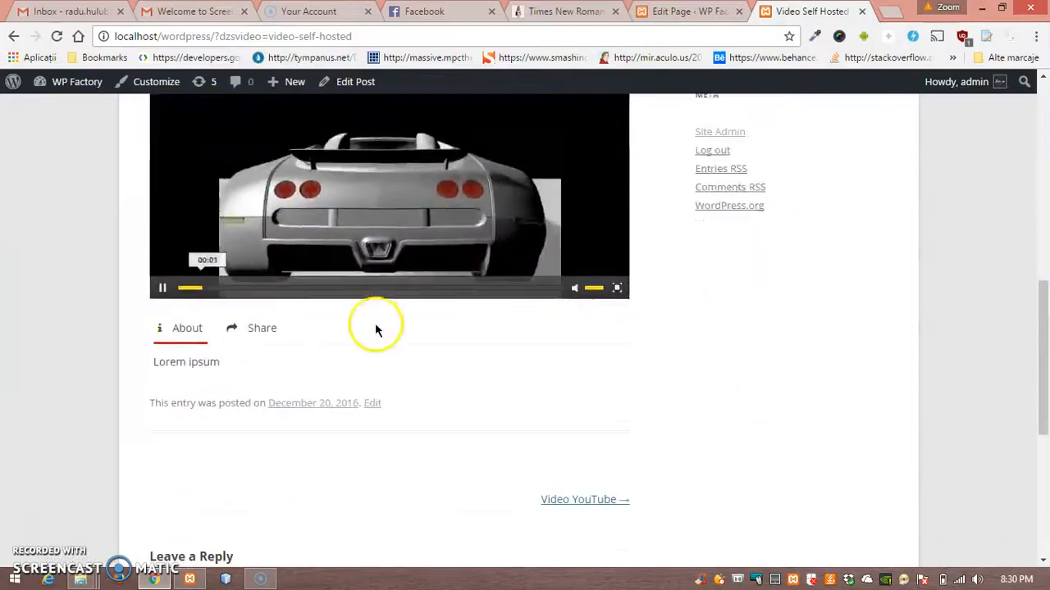
{"action": "scroll", "scroll_direction": "down", "scroll_amount": 3}
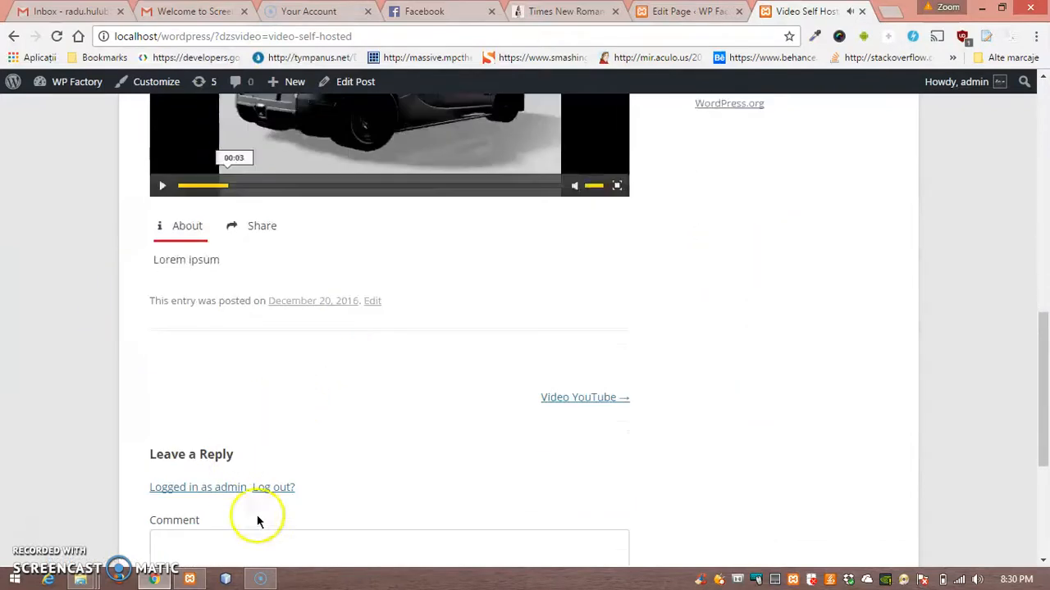
{"action": "type", "text": "nice video"}
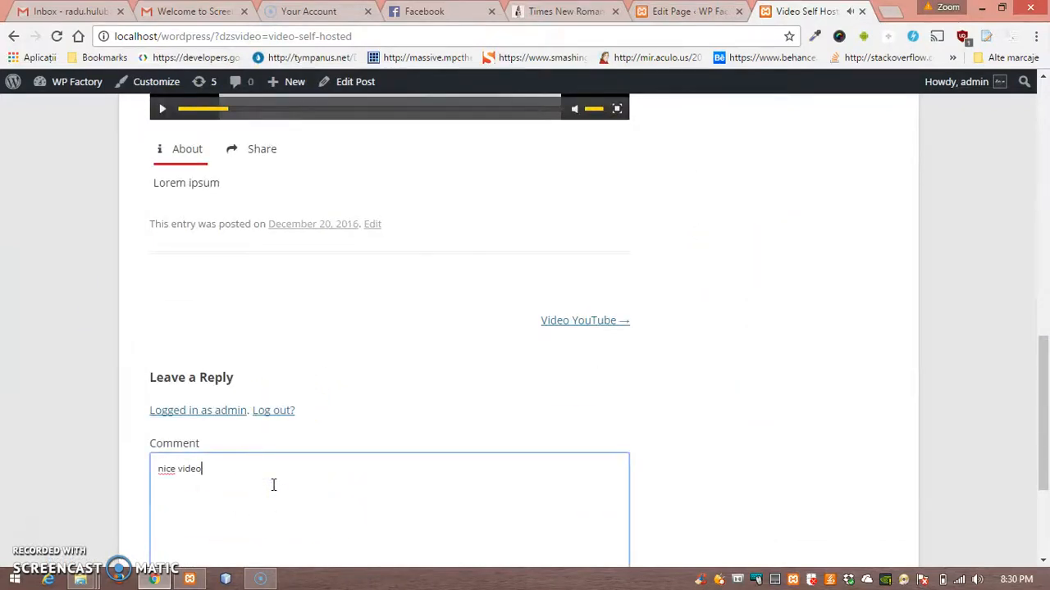
{"action": "scroll", "scroll_direction": "down", "scroll_amount": 3}
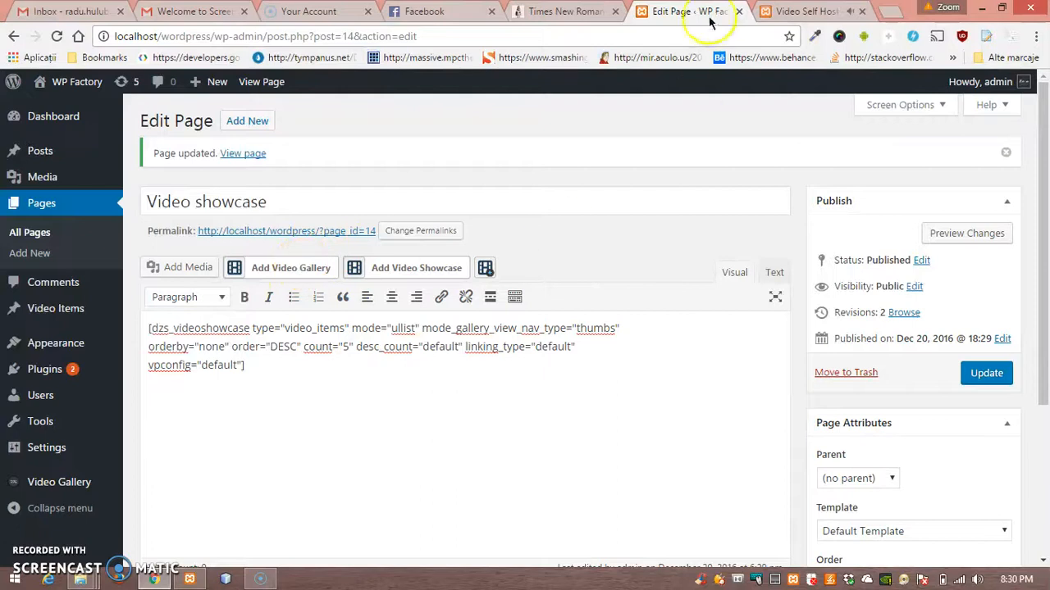
Insert a second showcase in List 2 mode and update the page.
{"action": "left_click", "coordinate": [807, 12]}
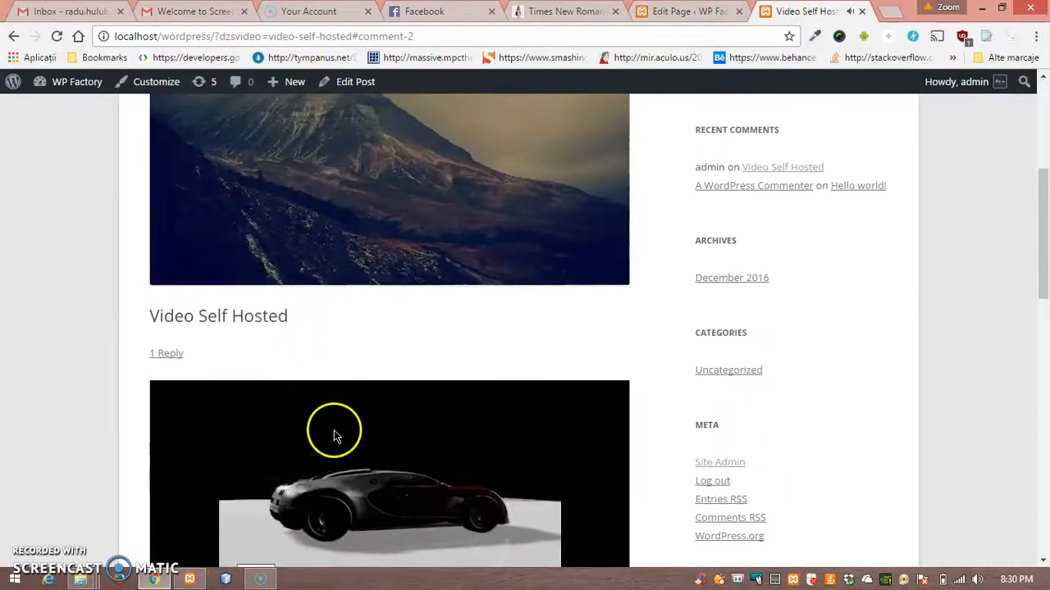
{"action": "left_click", "coordinate": [685, 10]}
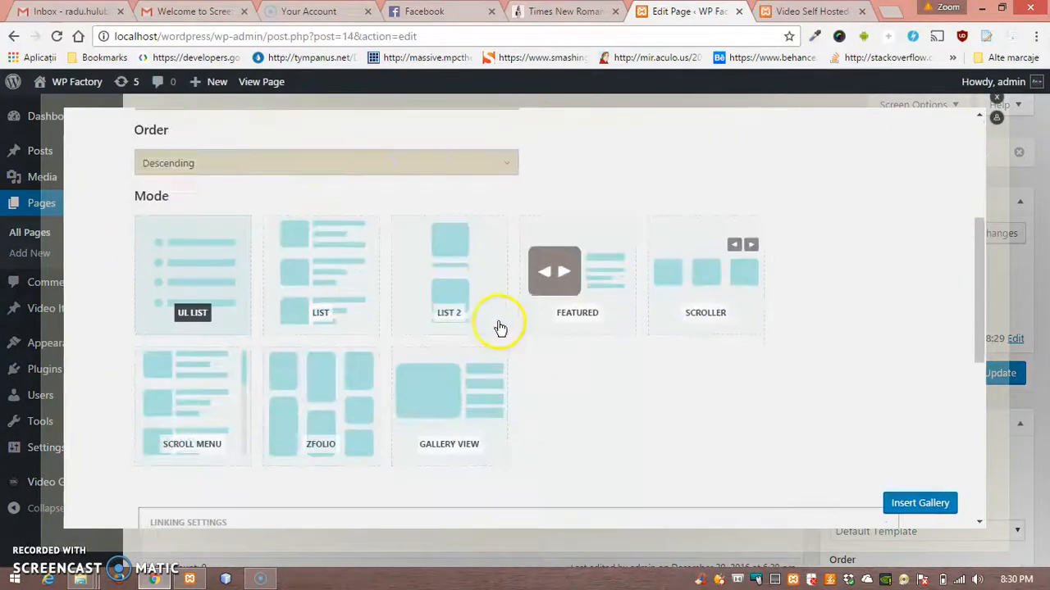
{"action": "scroll", "scroll_direction": "down", "scroll_amount": 3}
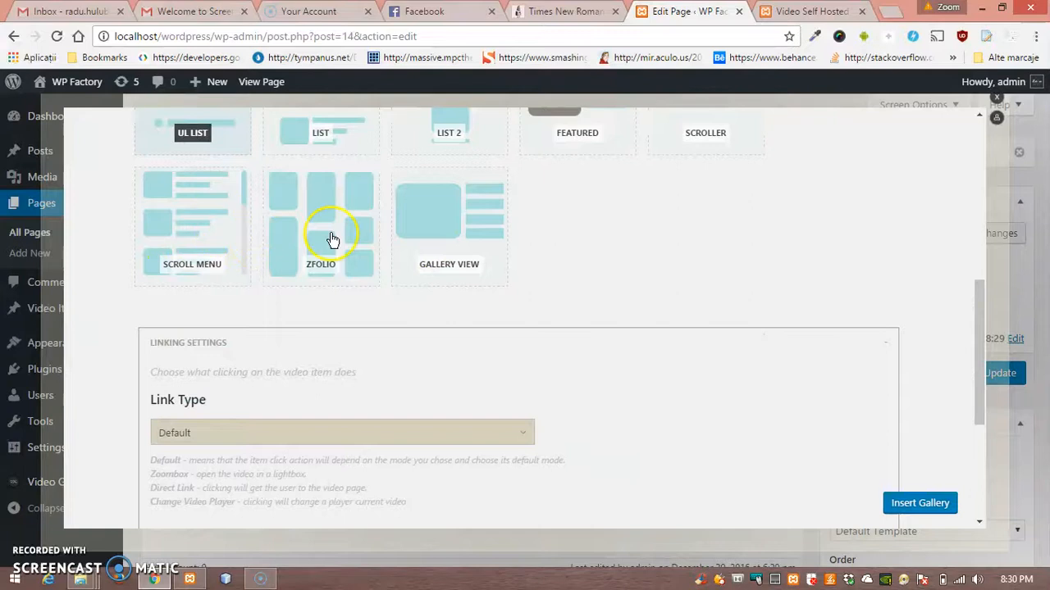
{"action": "scroll", "scroll_direction": "up", "scroll_amount": 3}
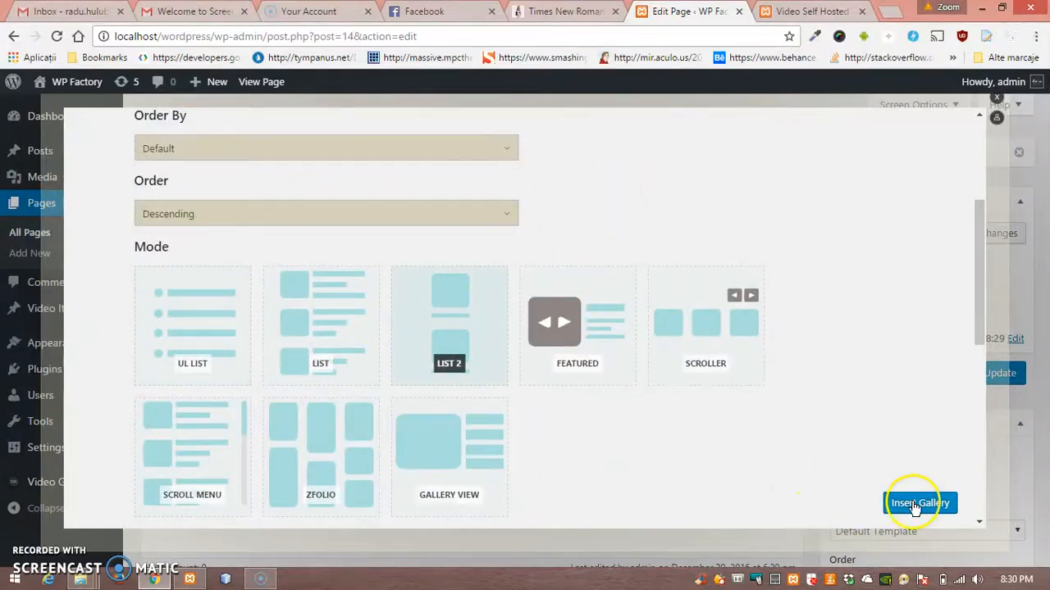
{"action": "left_click", "coordinate": [920, 502]}
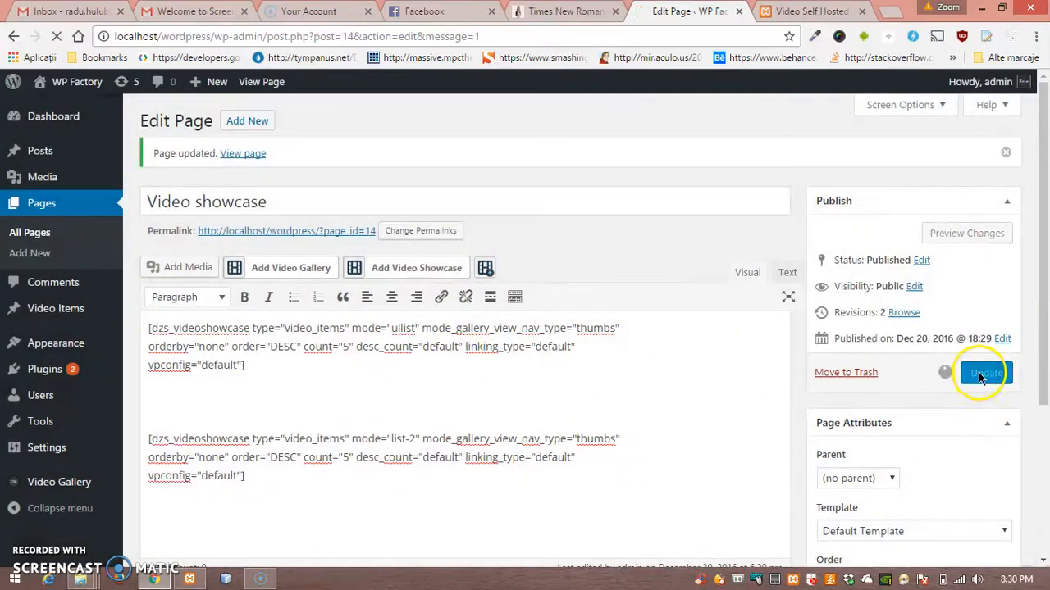
{"action": "left_click", "coordinate": [986, 372]}
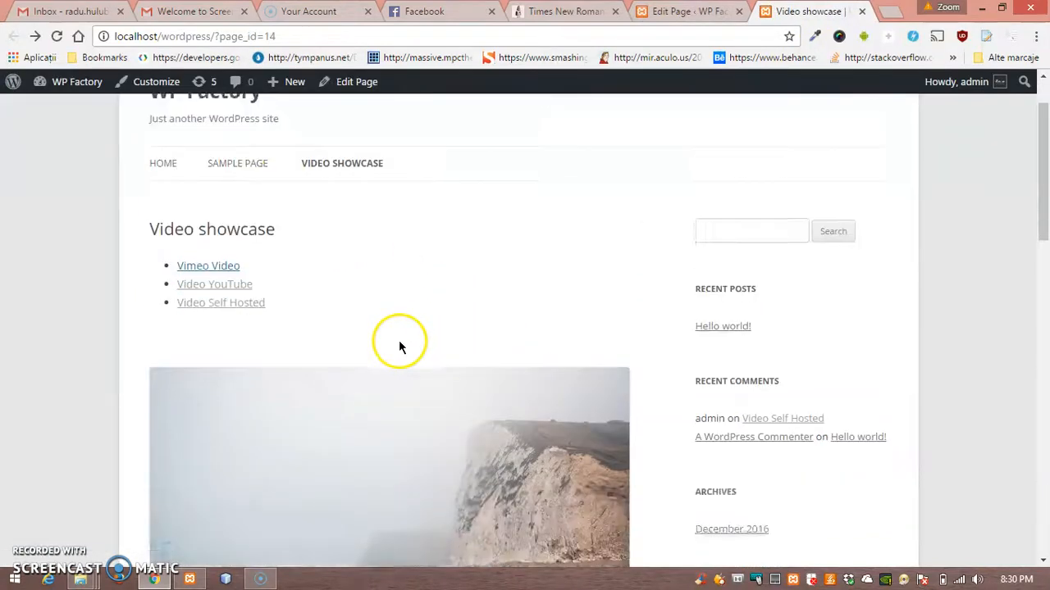
Review both lists on the live page, then return to the editor.
{"action": "scroll", "scroll_direction": "down", "scroll_amount": 3}
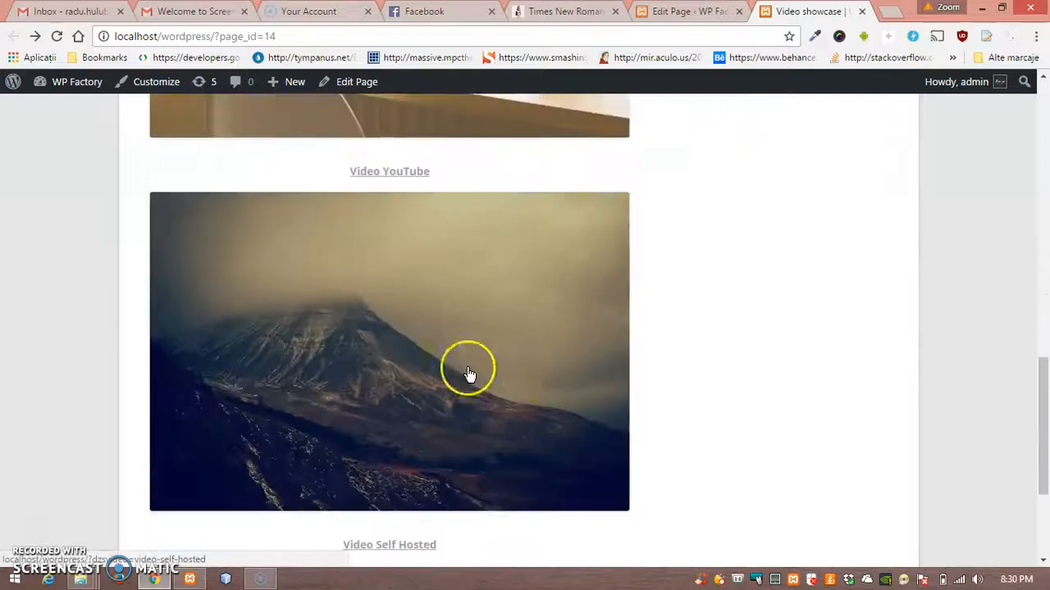
{"action": "scroll", "scroll_direction": "down", "scroll_amount": 3}
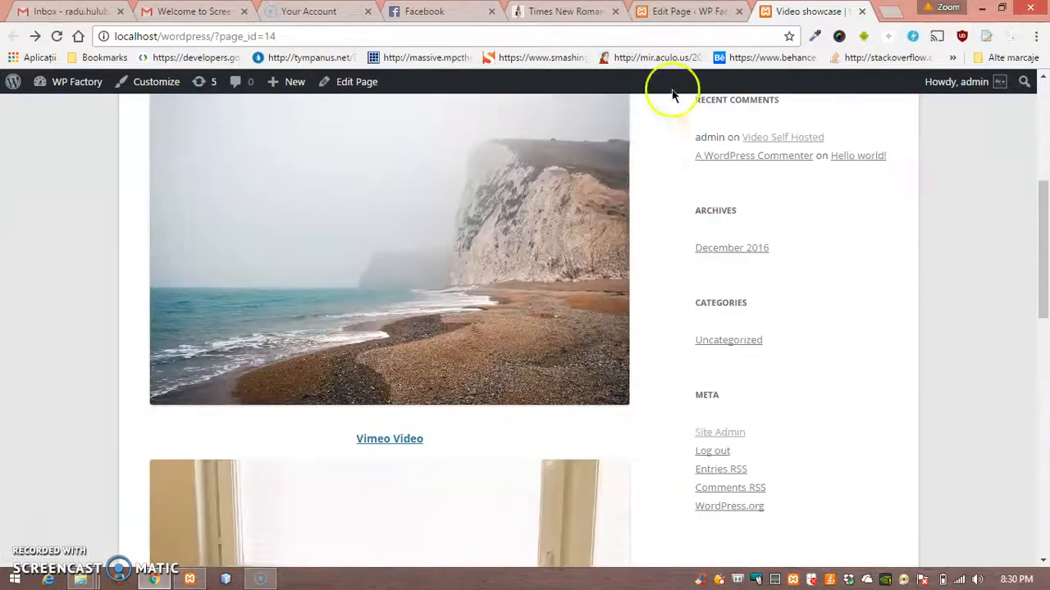
{"action": "left_click", "coordinate": [357, 82]}
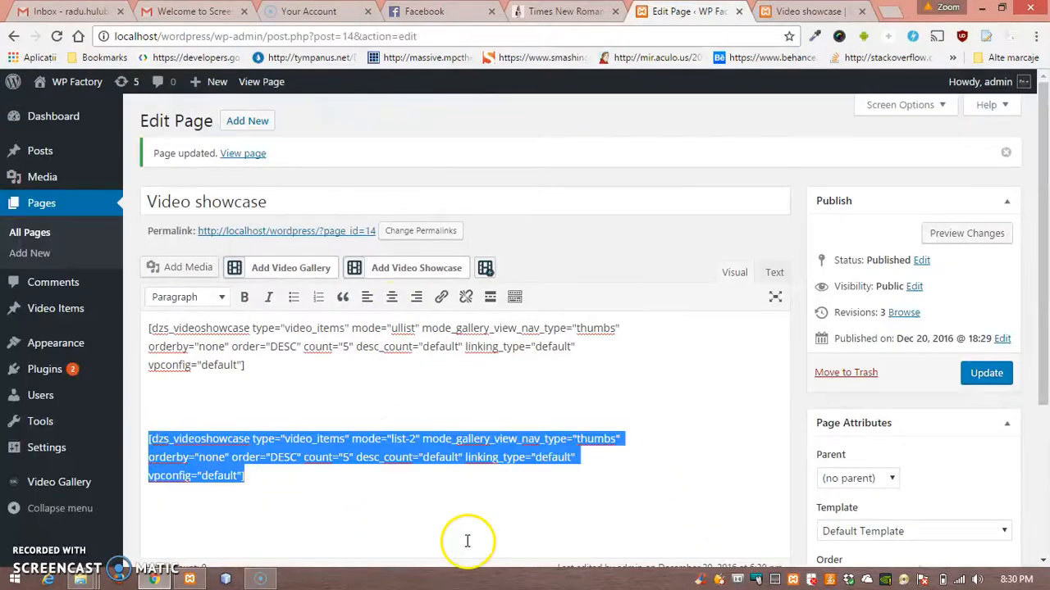
Delete the List 2 shortcode, update the page, and open Widgets in a new tab.
{"action": "key", "text": "Delete"}
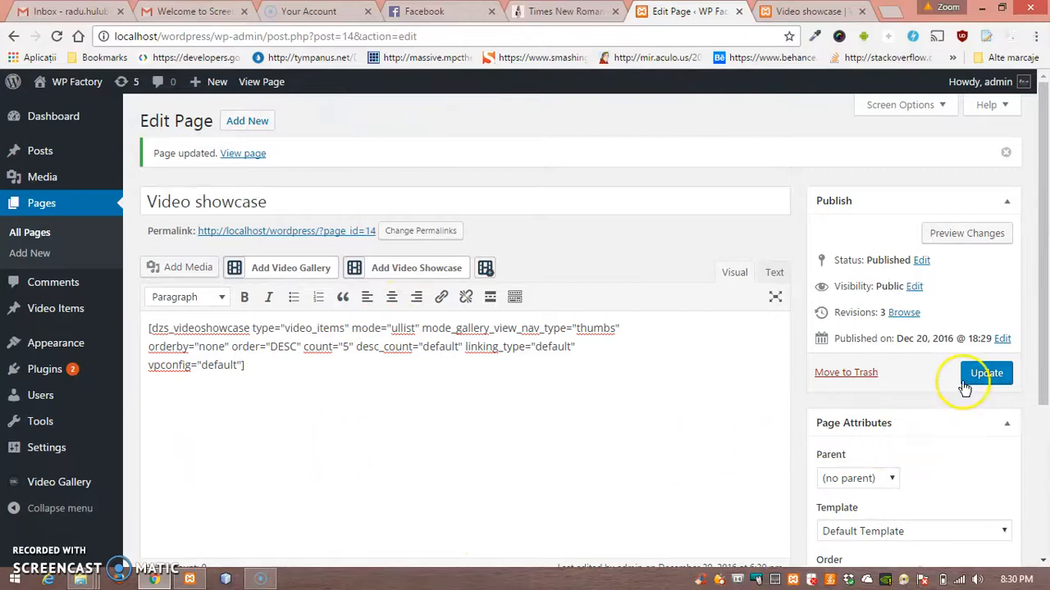
{"action": "left_click", "coordinate": [985, 374]}
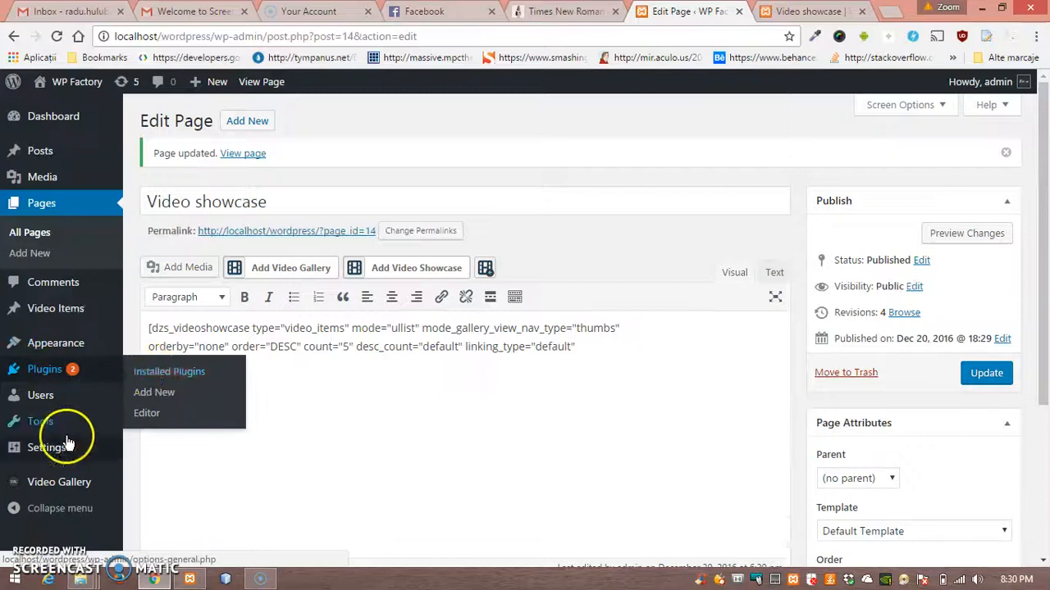
{"action": "right_click", "coordinate": [158, 502]}
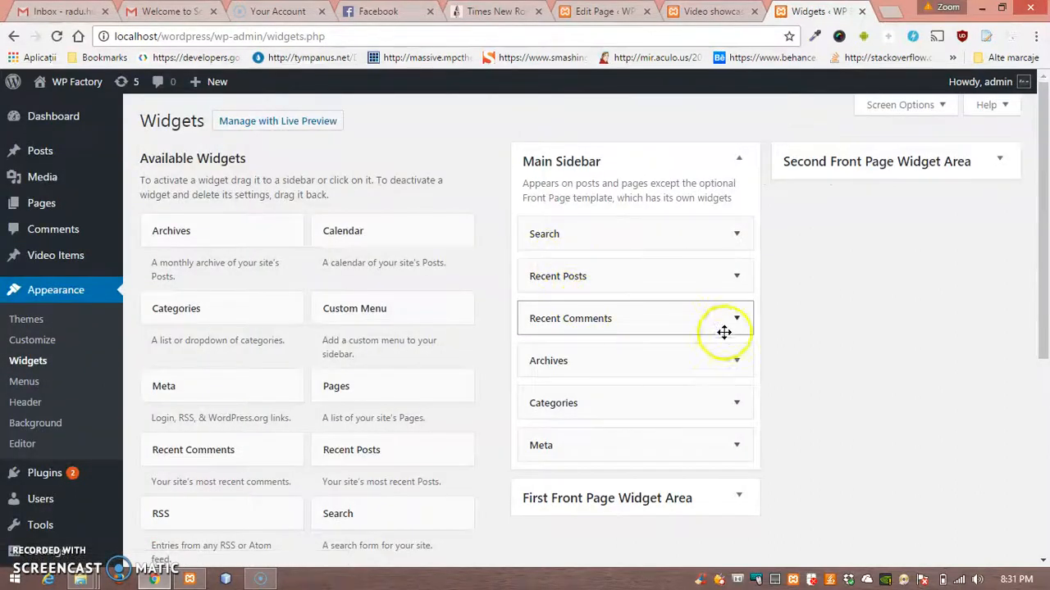
Place a Video Gallery Showcase widget in Main Sidebar with a generated shortcode and save it.
{"action": "scroll", "scroll_direction": "down", "scroll_amount": 3}
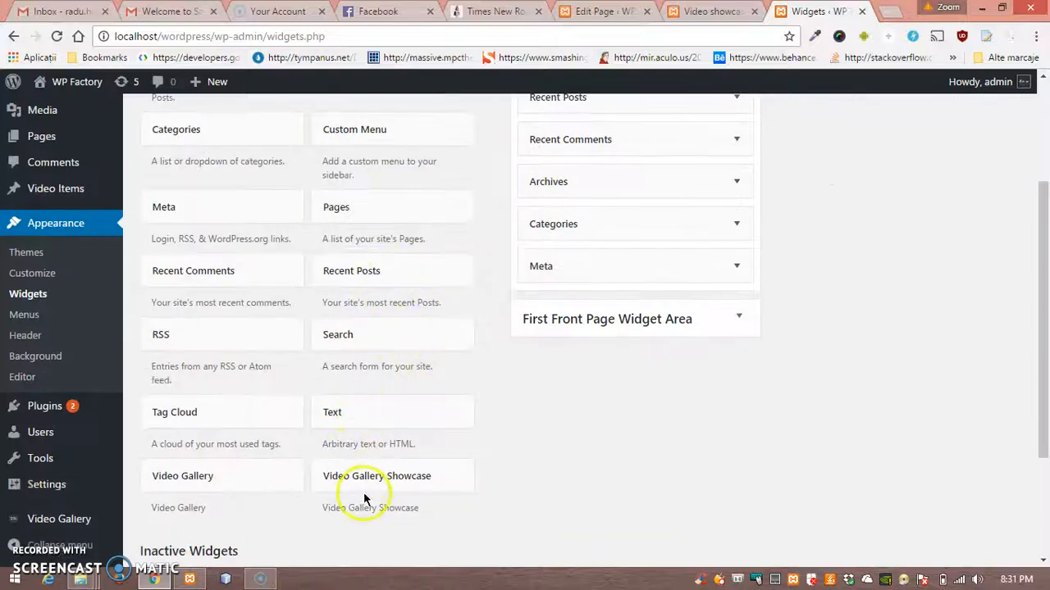
{"action": "scroll", "scroll_direction": "up", "scroll_amount": 3}
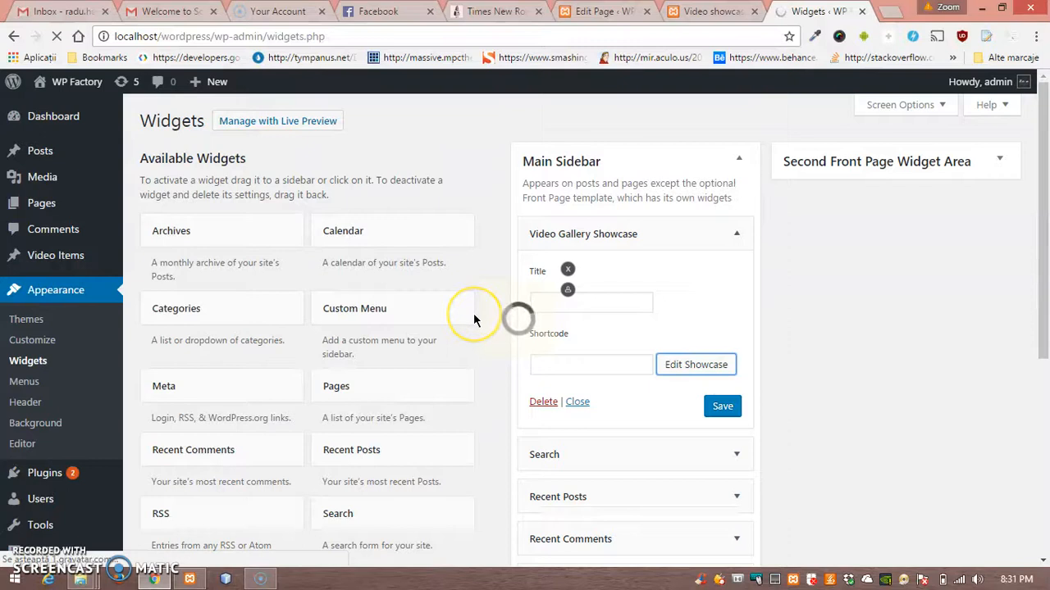
{"action": "left_click", "coordinate": [696, 364]}
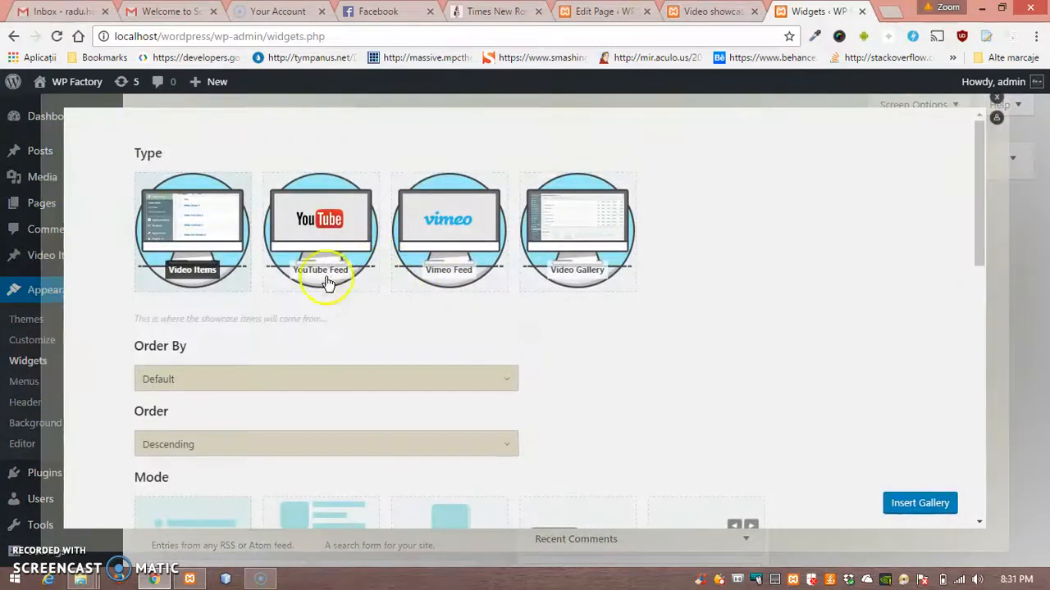
{"action": "scroll", "scroll_direction": "down", "scroll_amount": 3}
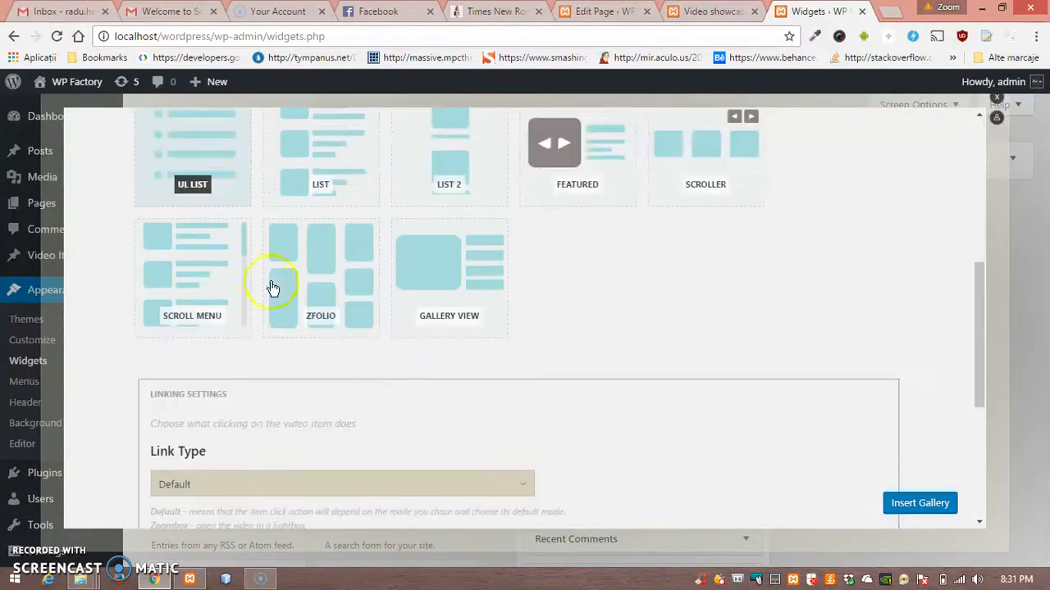
{"action": "mouse_move", "coordinate": [466, 150]}
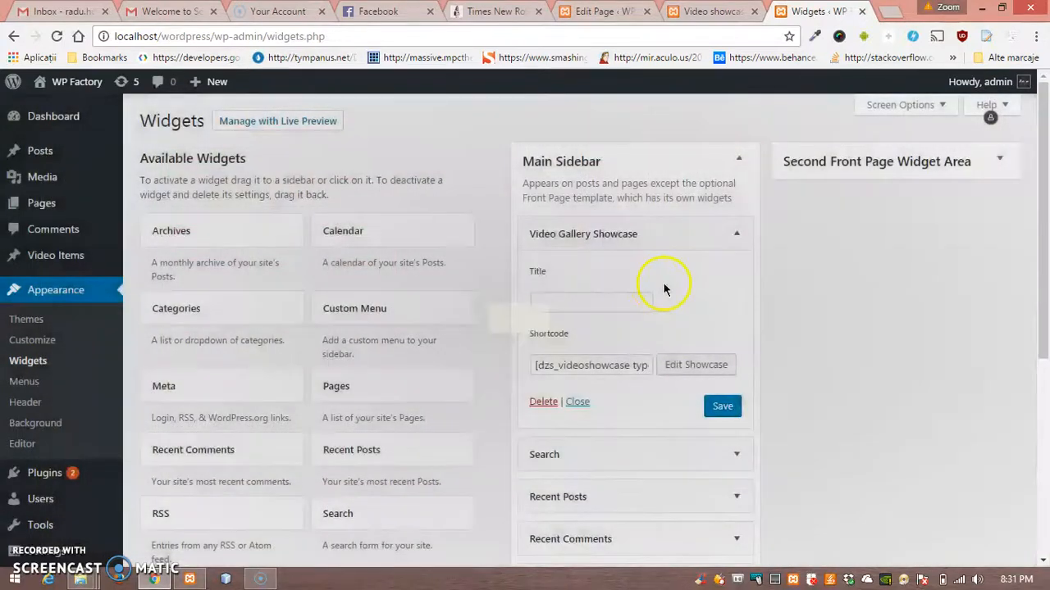
{"action": "left_click", "coordinate": [709, 10]}
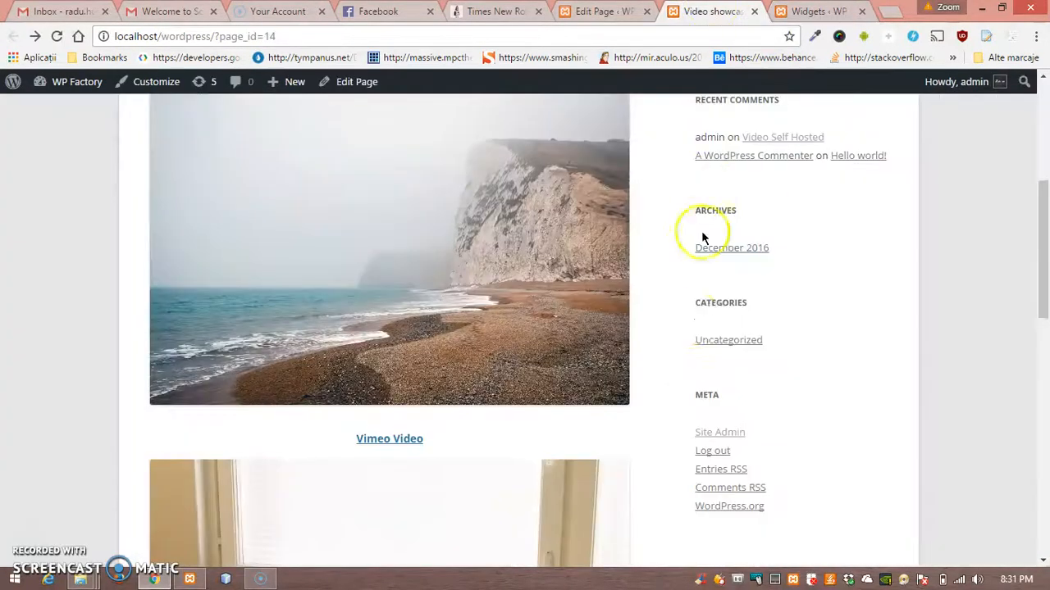
Confirm the live page's sidebar now lists the video thumbnails.
{"action": "scroll", "scroll_direction": "up", "scroll_amount": 3}
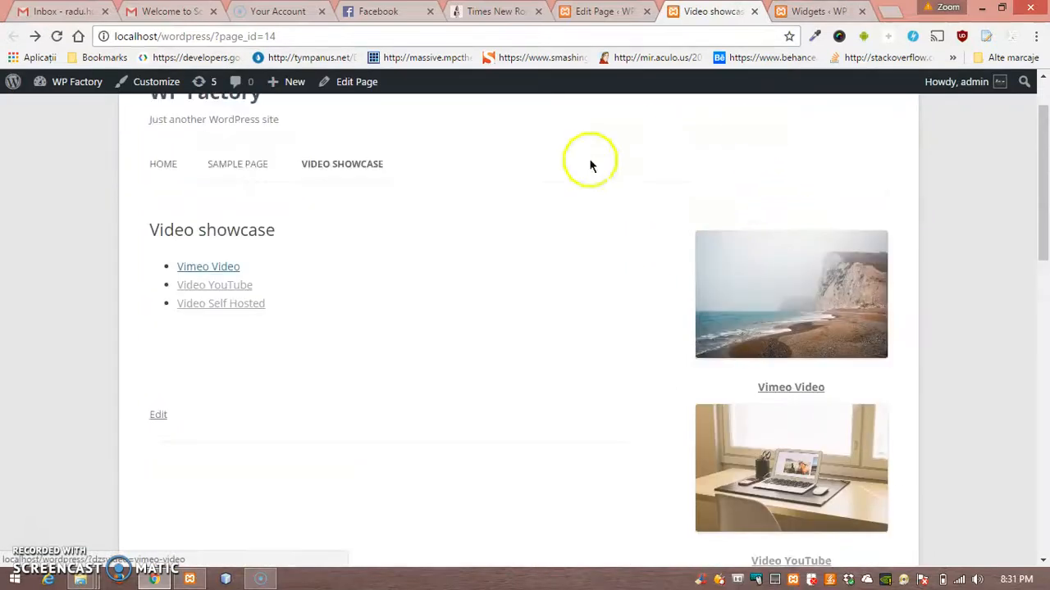
{"action": "scroll", "scroll_direction": "down", "scroll_amount": 3}
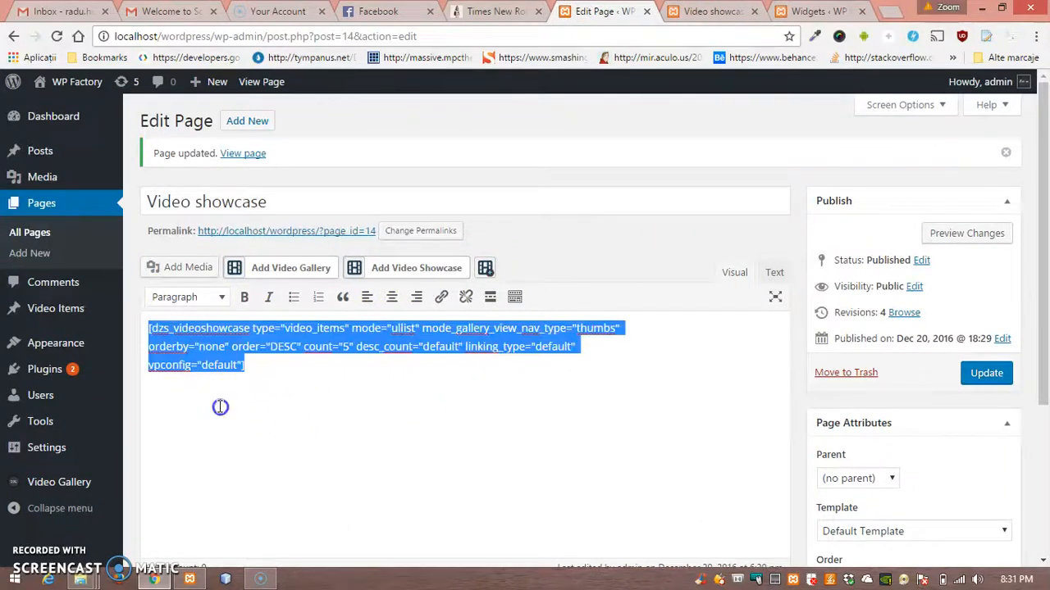
Insert a Scroll Menu showcase into the page and update it.
{"action": "left_click", "coordinate": [416, 267]}
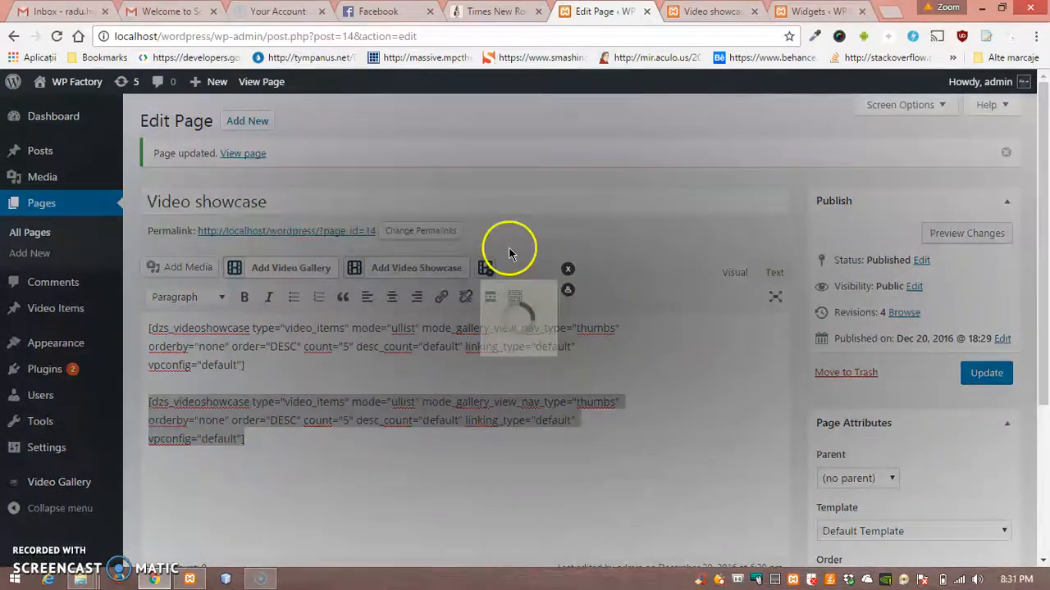
{"action": "left_click", "coordinate": [417, 268]}
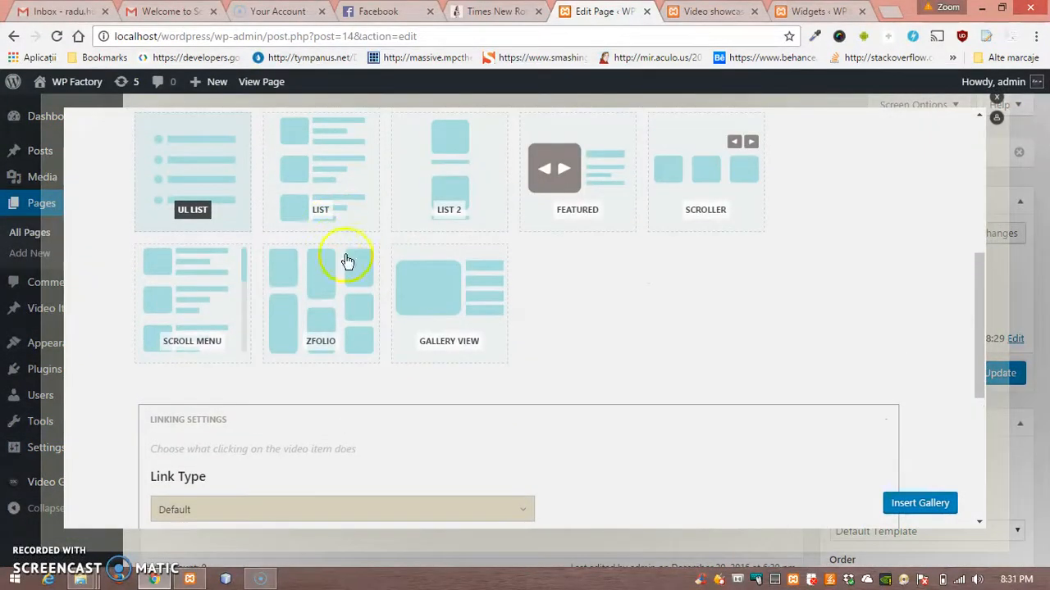
{"action": "mouse_move", "coordinate": [696, 190]}
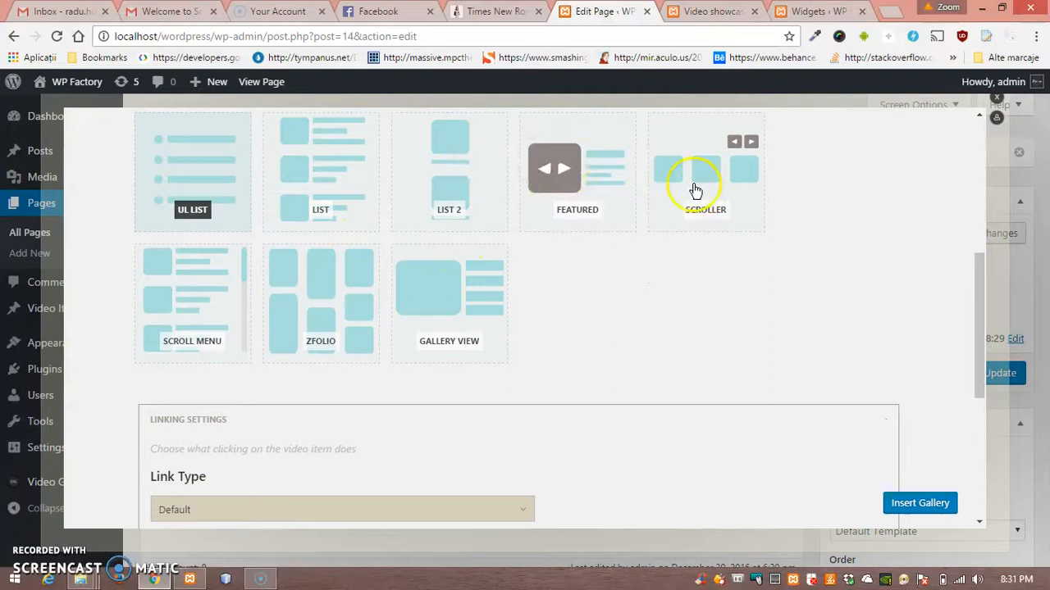
{"action": "mouse_move", "coordinate": [183, 305]}
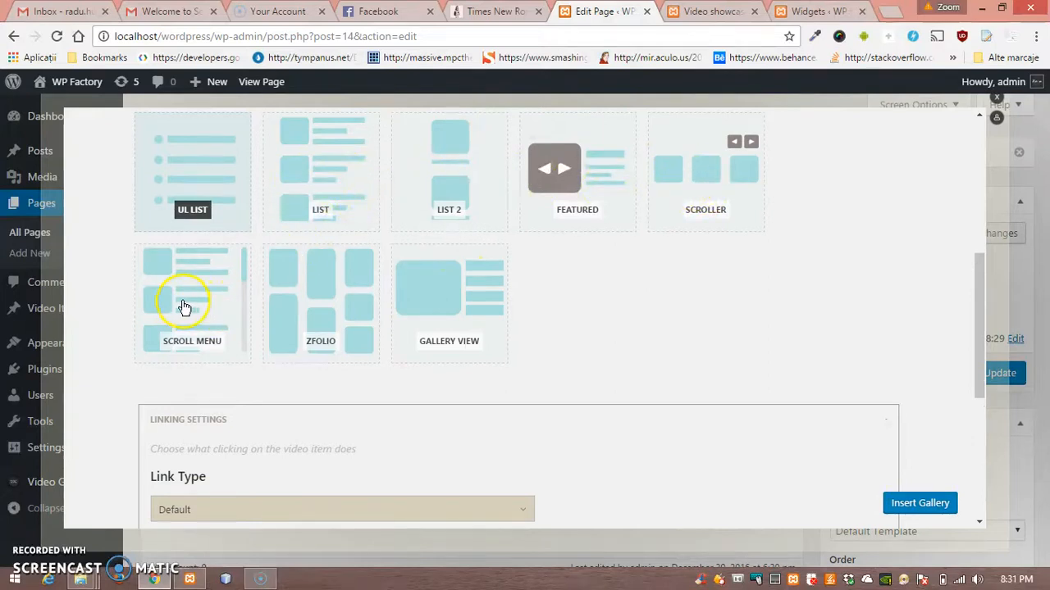
{"action": "left_click", "coordinate": [192, 303]}
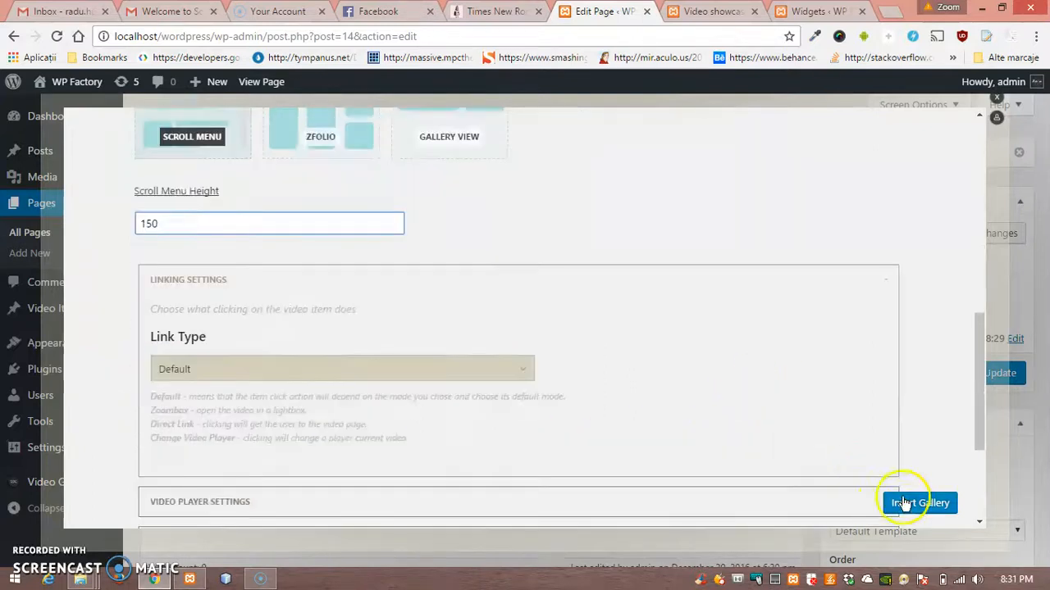
{"action": "left_click", "coordinate": [919, 502]}
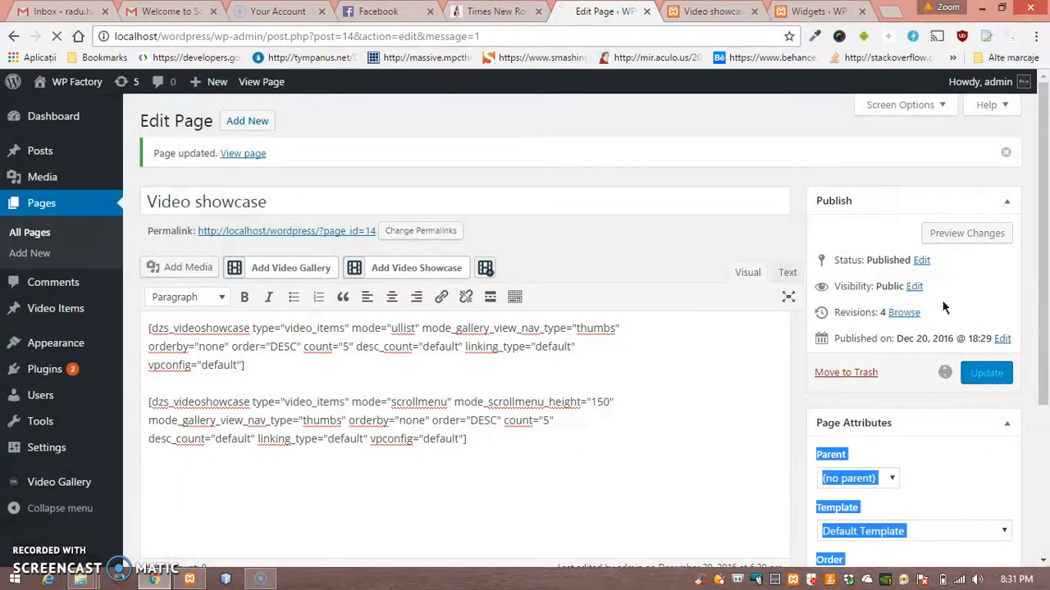
{"action": "left_click", "coordinate": [242, 154]}
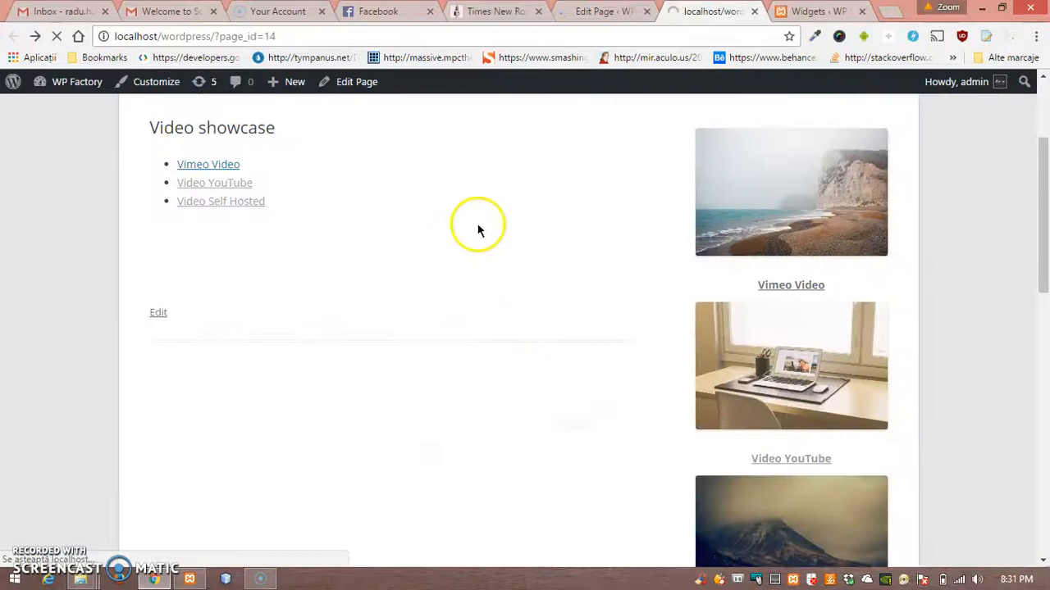
View the live page and open the Video Self Hosted video.
{"action": "scroll", "scroll_direction": "down", "scroll_amount": 3}
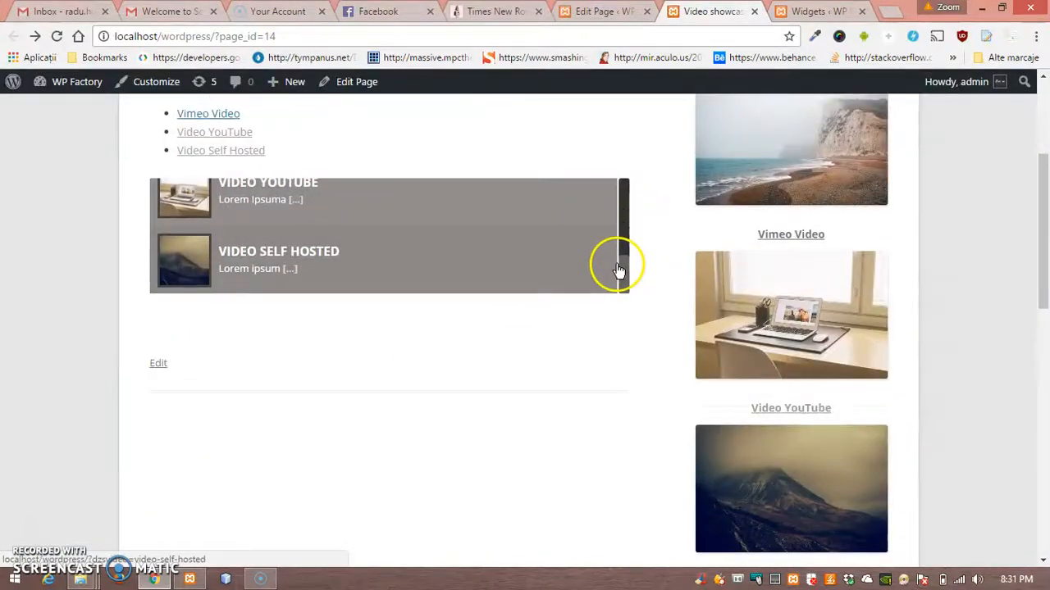
{"action": "left_click", "coordinate": [279, 250]}
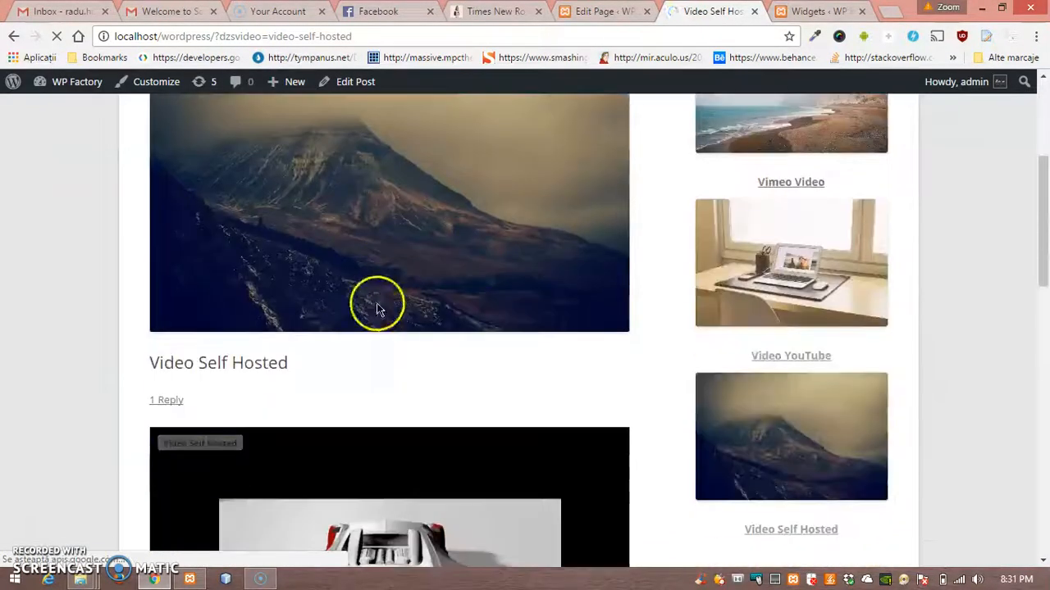